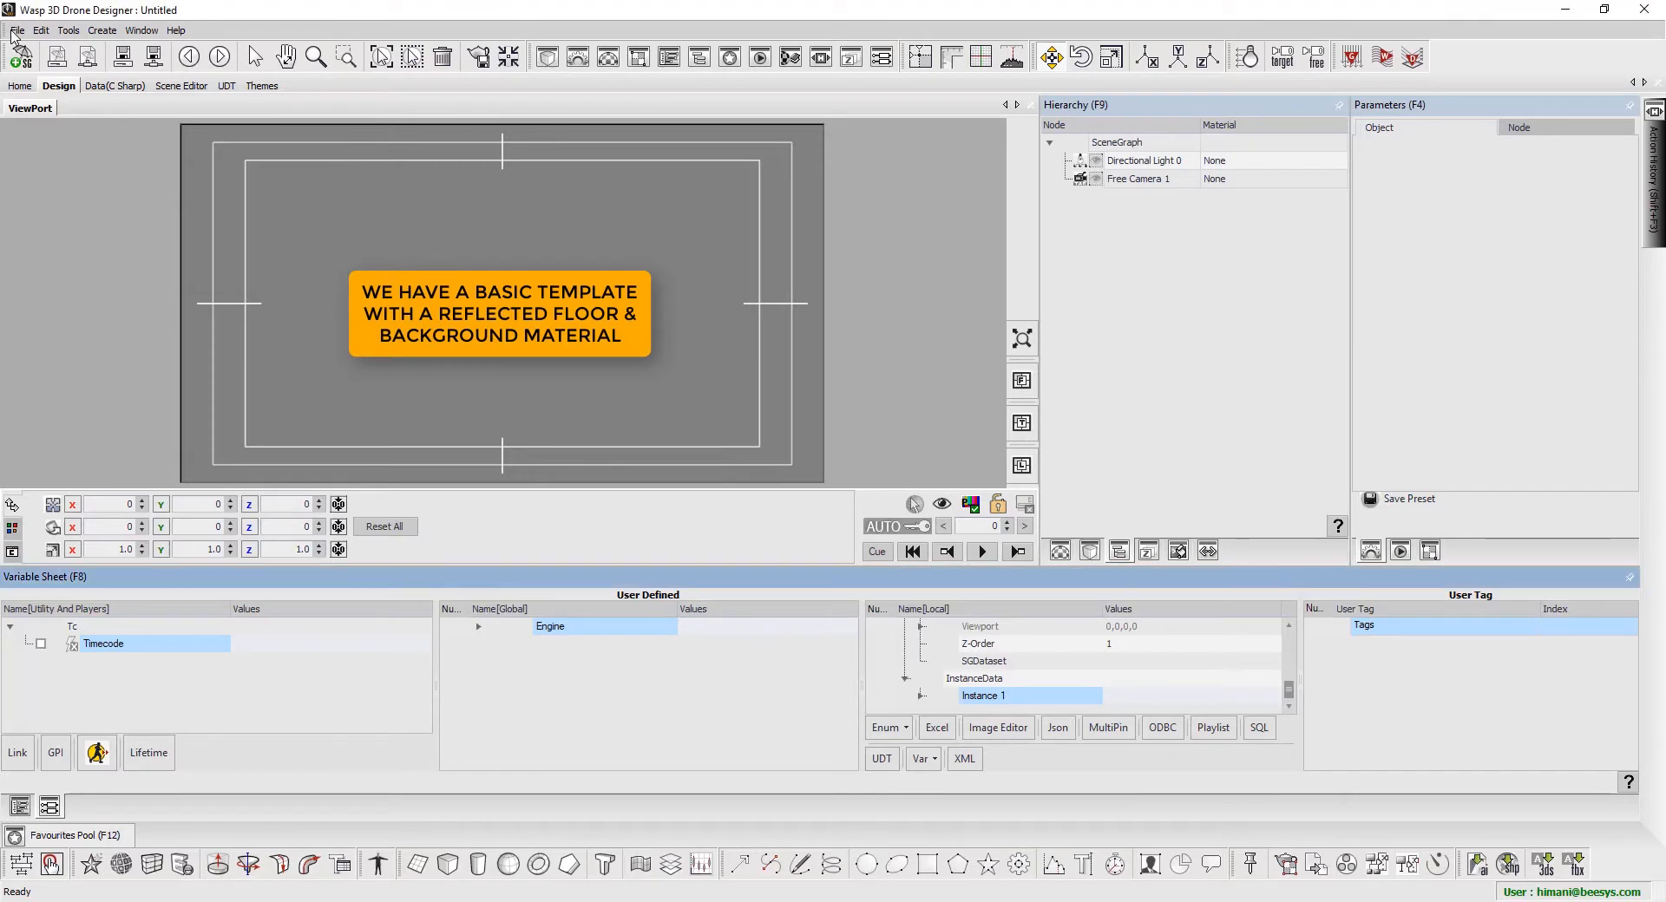
- Load the Basic Layout.wsp template scene from the Tutorials folder
{"action": "left_click", "coordinate": [17, 29]}
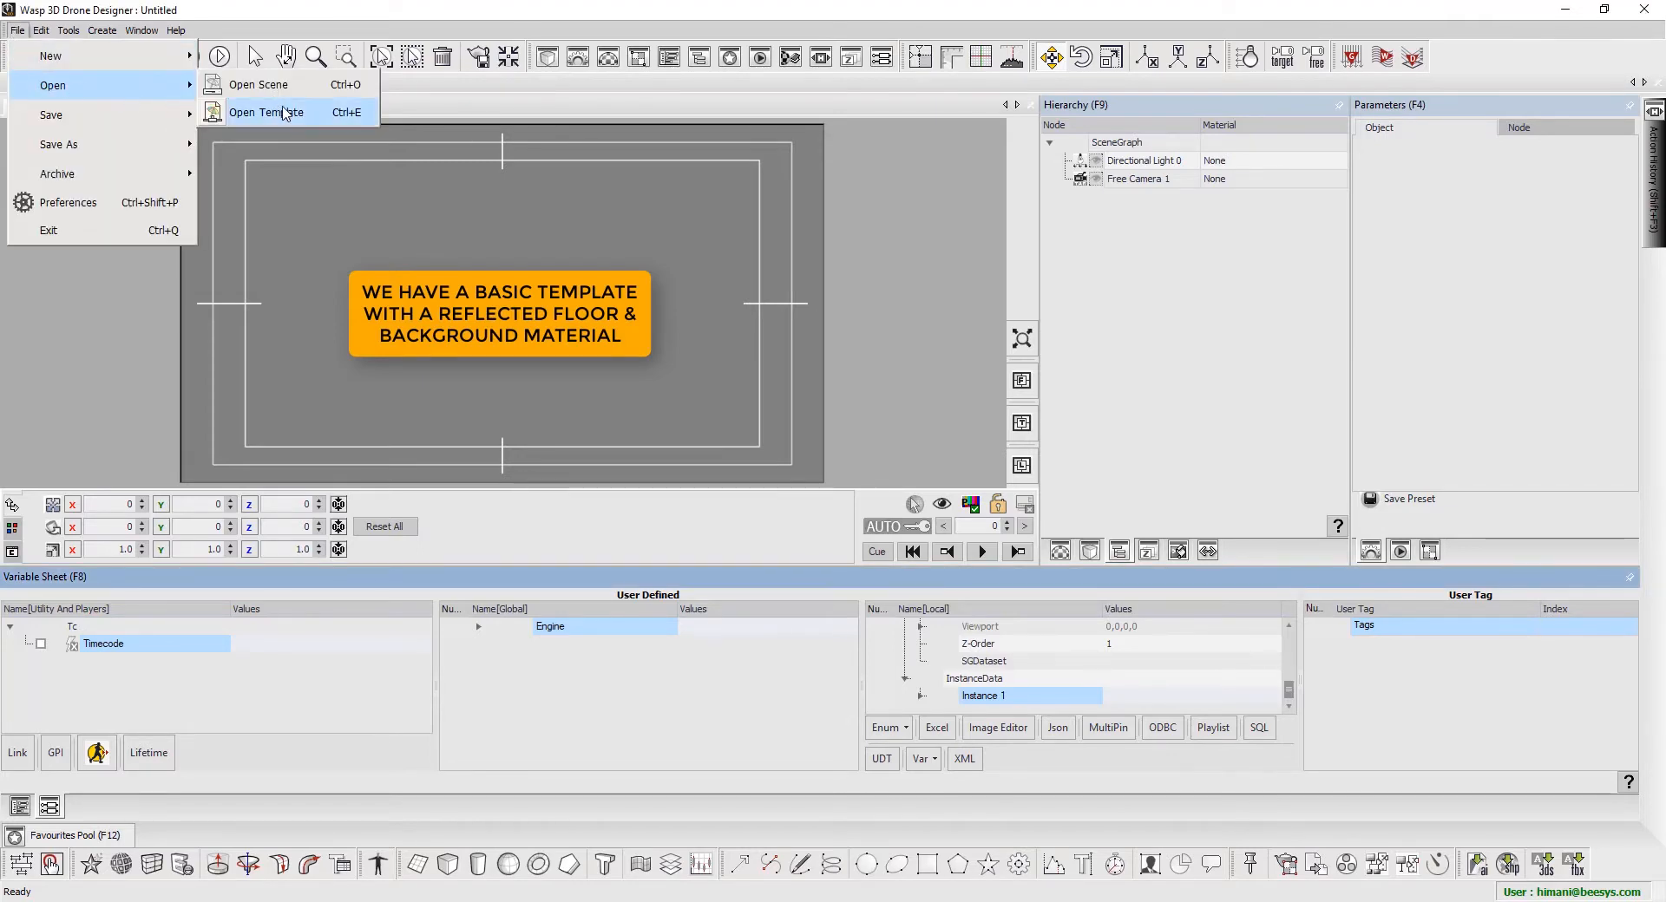
{"action": "left_click", "coordinate": [268, 111]}
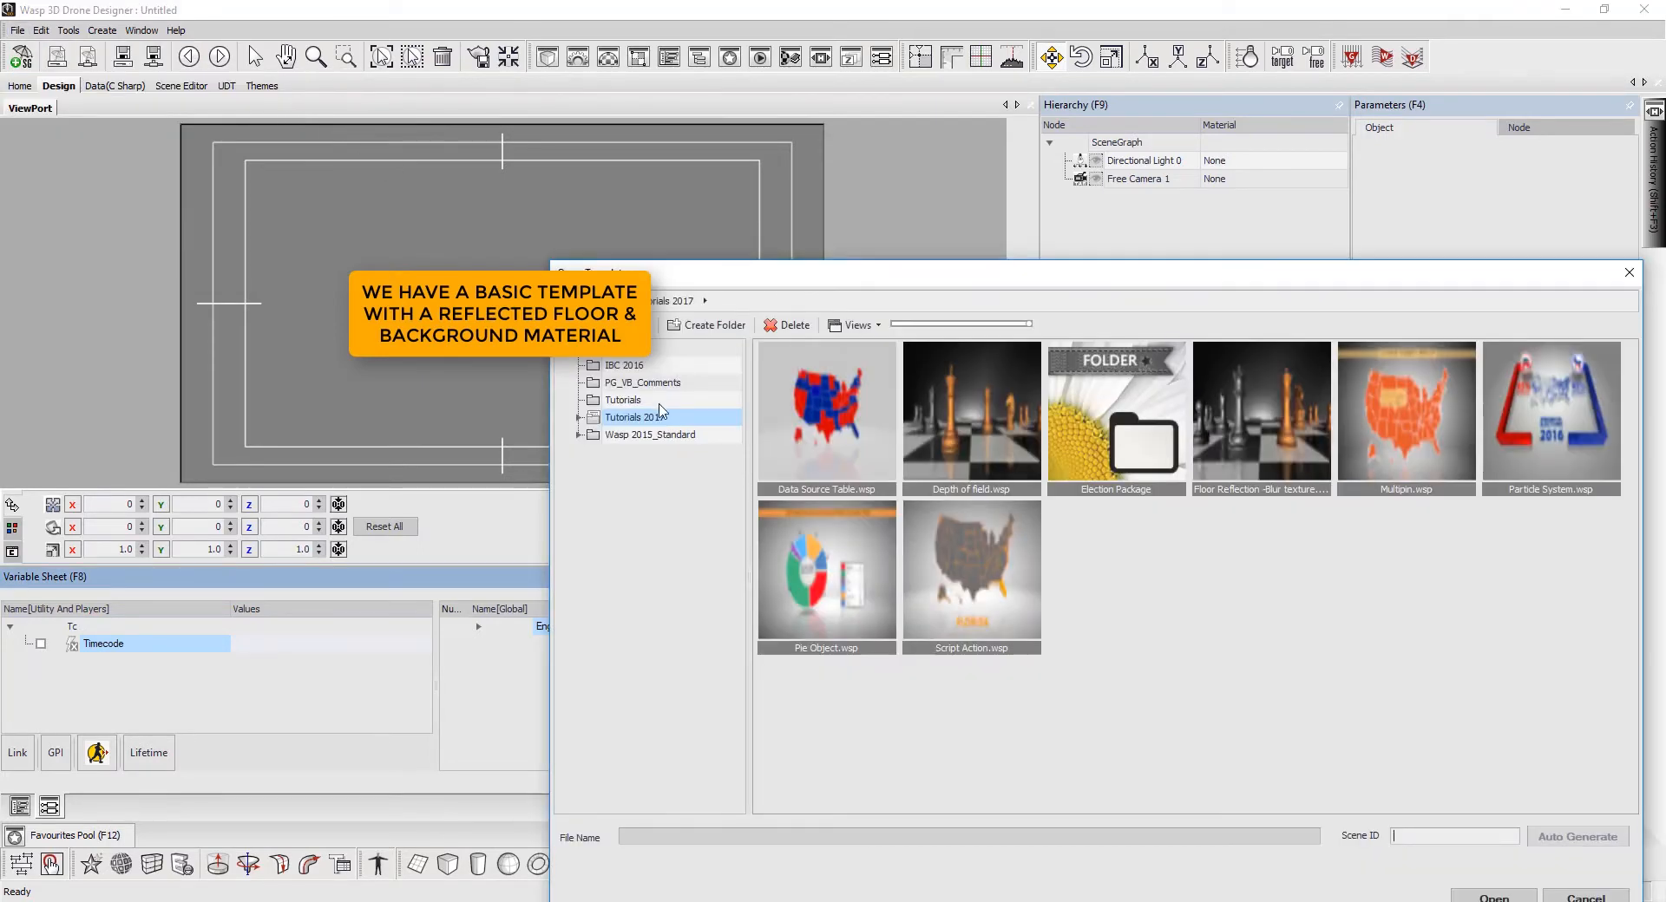
{"action": "left_click", "coordinate": [623, 399]}
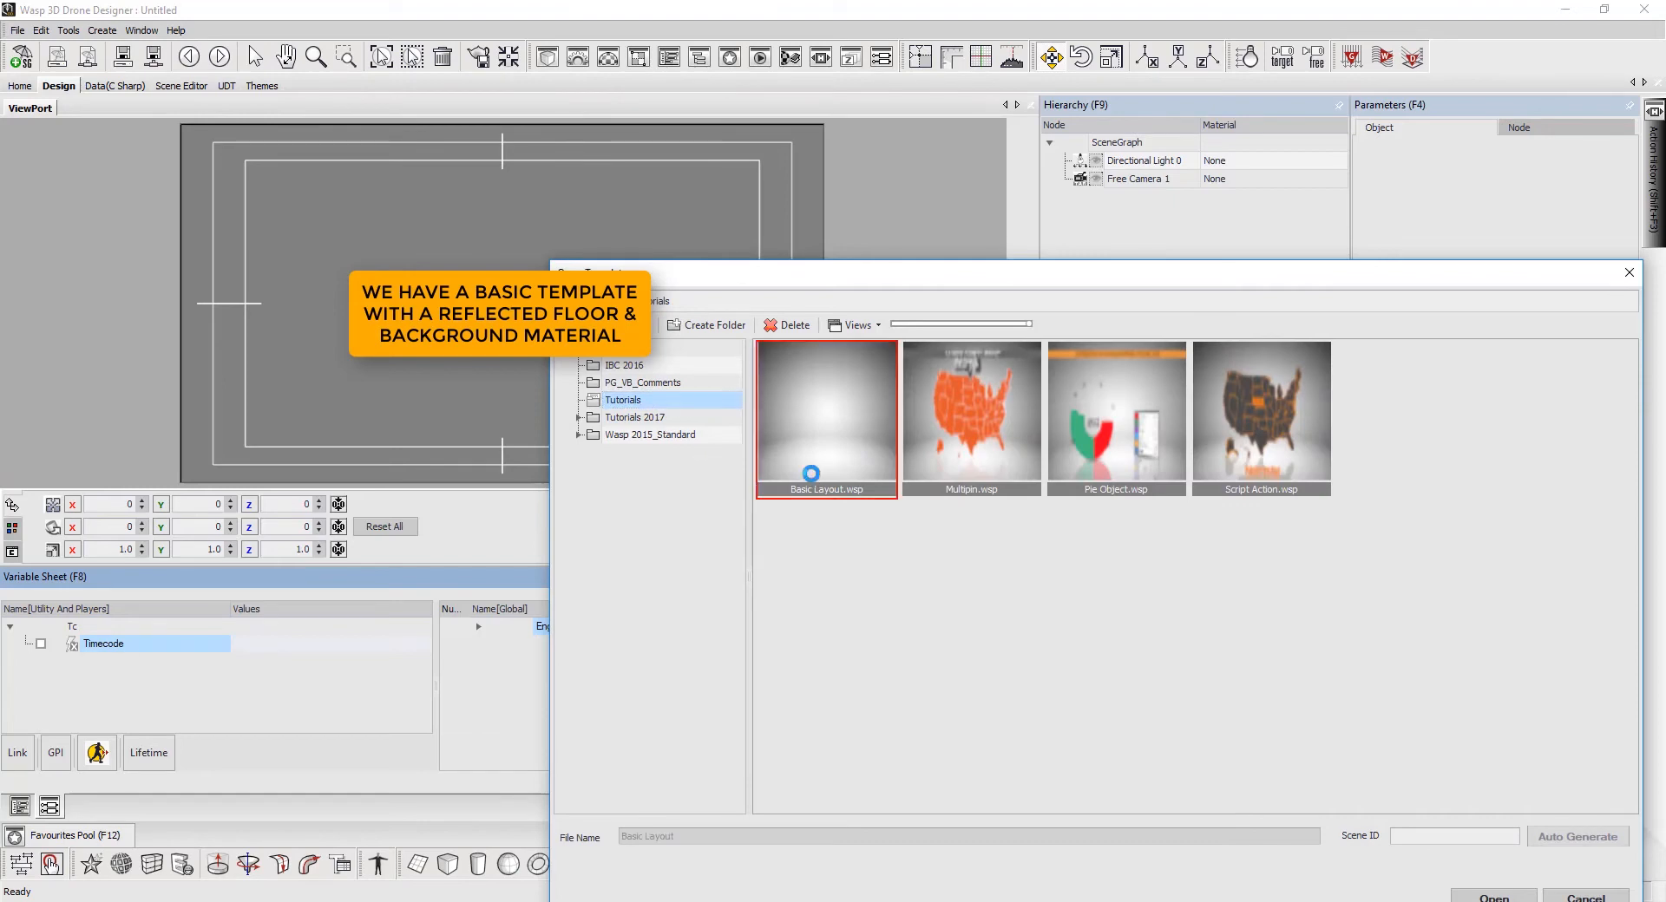
{"action": "double_click", "coordinate": [826, 415]}
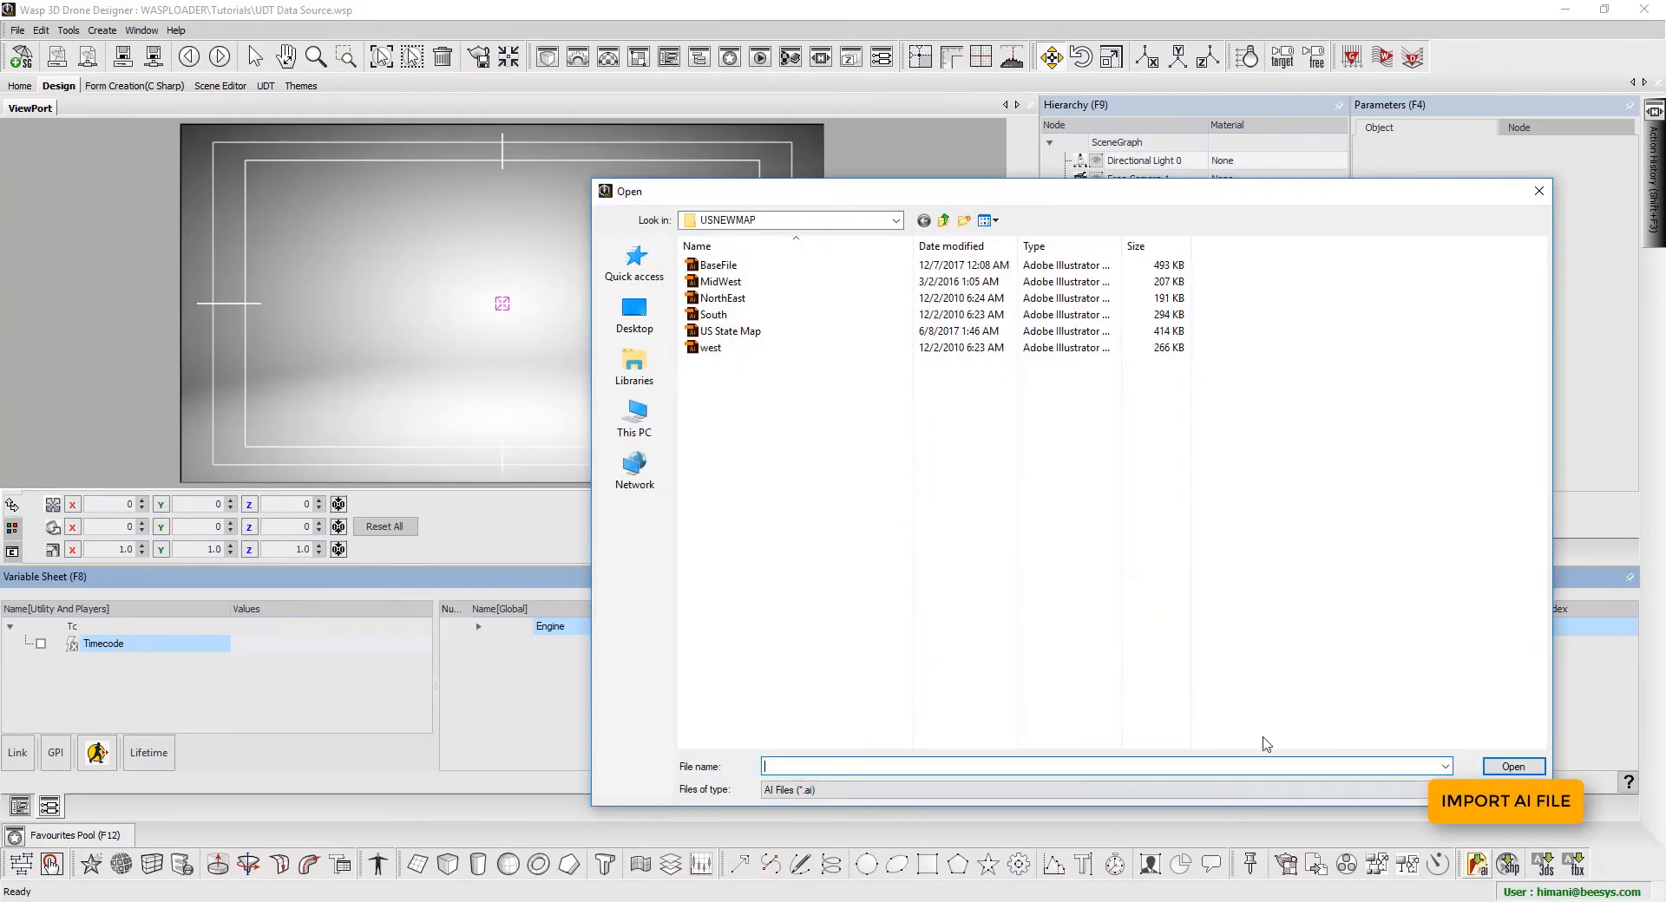
- Import the US State Map artwork into the scene and turn on its fill
{"action": "left_click", "coordinate": [731, 329]}
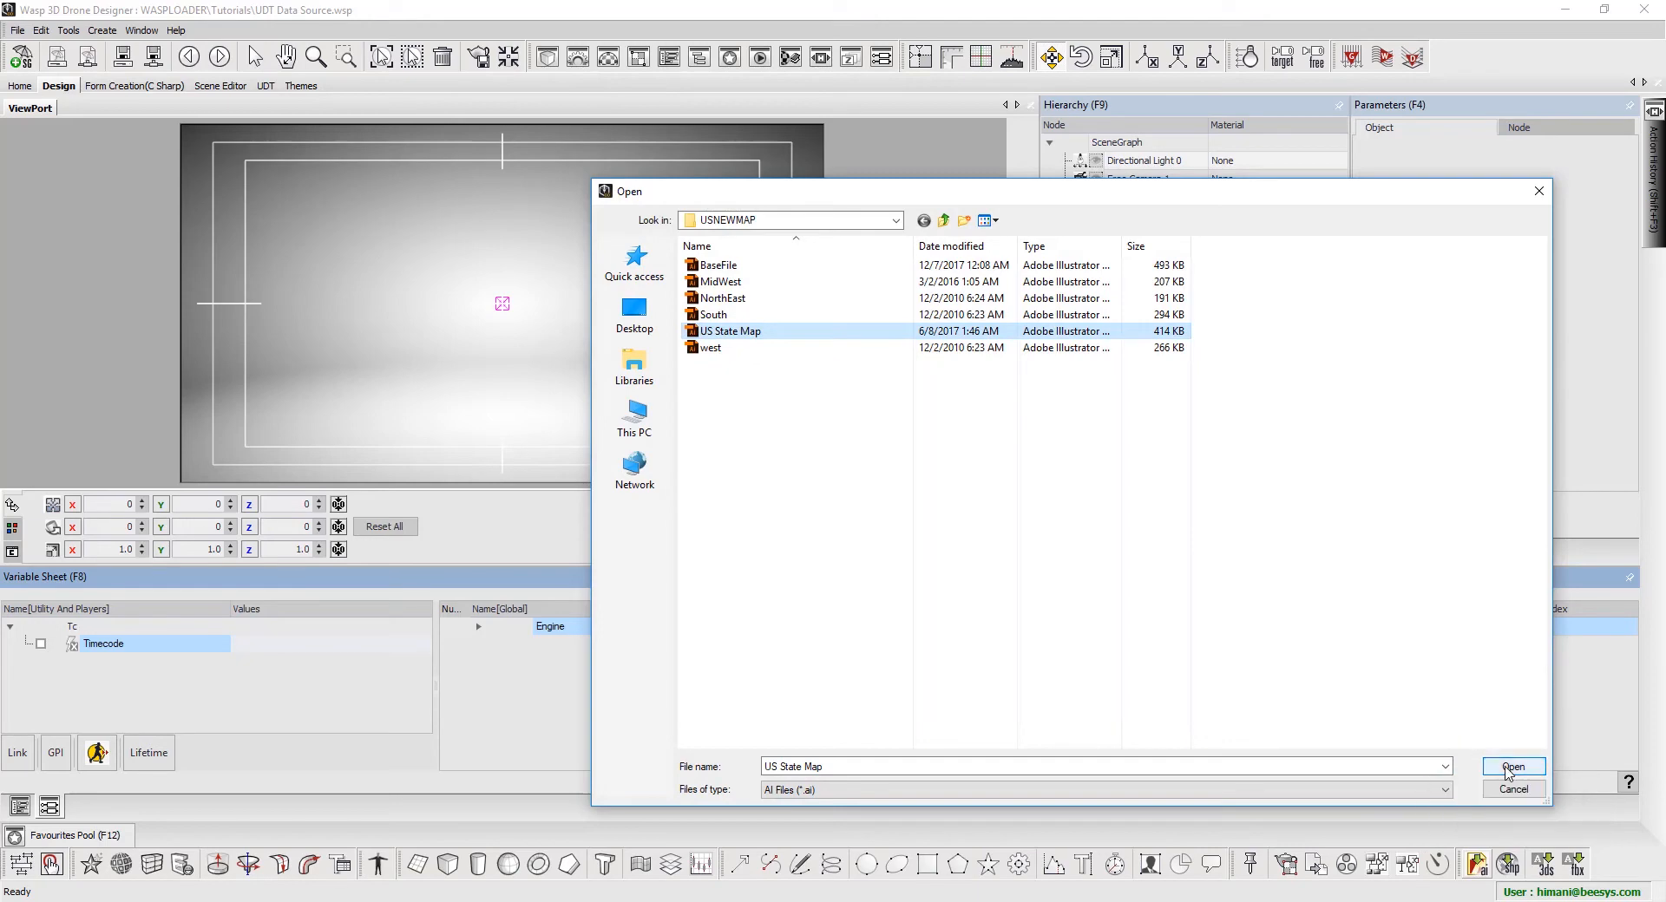
{"action": "left_click", "coordinate": [1513, 767]}
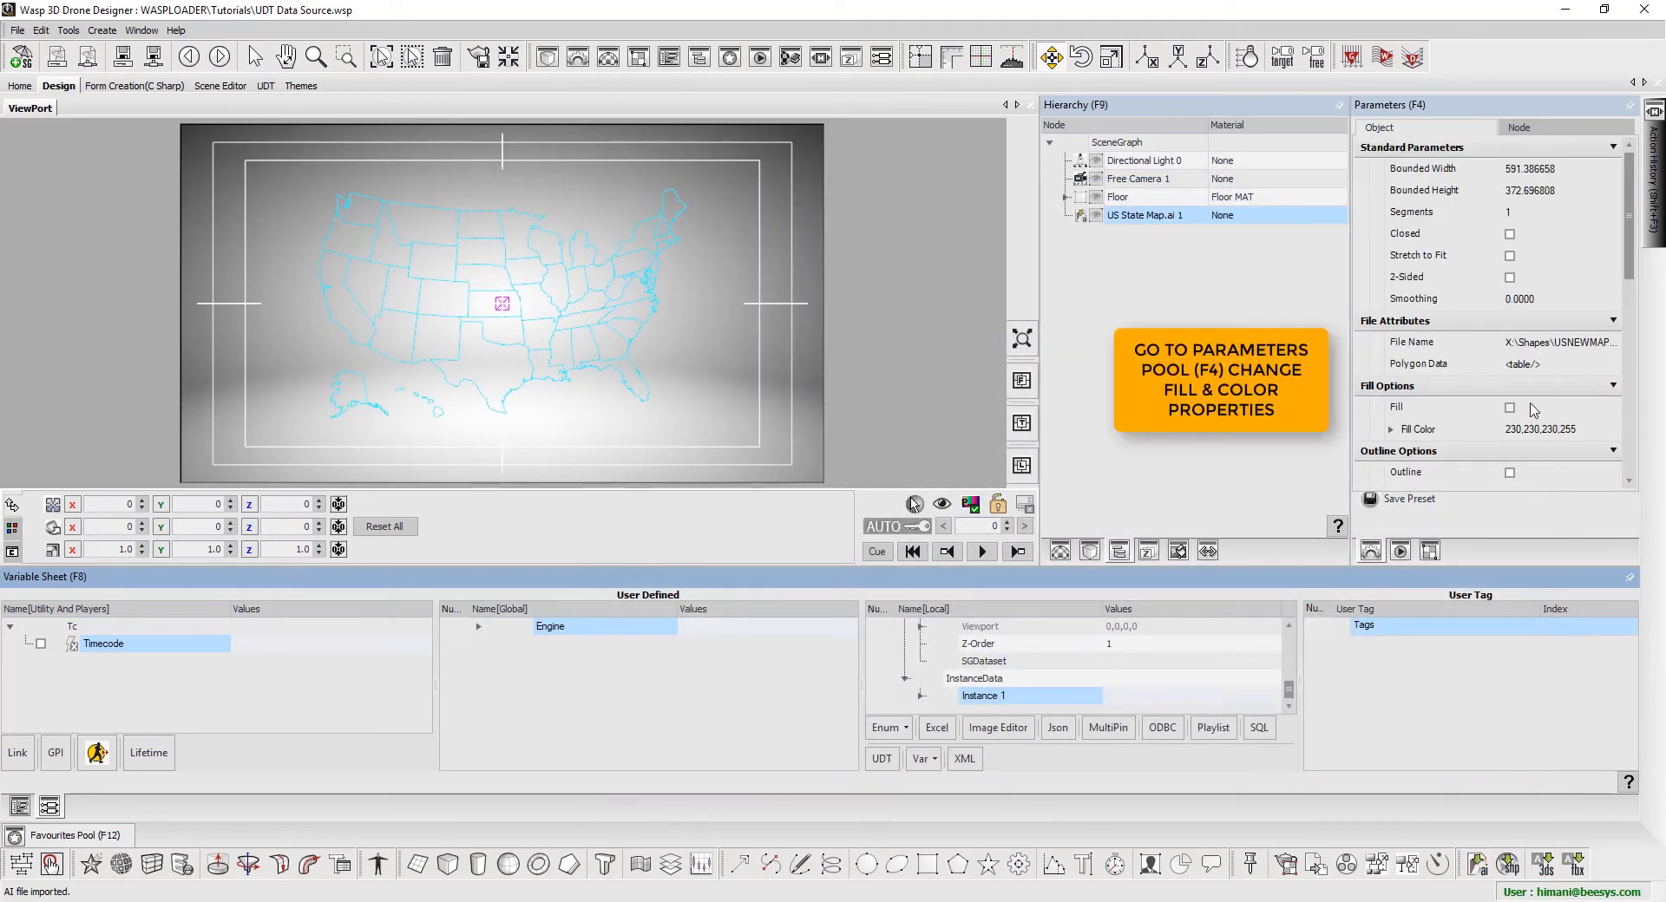
{"action": "left_click", "coordinate": [1509, 472]}
{"action": "type", "text": "1.25"}
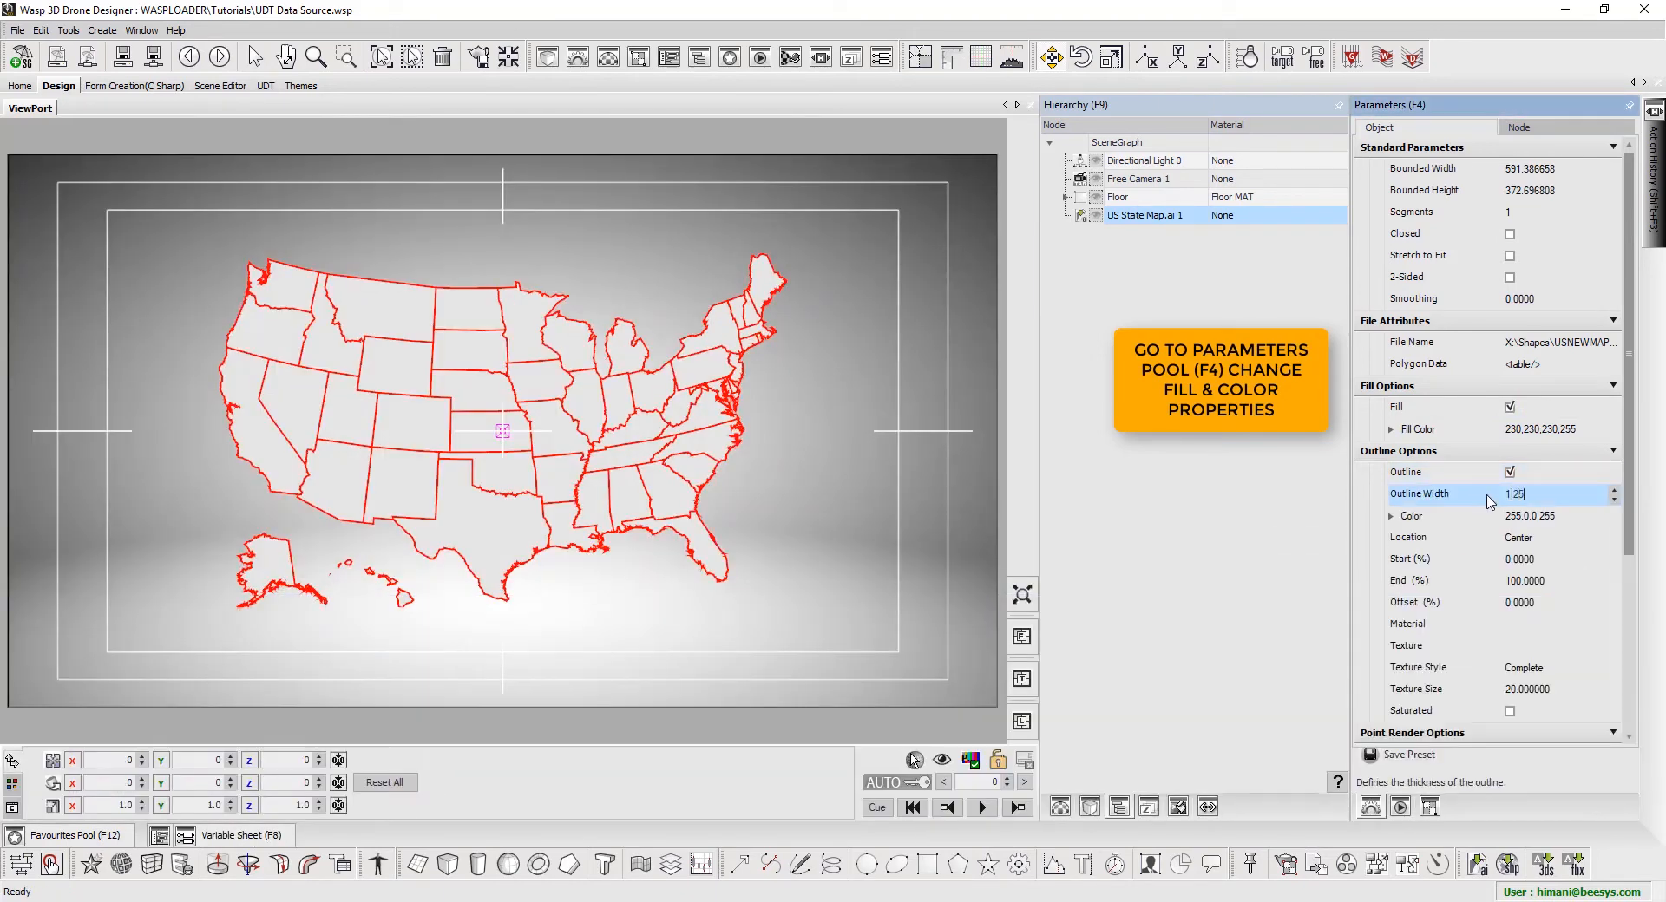
- Give the map a thin near-white outline colour
{"action": "left_click", "coordinate": [1390, 515]}
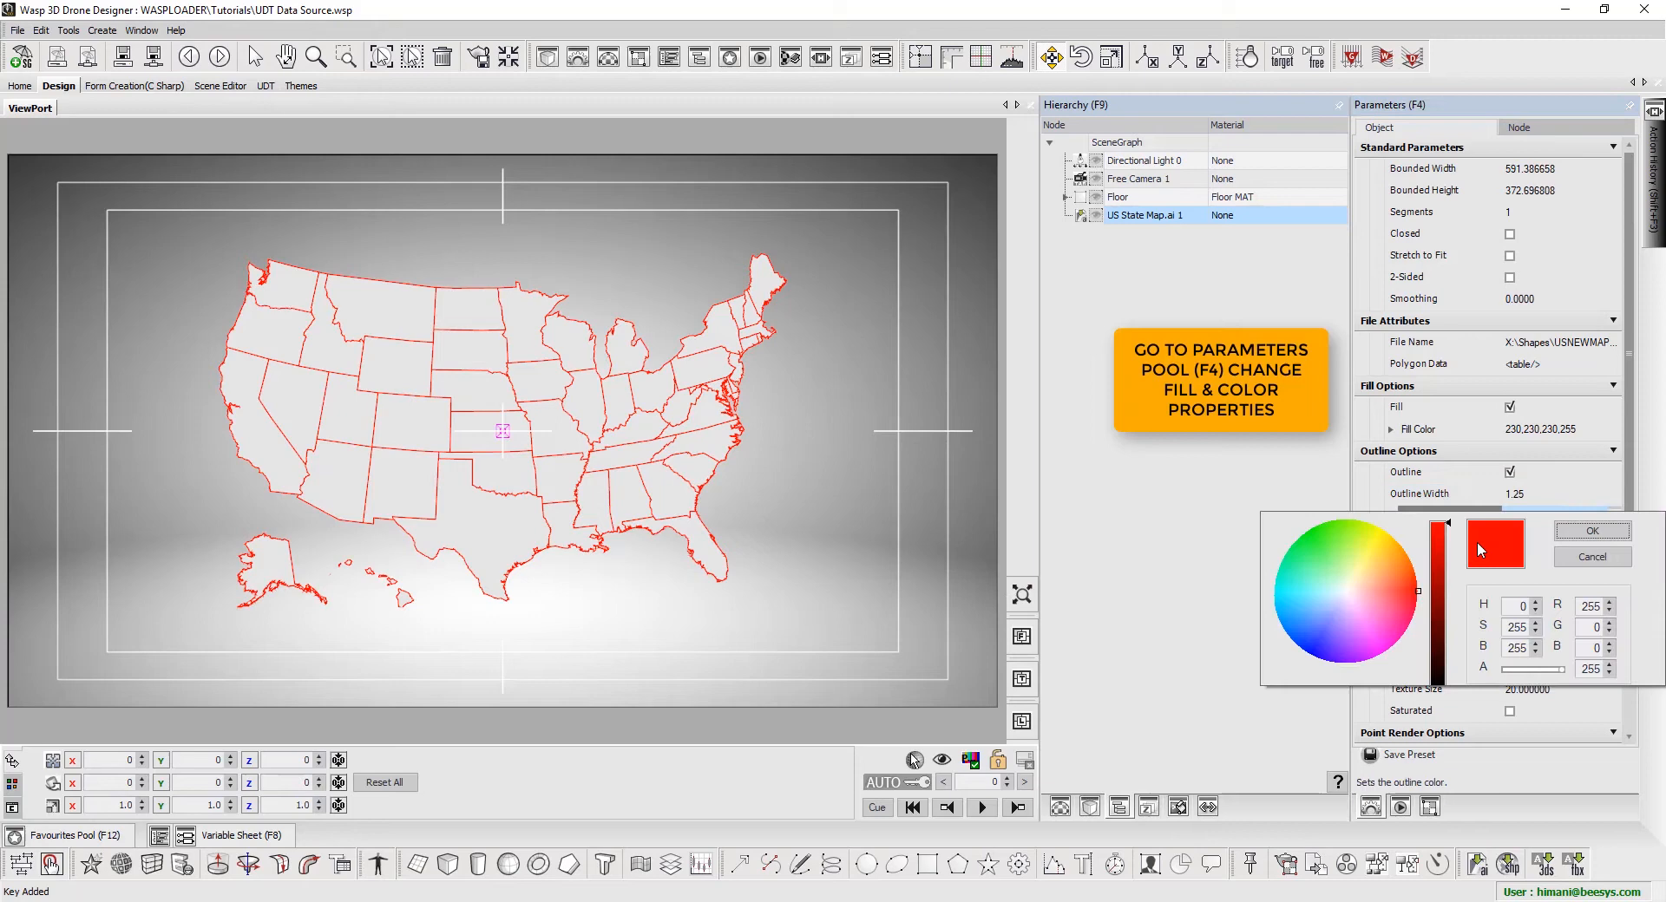
{"action": "left_click", "coordinate": [1343, 592]}
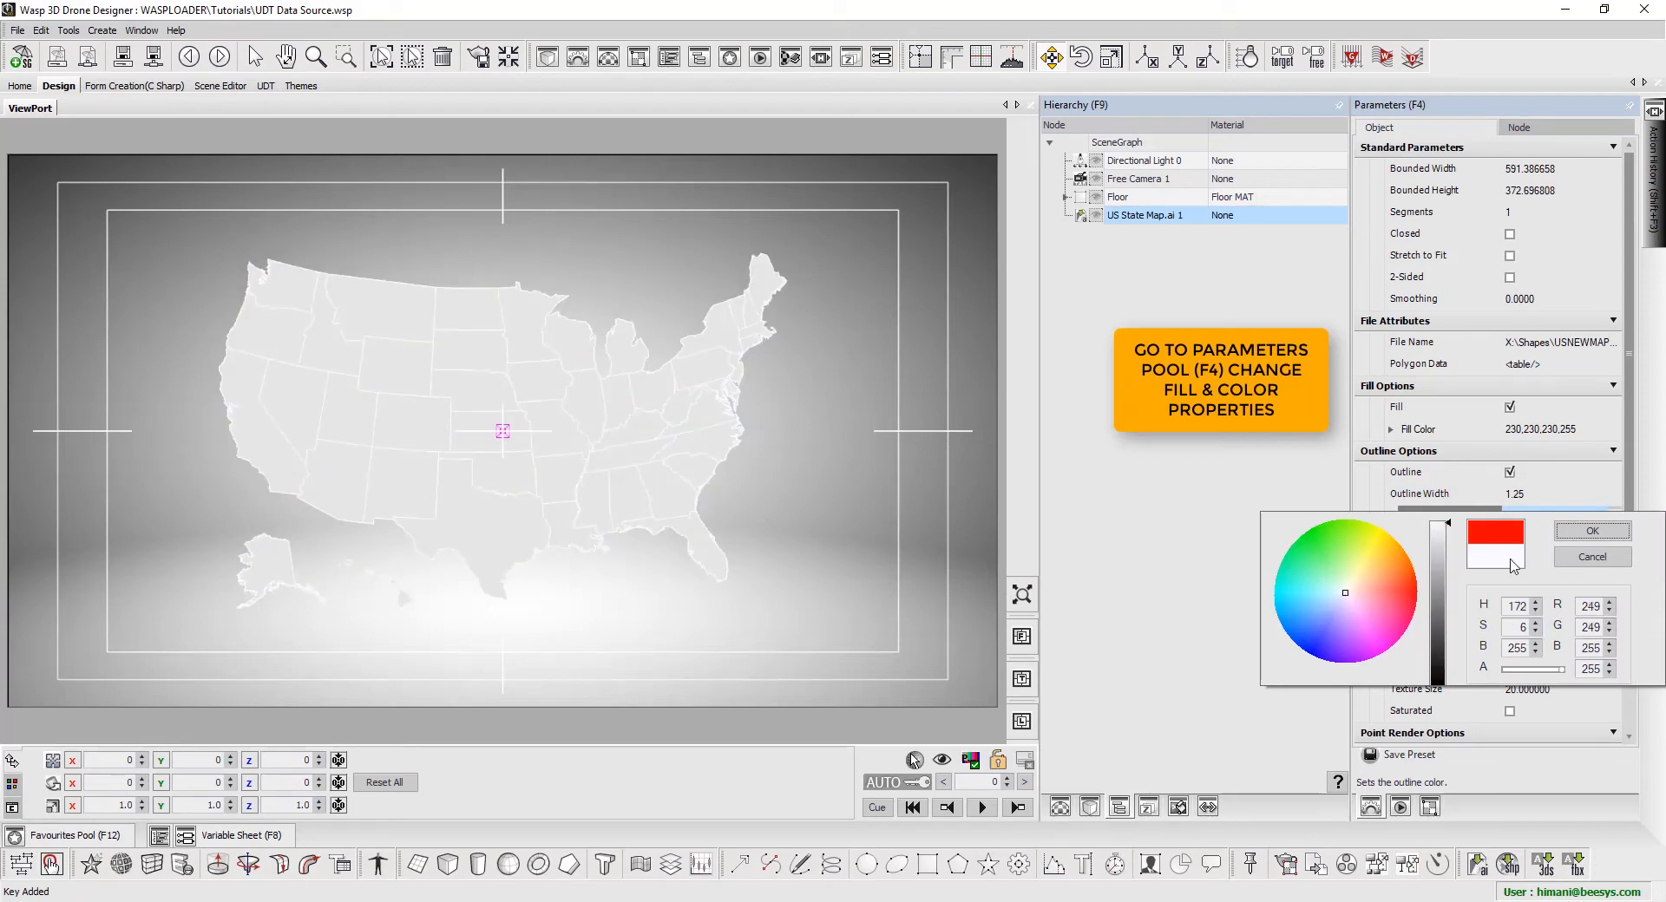
{"action": "left_click", "coordinate": [1591, 531]}
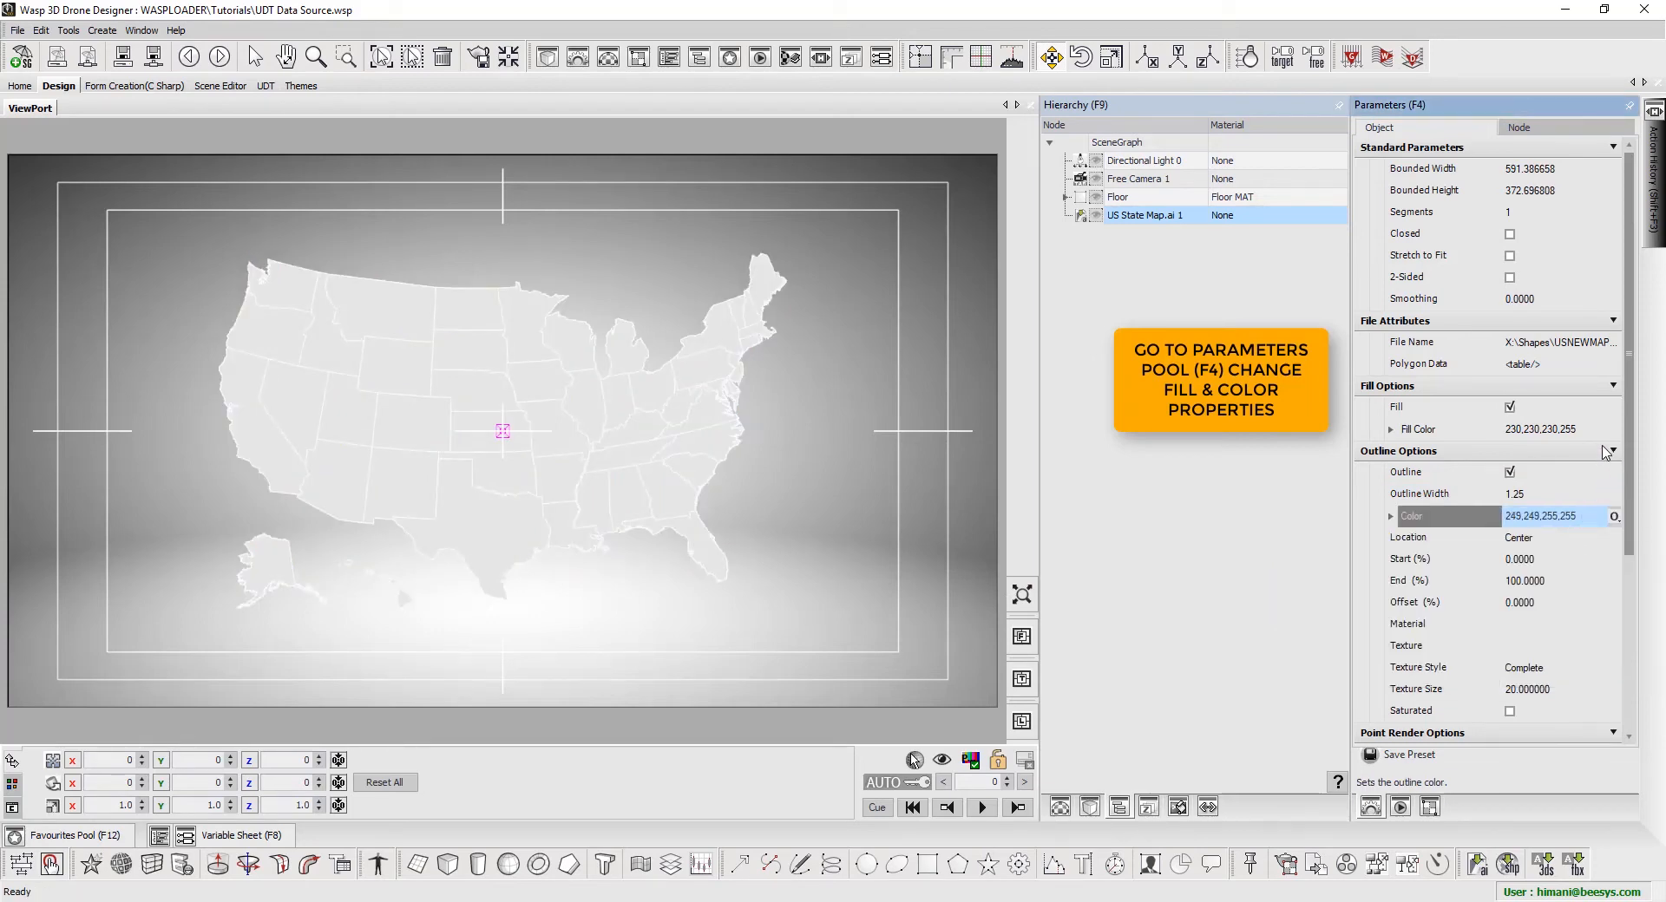
{"action": "left_click", "coordinate": [209, 870]}
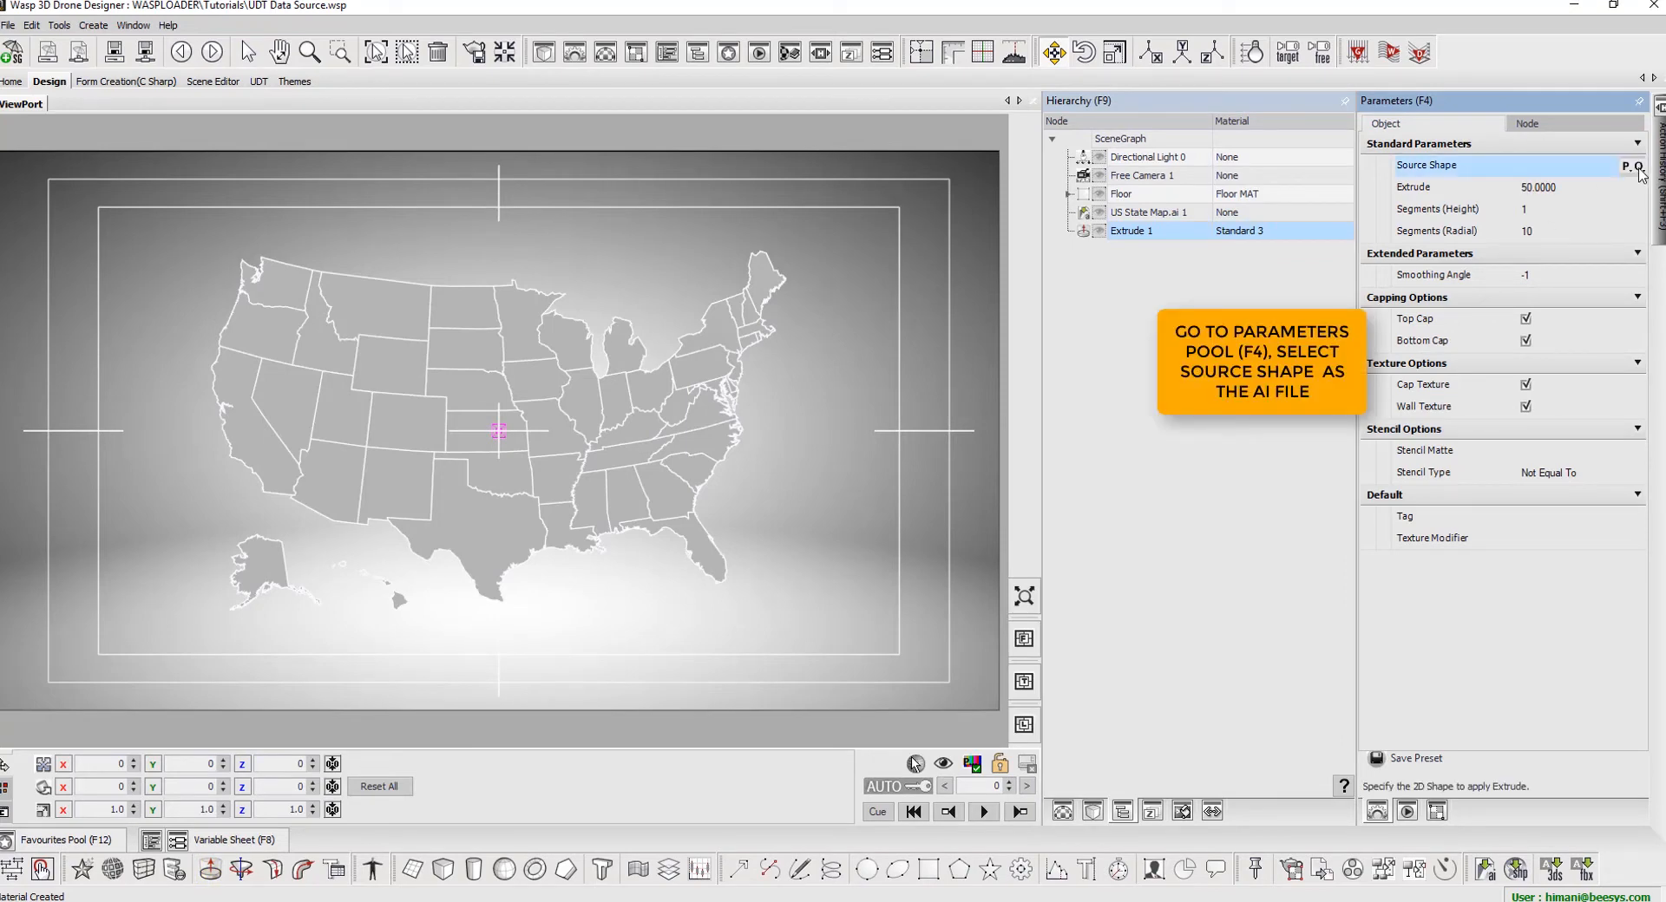
- Source the extrusion from US State Map.ai 1 with depth 20 and 1 radial segment
{"action": "left_click", "coordinate": [1626, 167]}
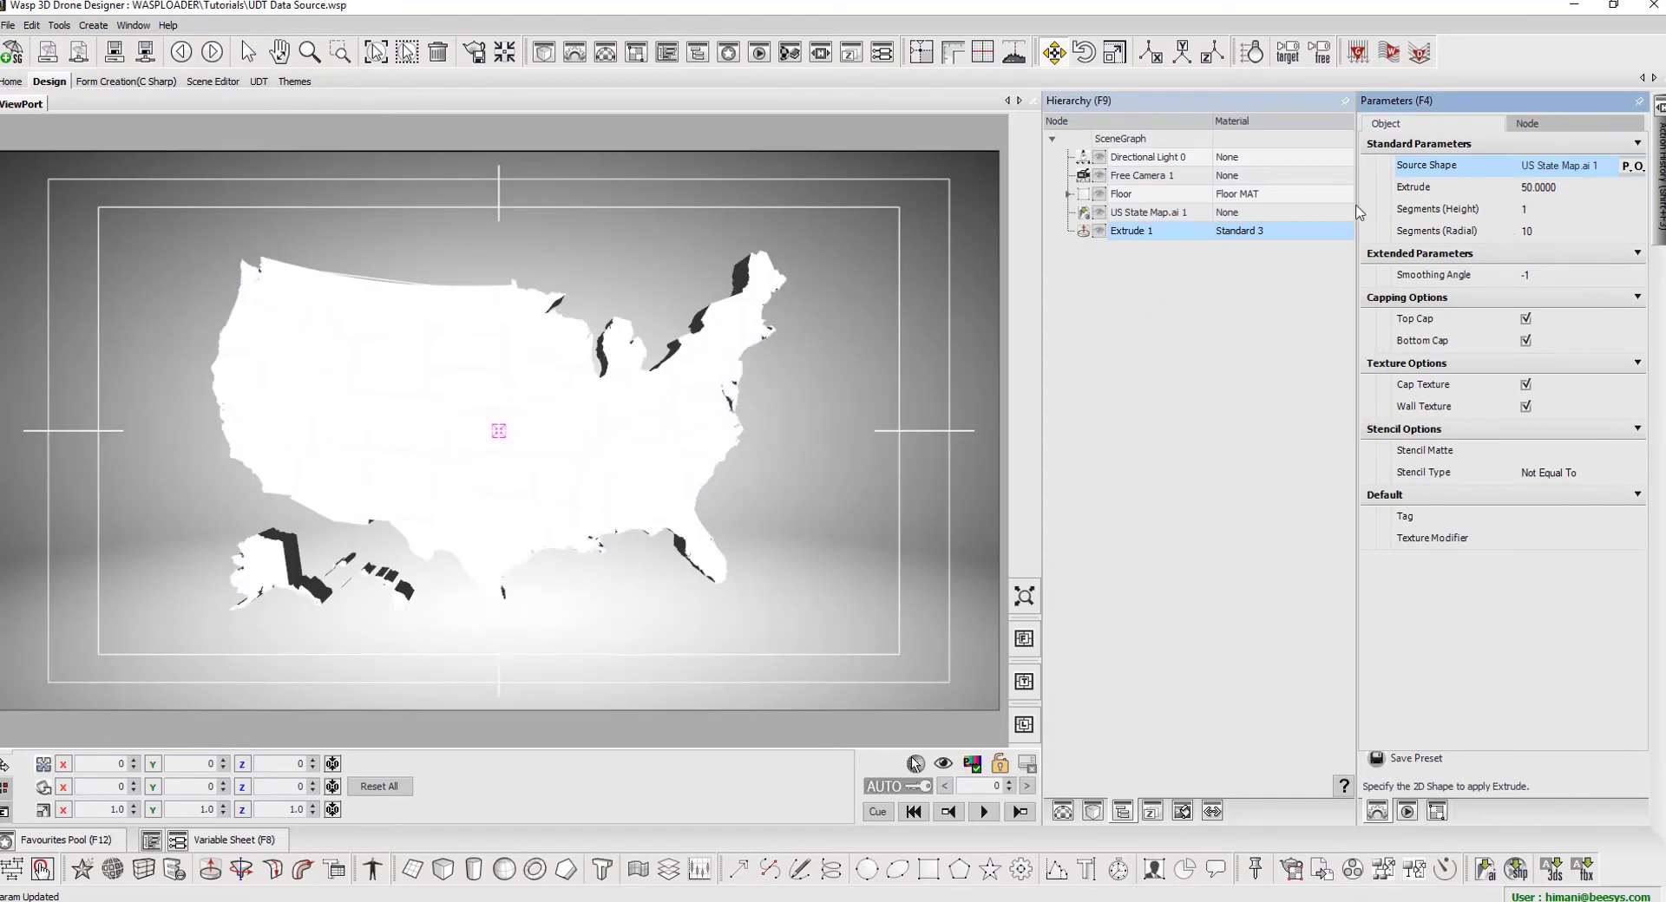
{"action": "left_click", "coordinate": [1572, 187]}
{"action": "type", "text": "20"}
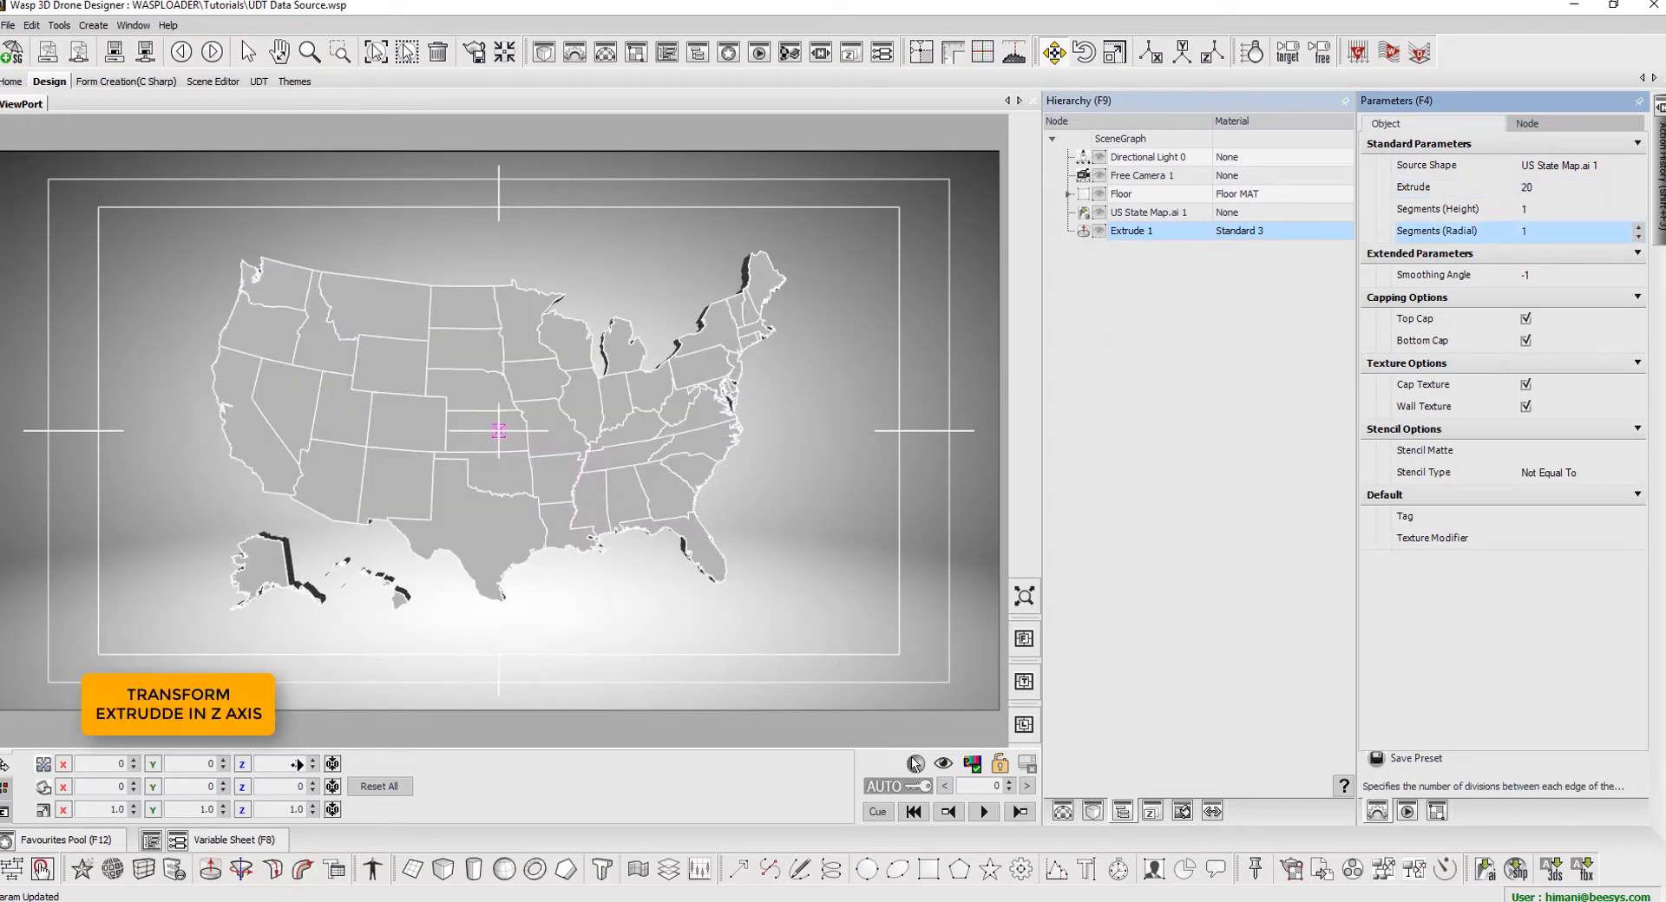
- Select the extruded map's material and adjust it in the Material Editor
{"action": "right_click", "coordinate": [1130, 231]}
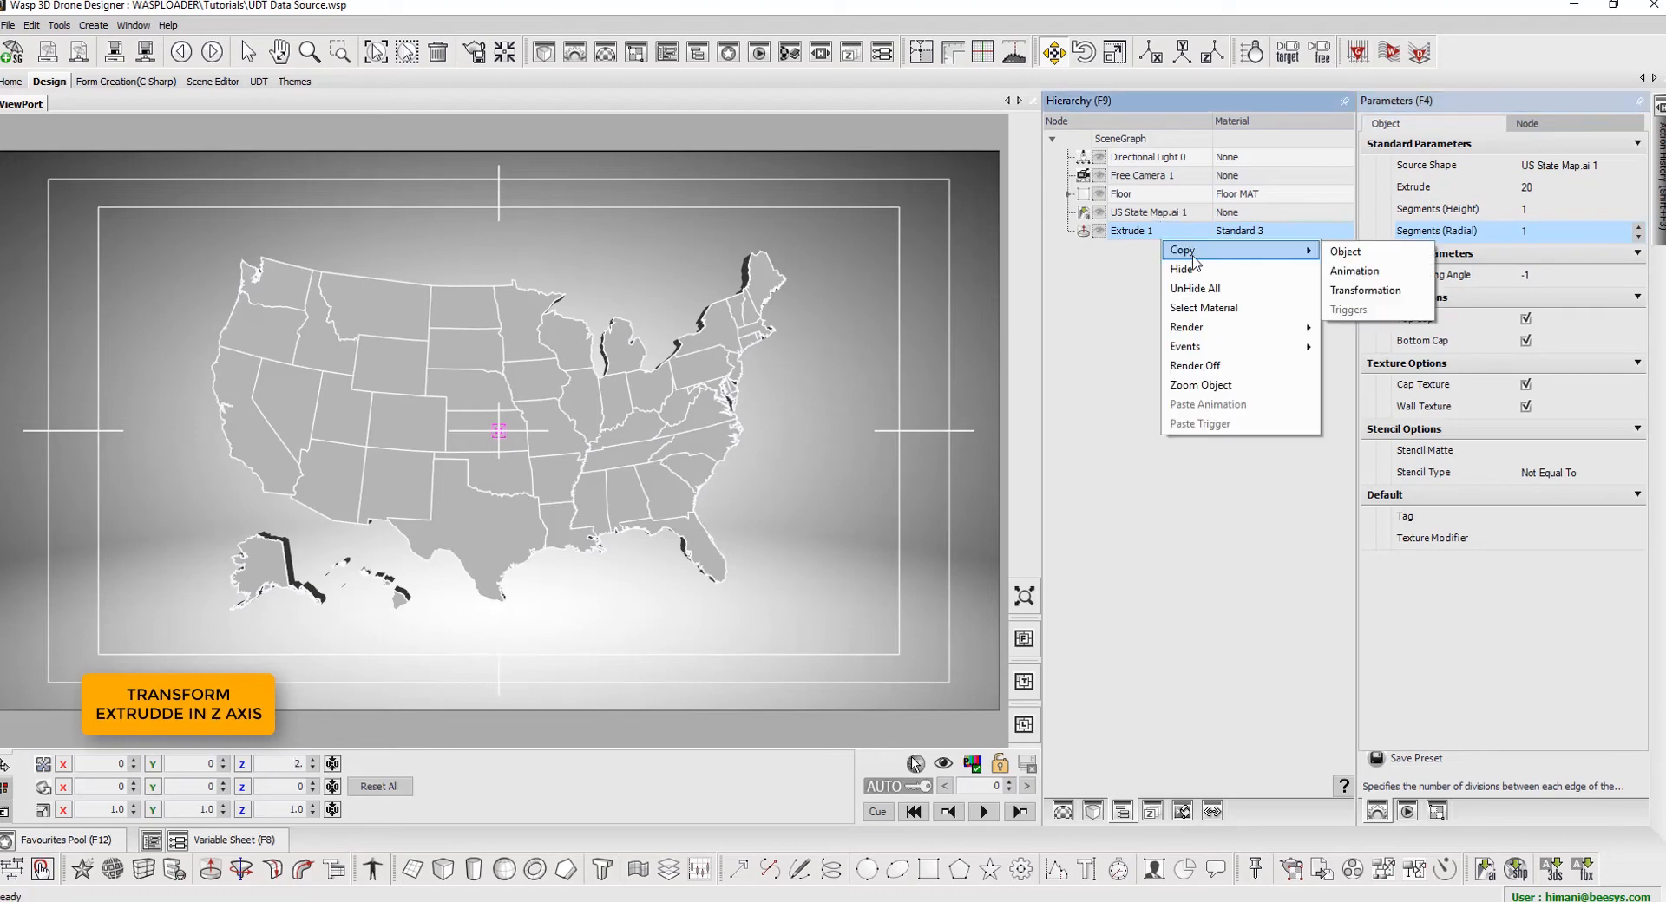
{"action": "left_click", "coordinate": [1202, 307]}
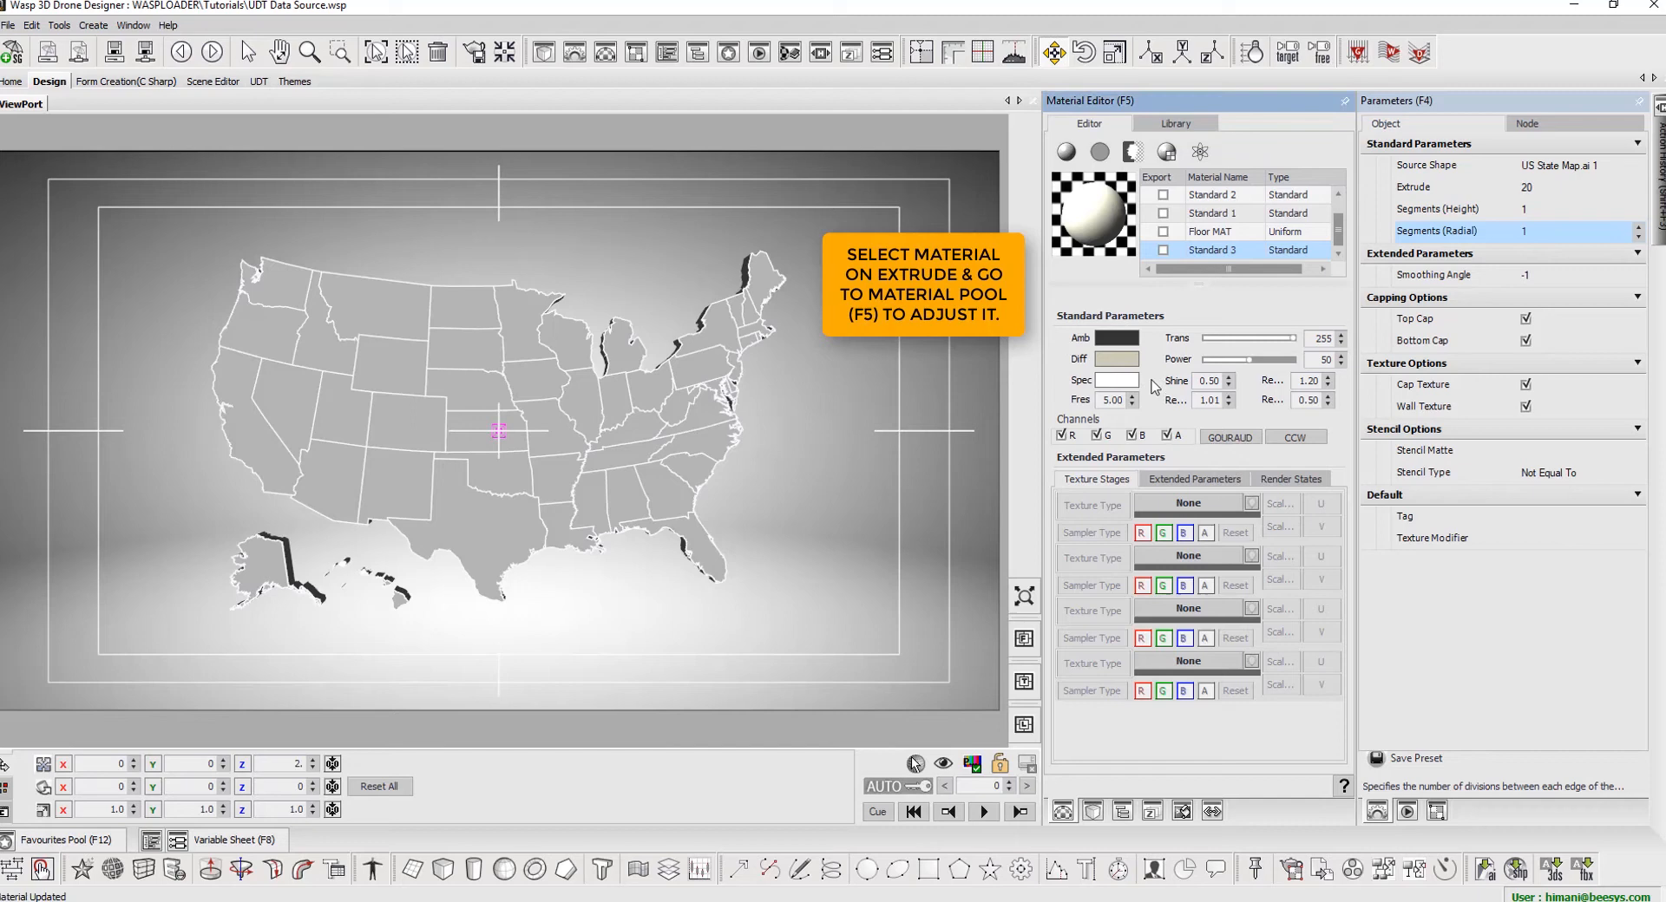
{"action": "left_click", "coordinate": [1229, 437]}
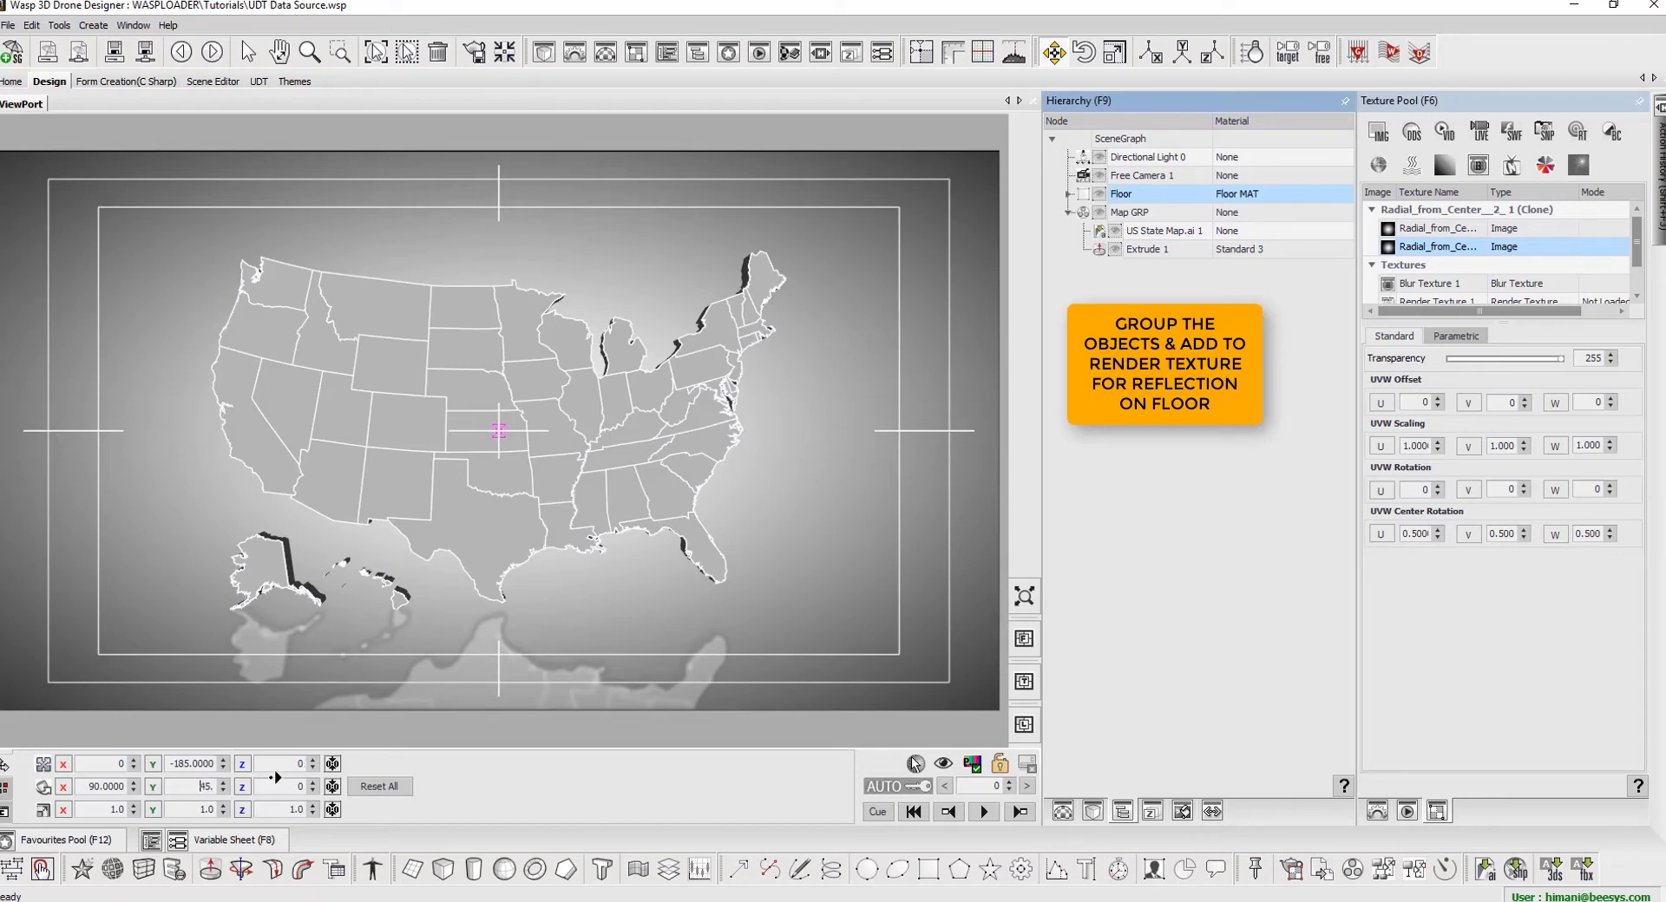
- Add a render texture to the Floor material and reposition the Map GRP group
{"action": "left_click", "coordinate": [1130, 212]}
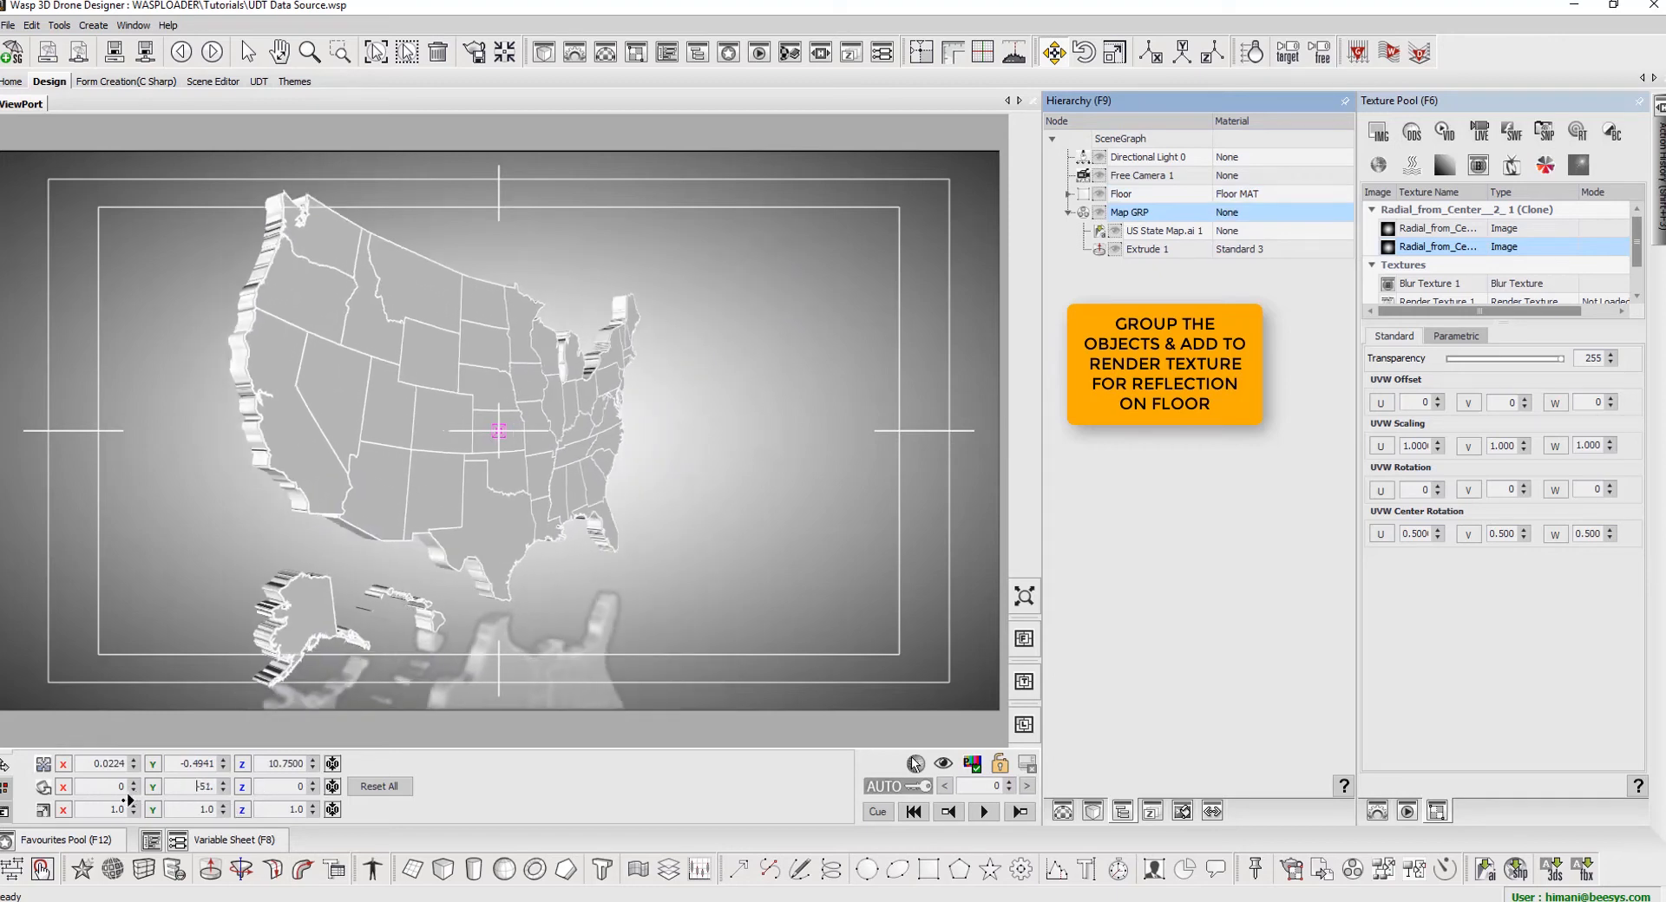
{"action": "left_click", "coordinate": [1165, 231]}
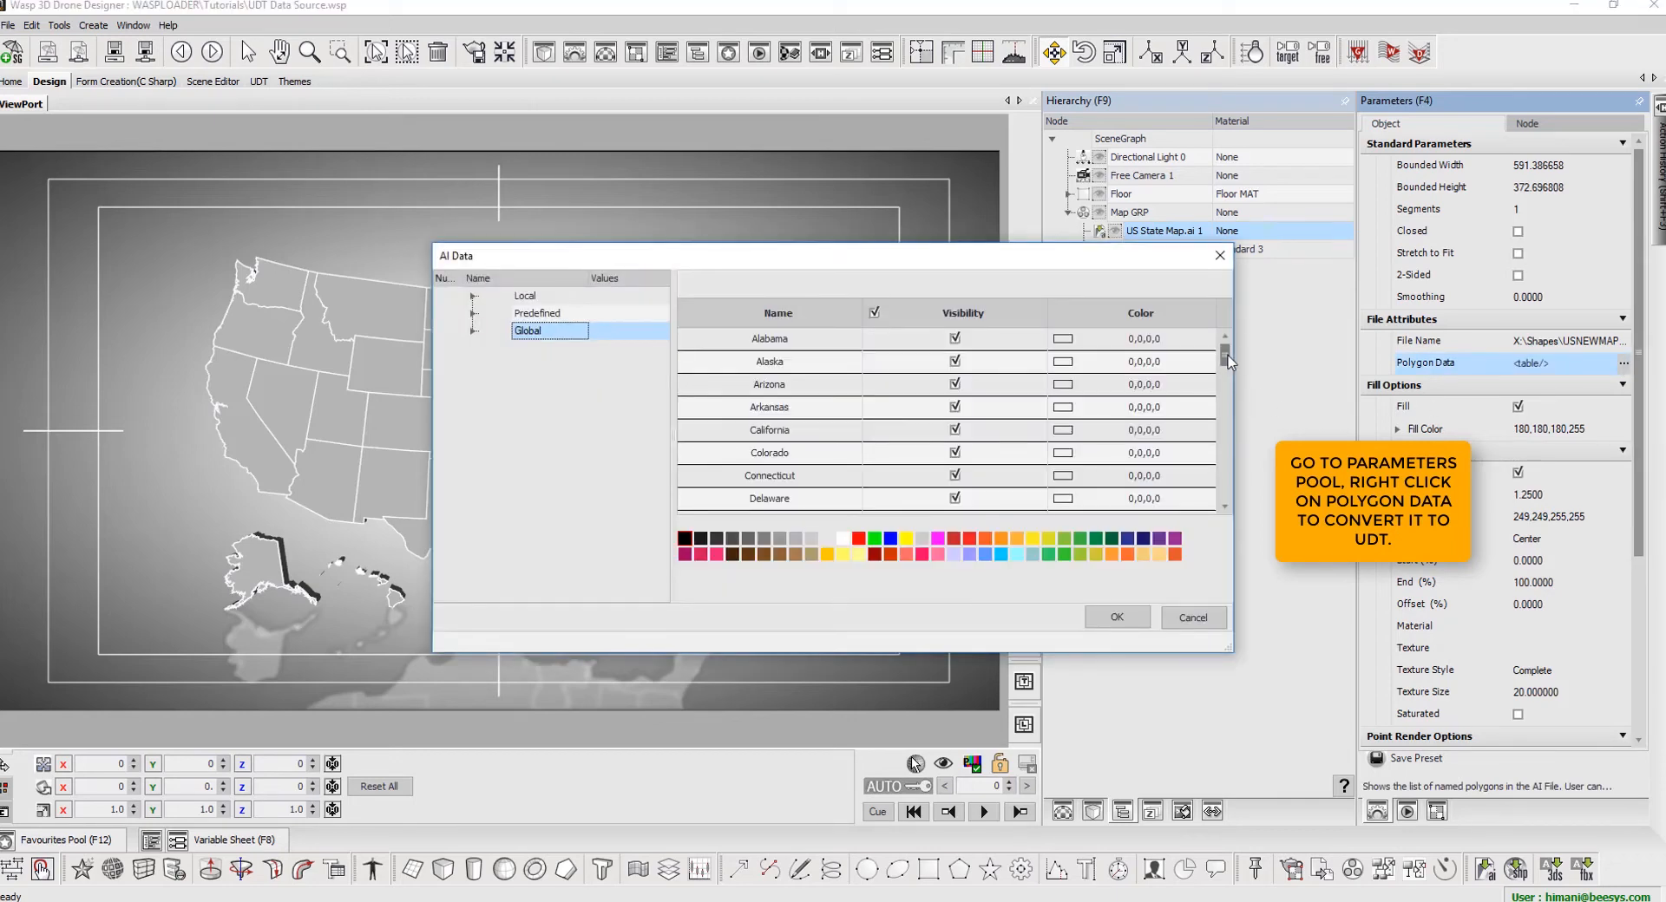
- Review the state polygon list and convert the polygon data into a UDT named UDT Tutorial
{"action": "scroll", "scroll_direction": "down", "scroll_amount": 3}
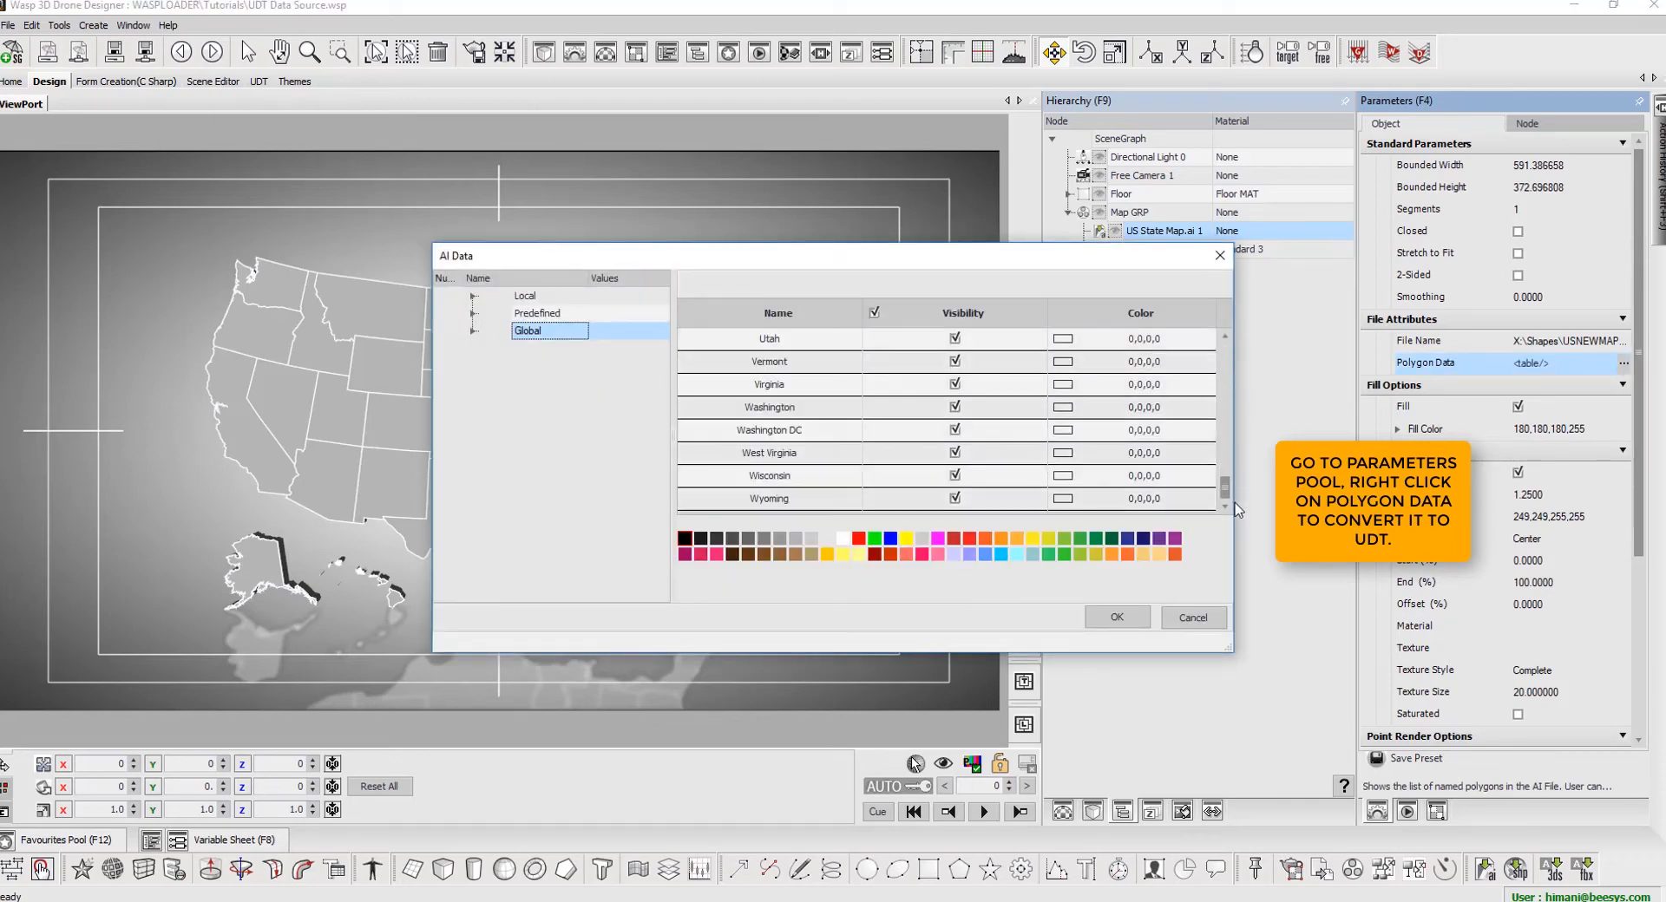
{"action": "left_click", "coordinate": [1115, 617]}
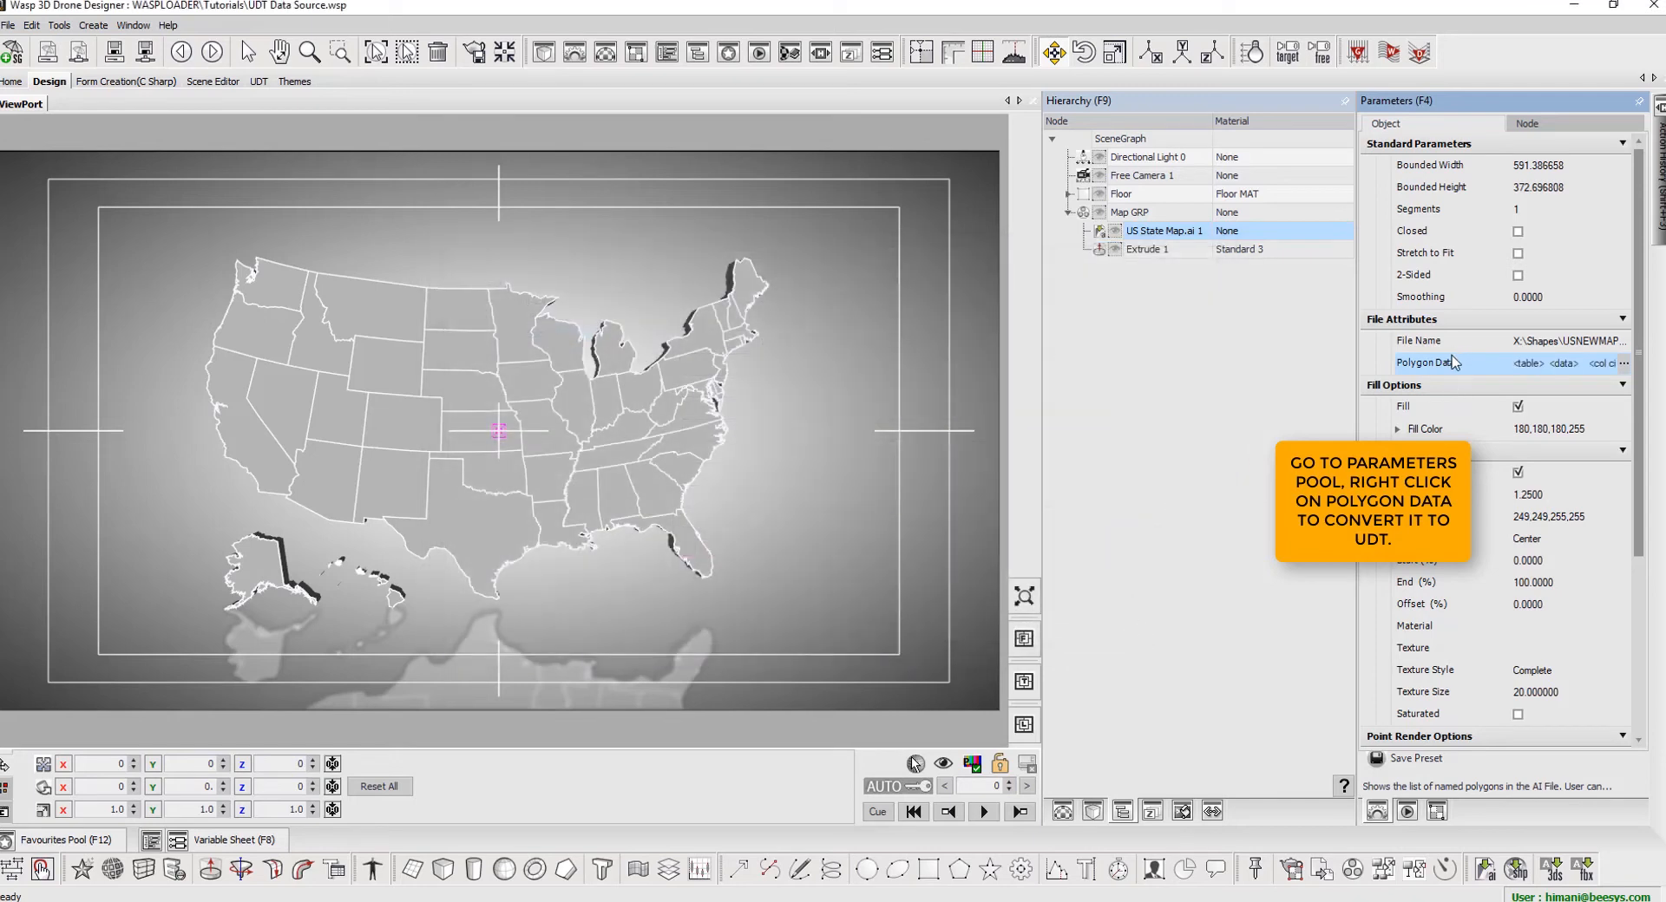
{"action": "right_click", "coordinate": [1446, 363]}
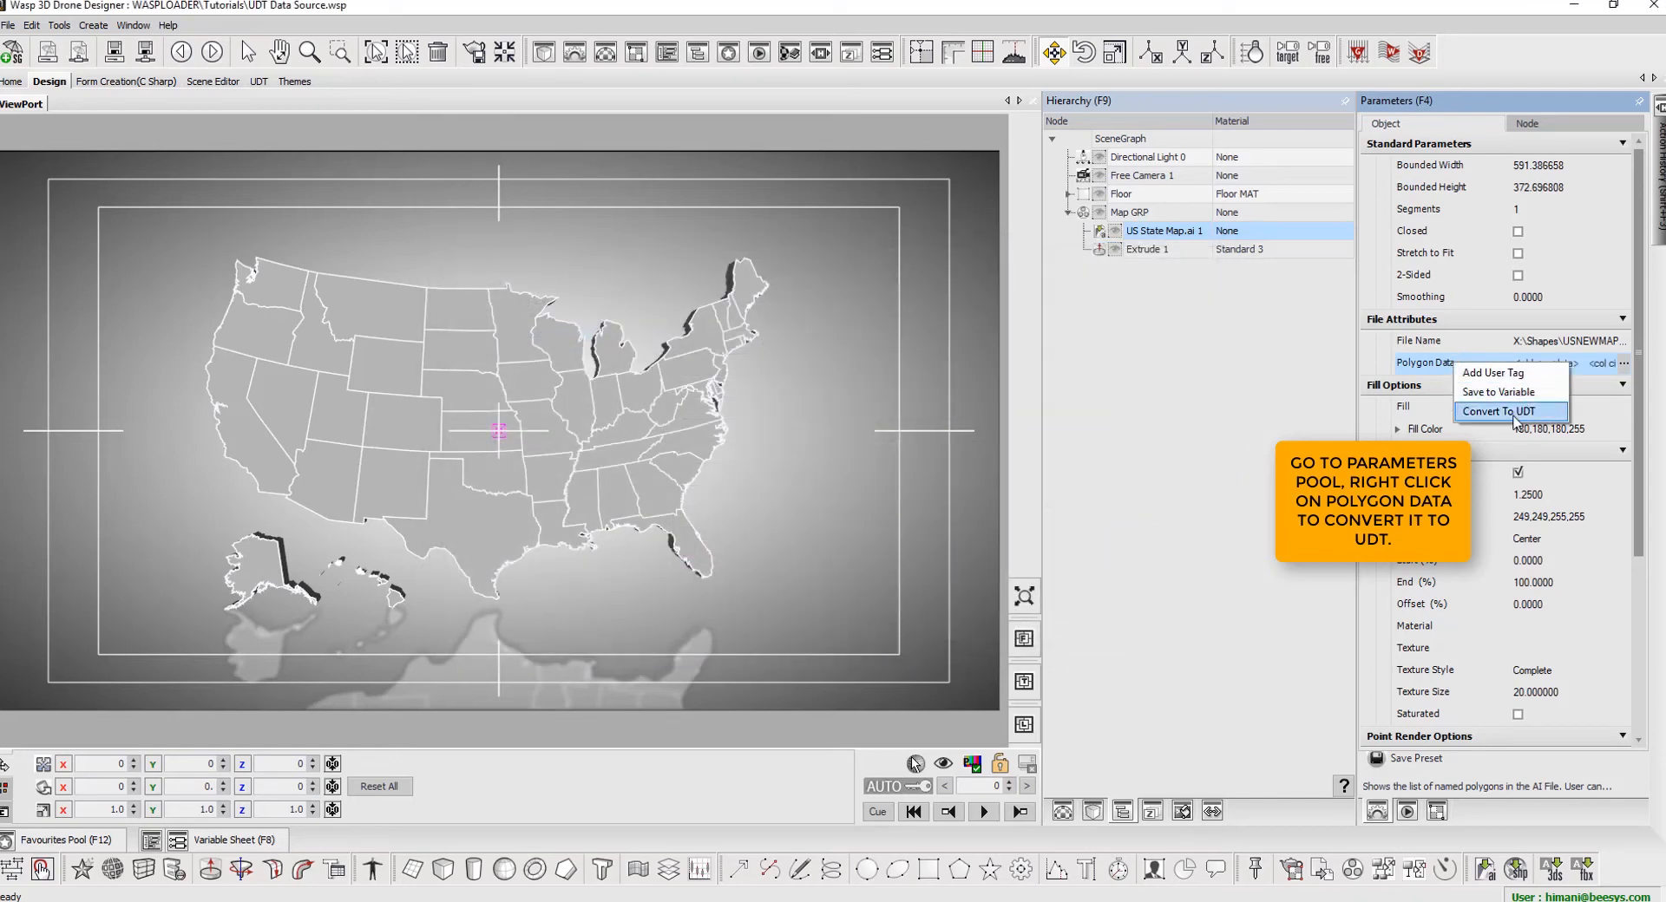
{"action": "left_click", "coordinate": [1497, 411]}
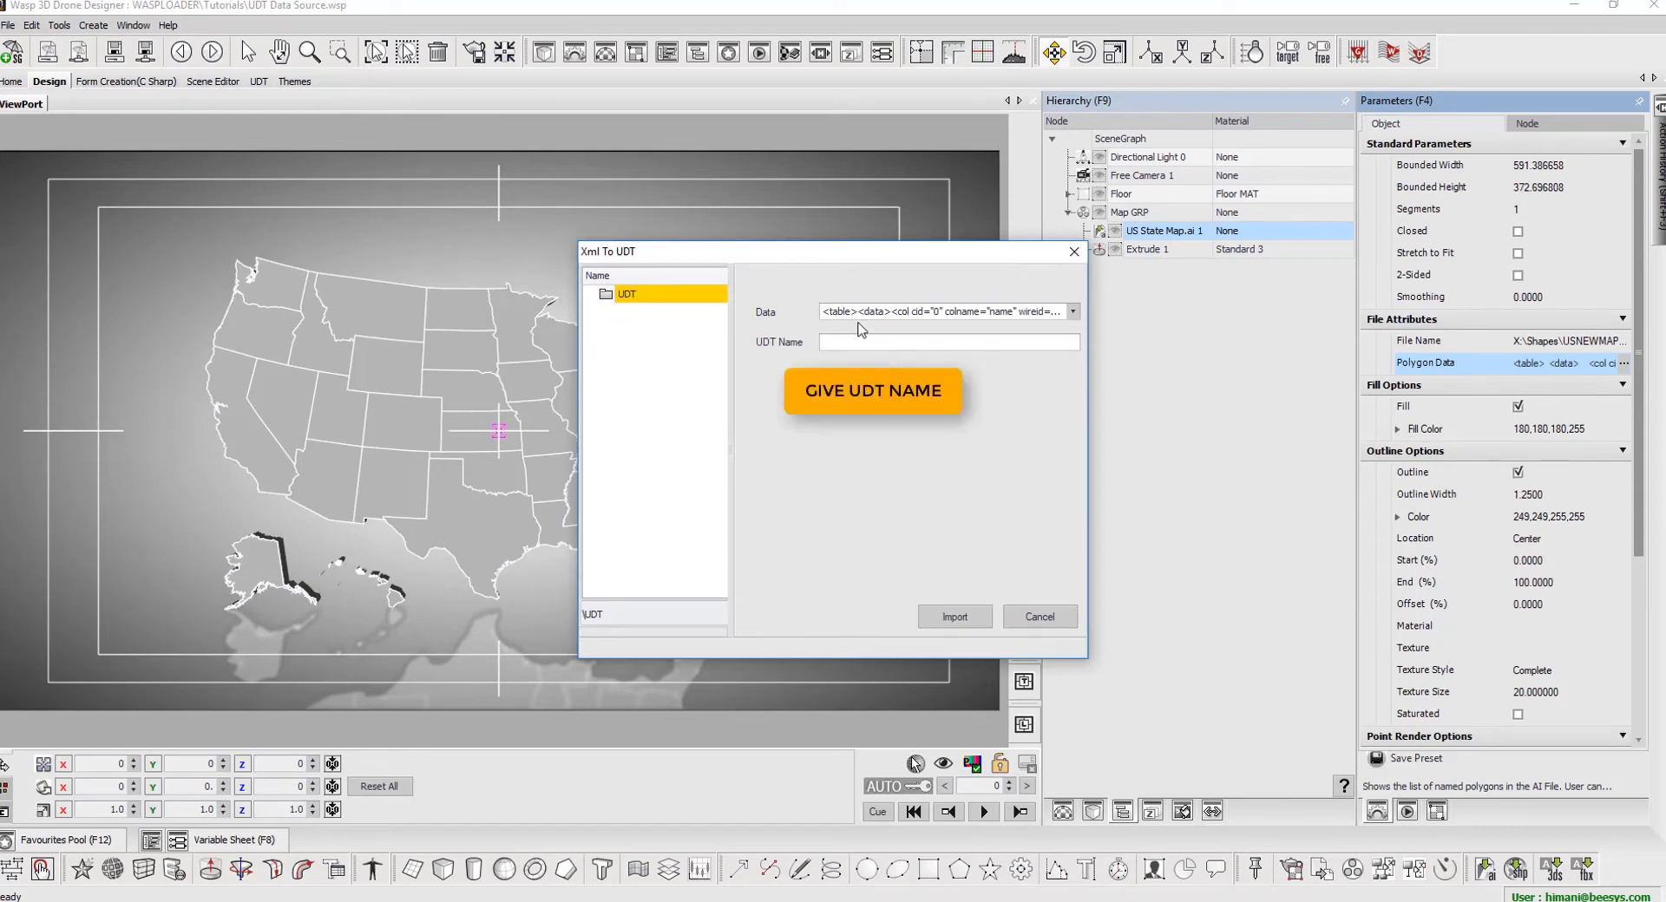
{"action": "type", "text": "UDT Tutorial"}
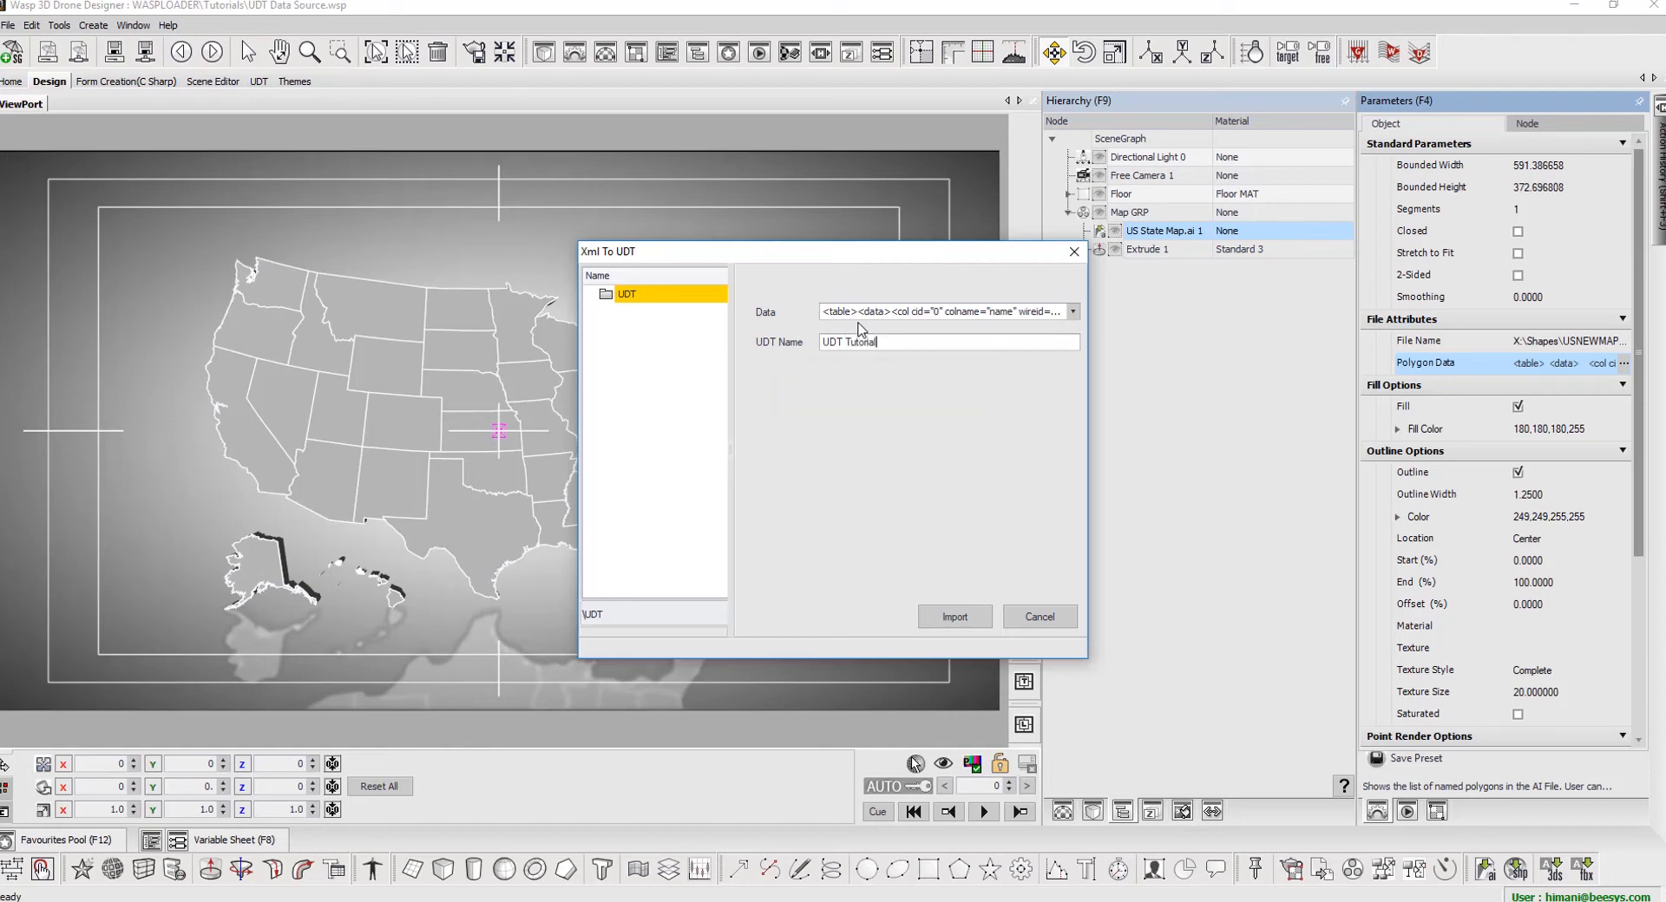
{"action": "left_click", "coordinate": [953, 616]}
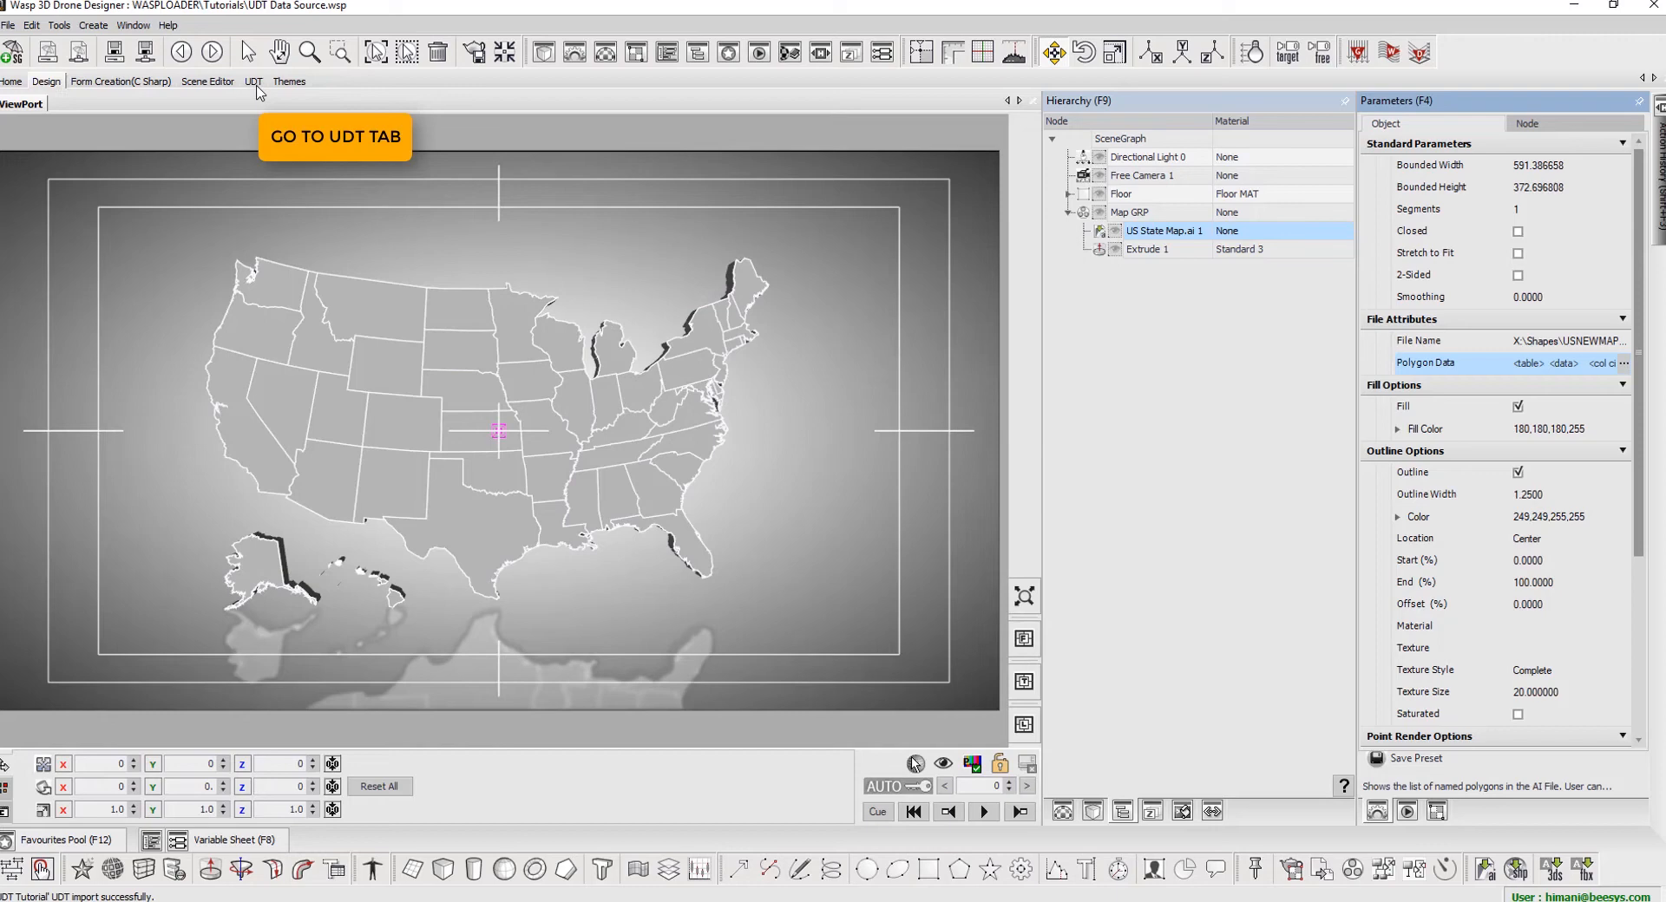
- Open UDT Tutorial in the UDT workspace, showing table1 with RowNumber, name, visibility and color columns
{"action": "left_click", "coordinate": [253, 82]}
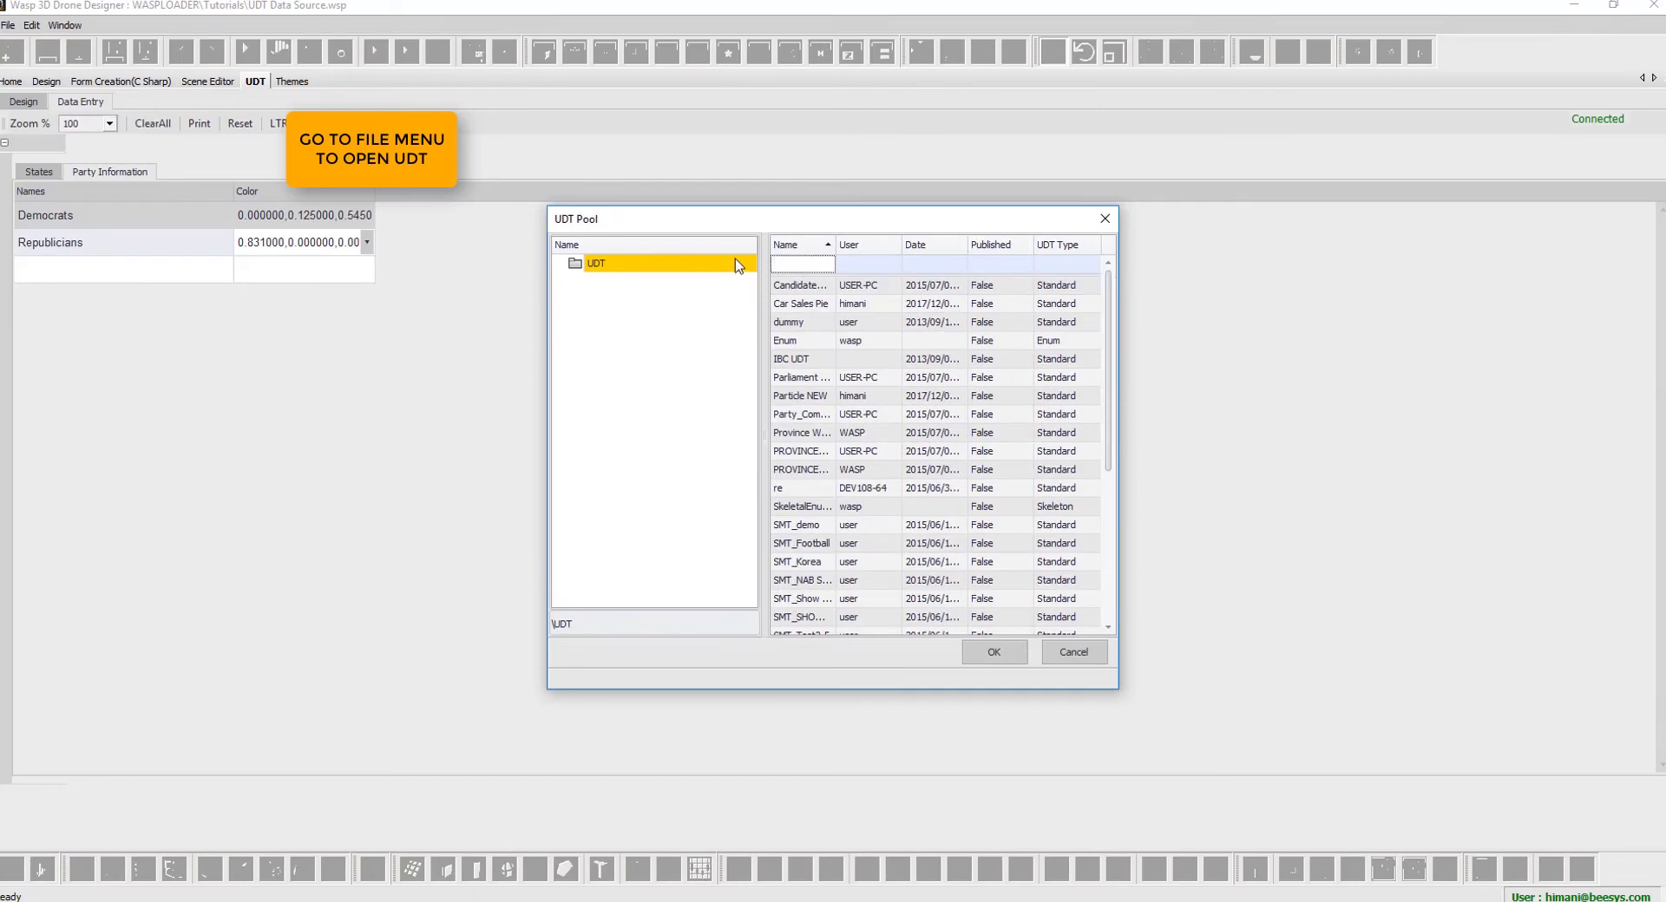
{"action": "type", "text": "udt"}
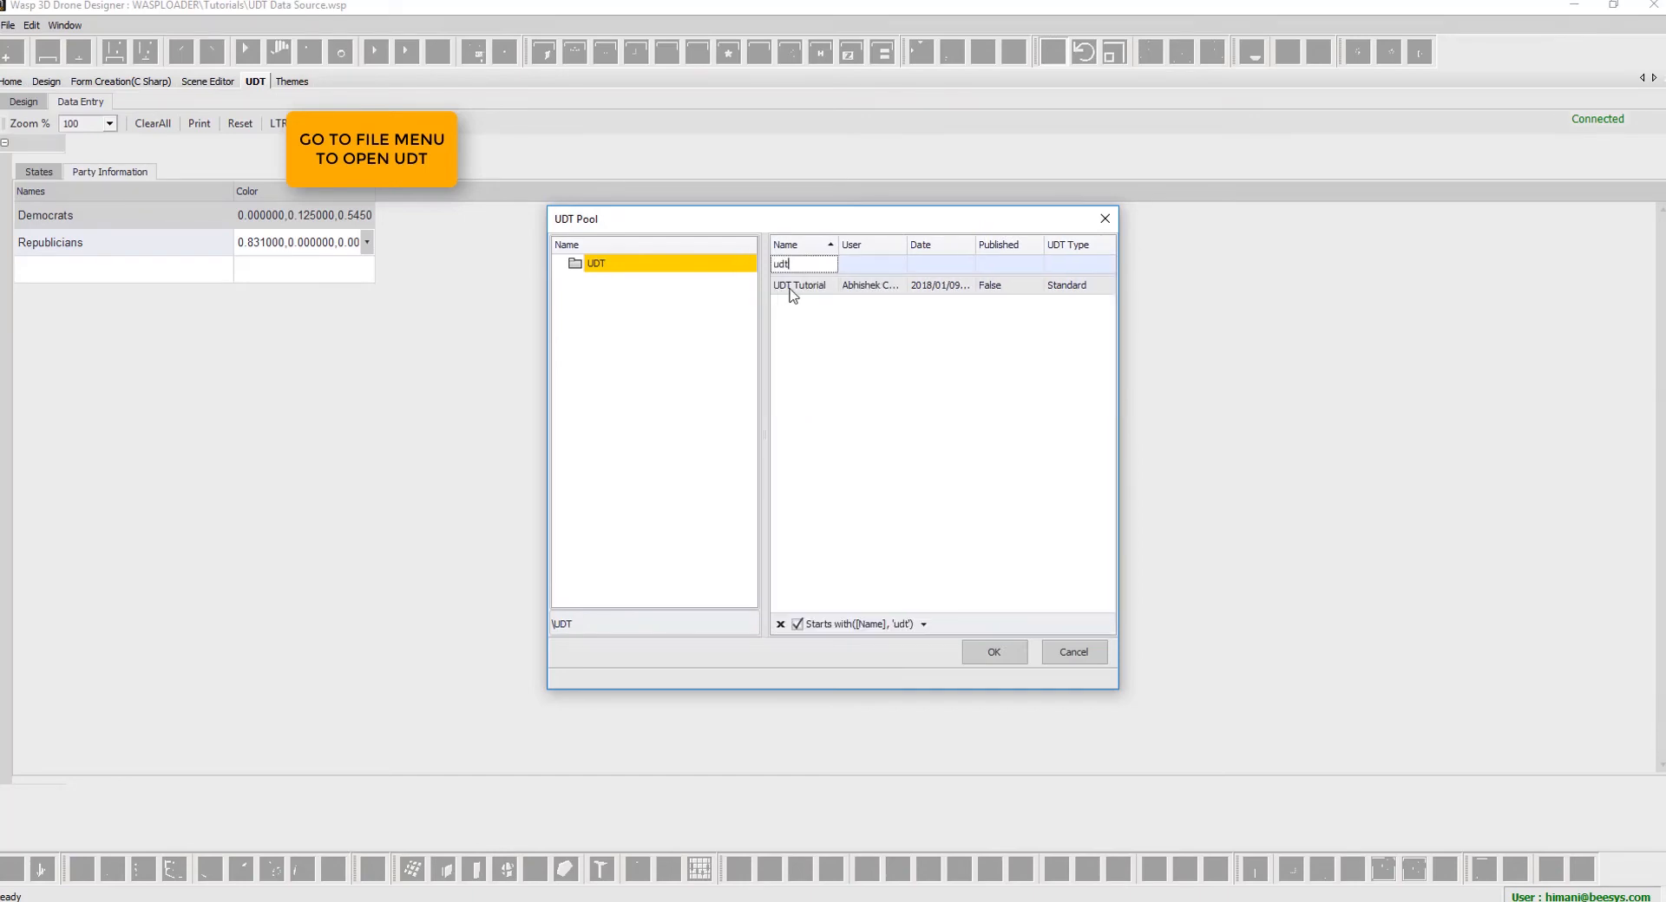
{"action": "left_click", "coordinate": [992, 651]}
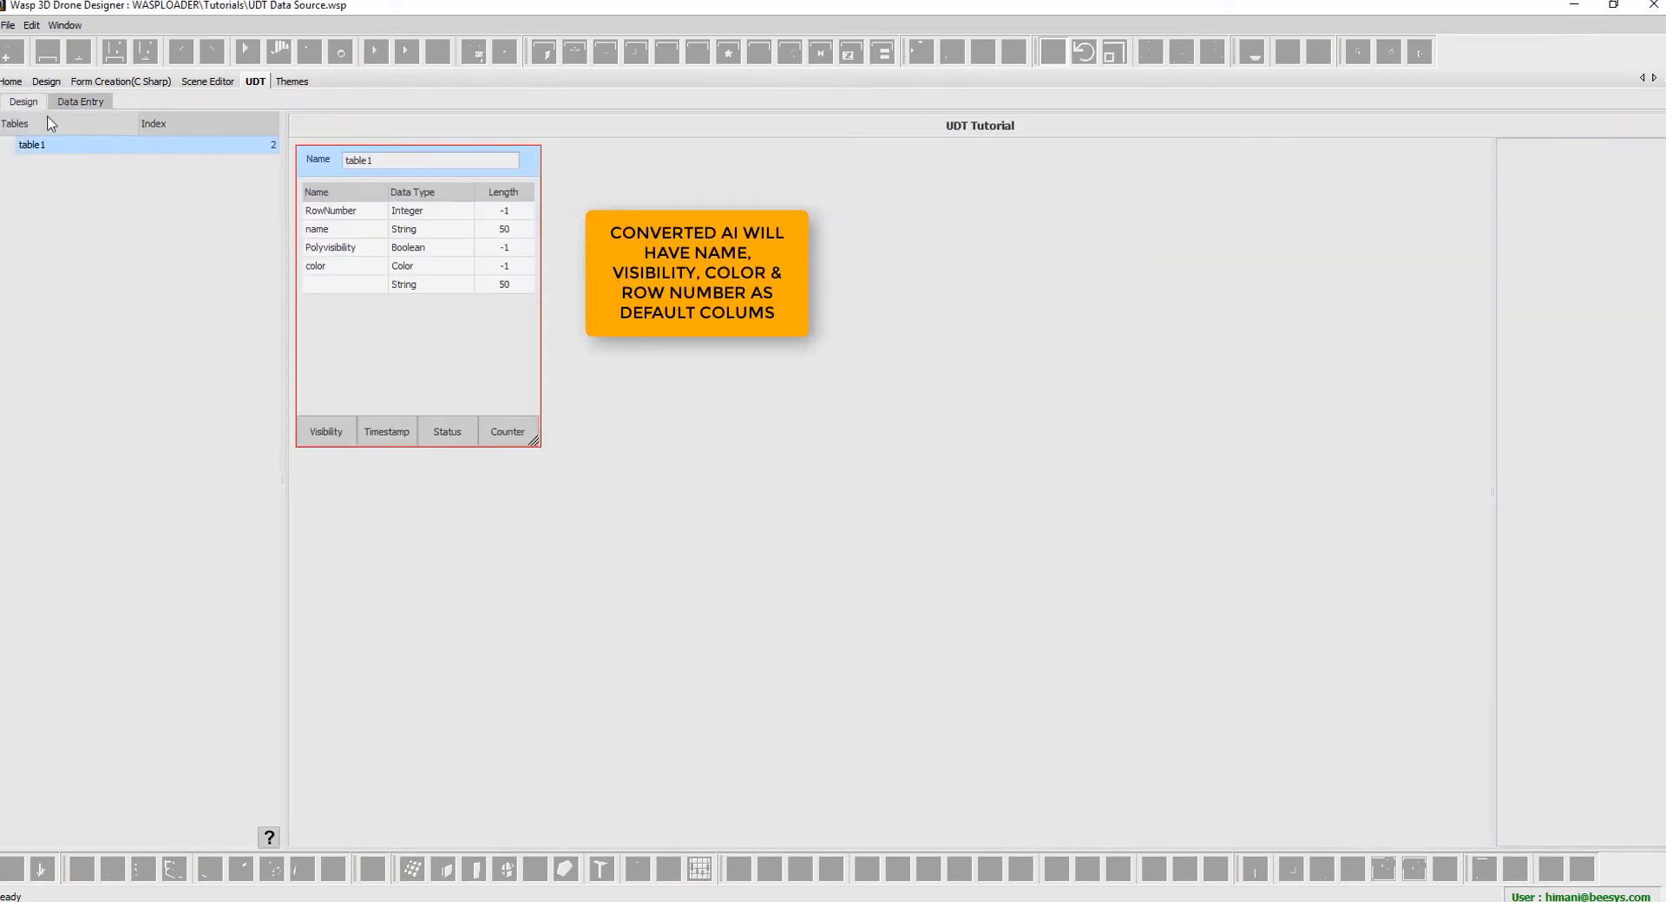
{"action": "left_click", "coordinate": [78, 101]}
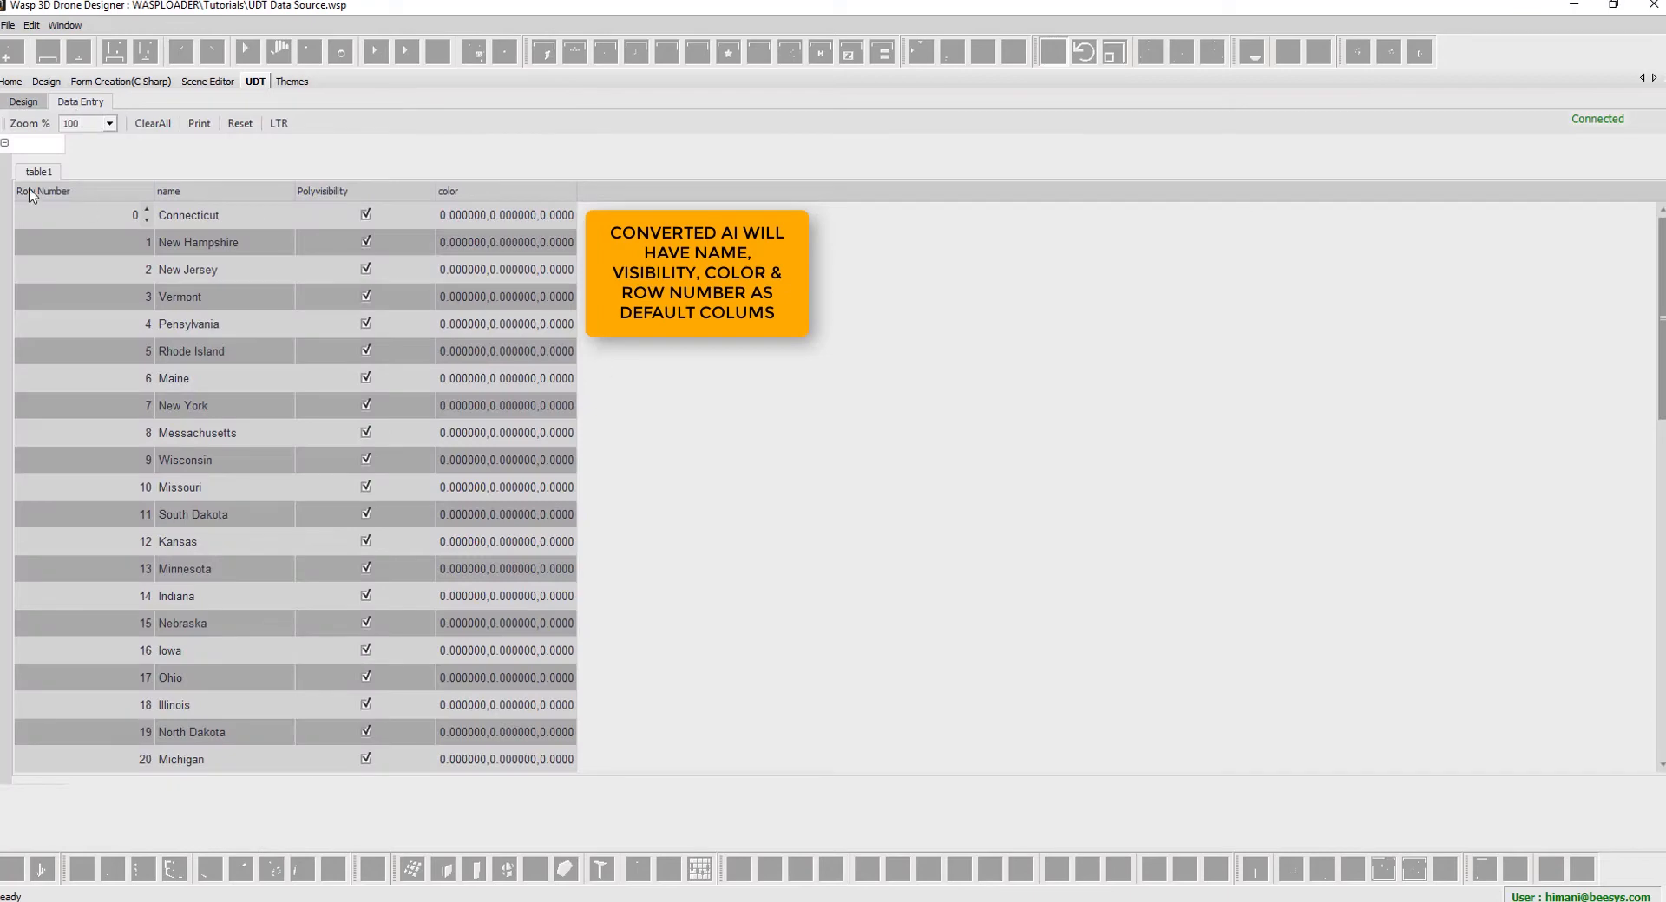
{"action": "left_click", "coordinate": [23, 101]}
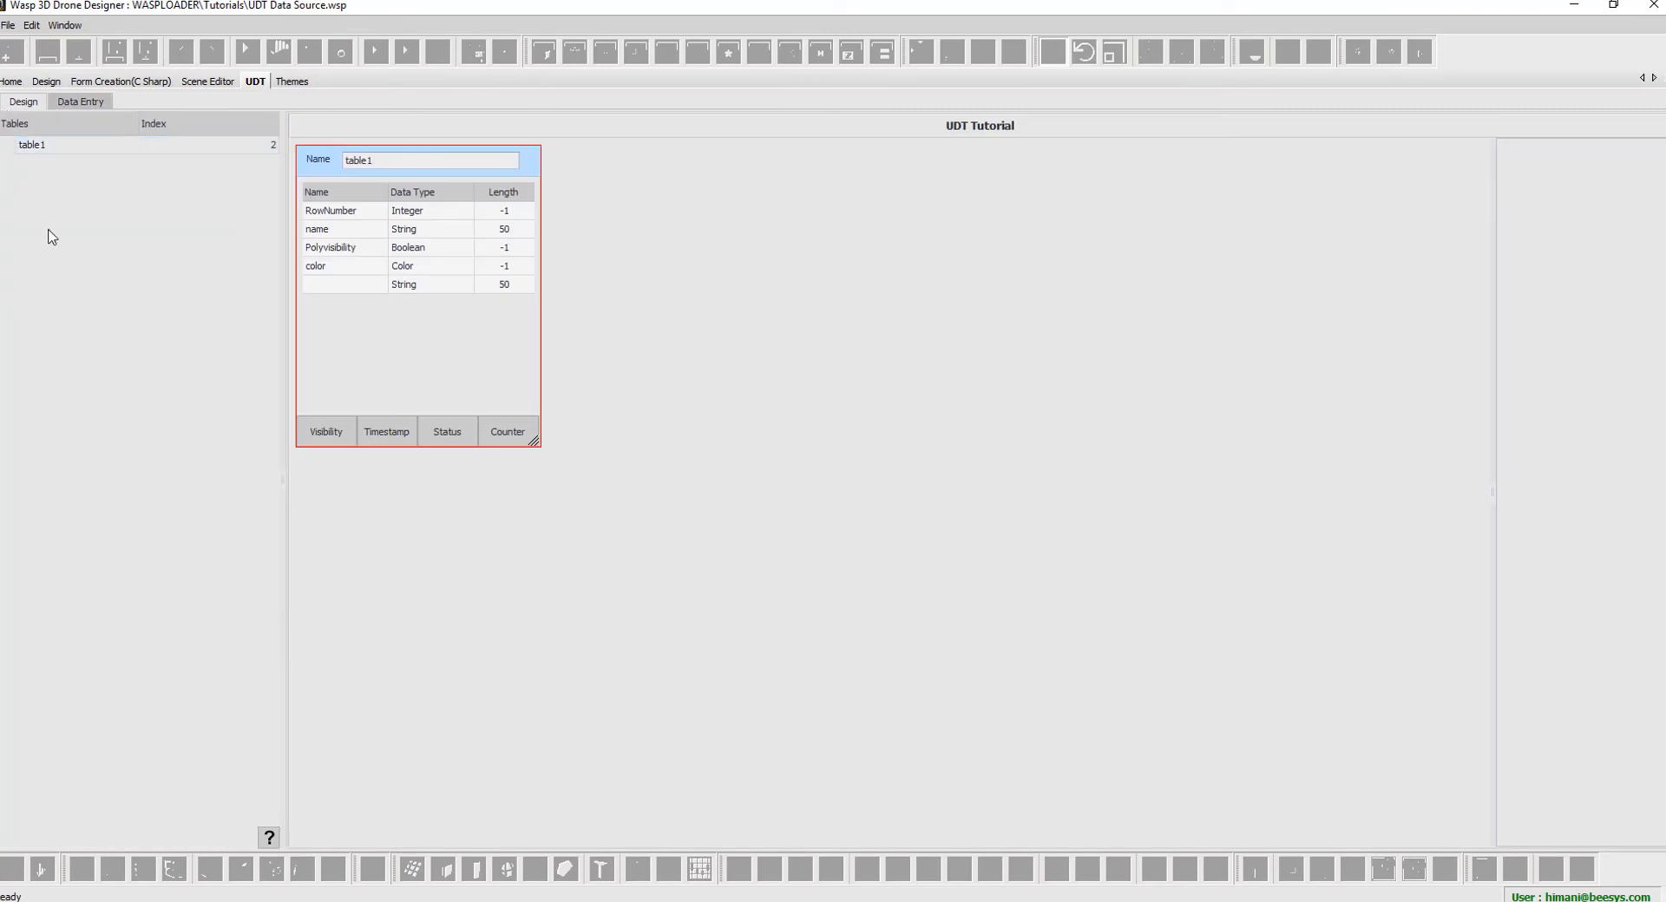
- Add a second table and rename the tables Final Result and Party Info
{"action": "key", "text": "insert"}
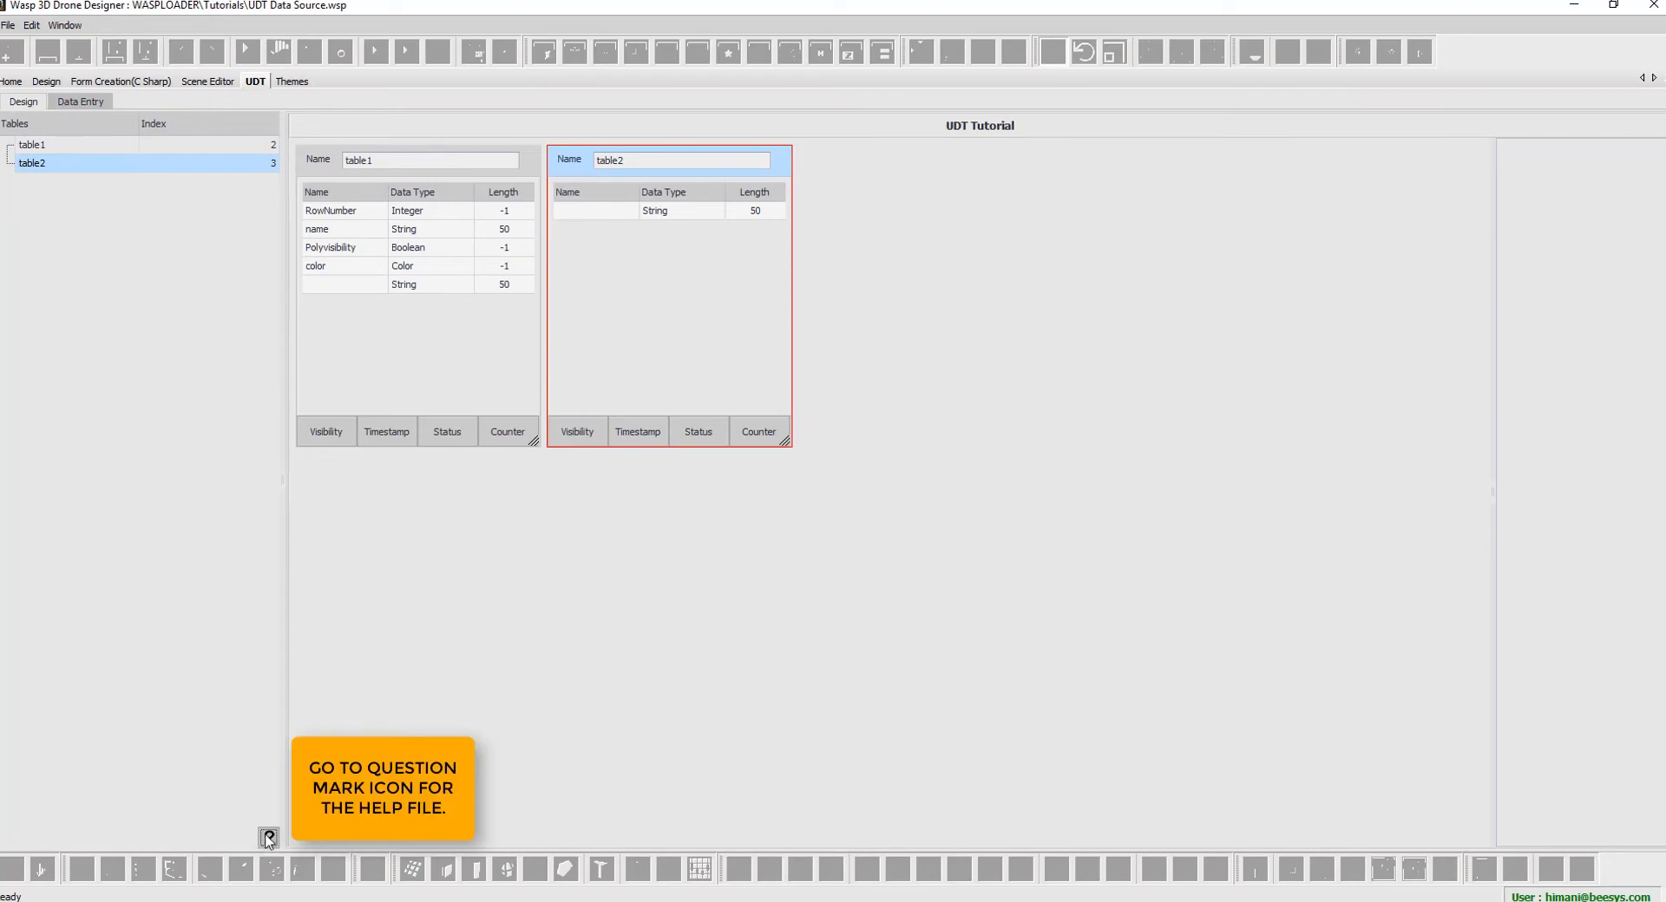
{"action": "left_click", "coordinate": [267, 838]}
{"action": "type", "text": "Final"}
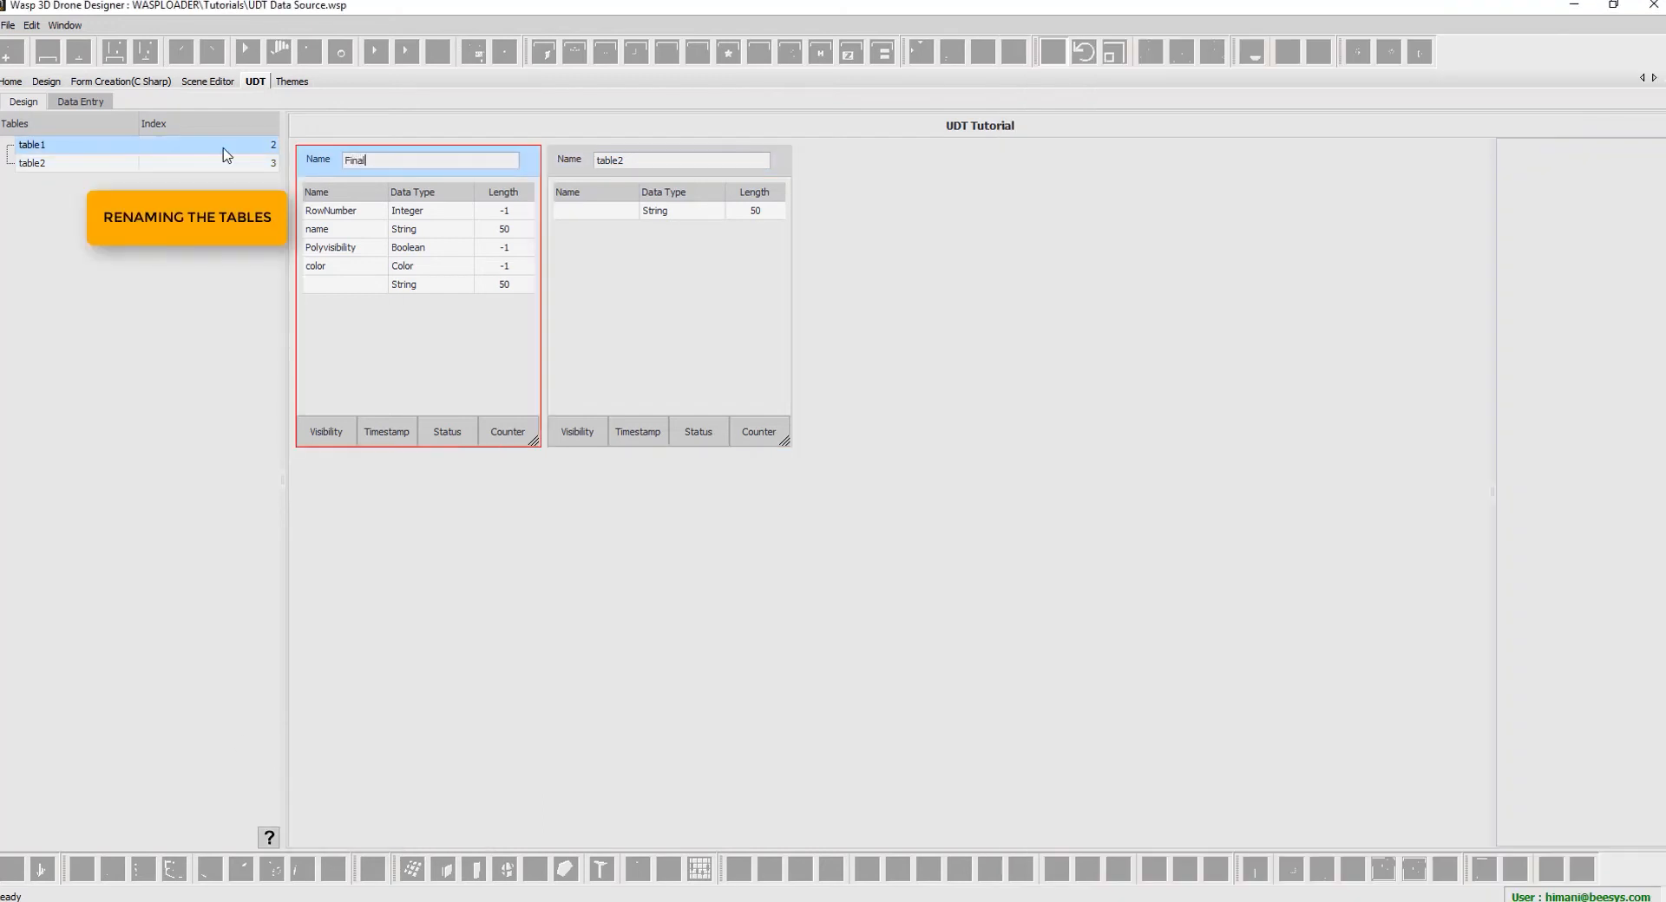
{"action": "type", "text": "Resul"}
{"action": "left_click", "coordinate": [681, 160]}
{"action": "type", "text": "Par"}
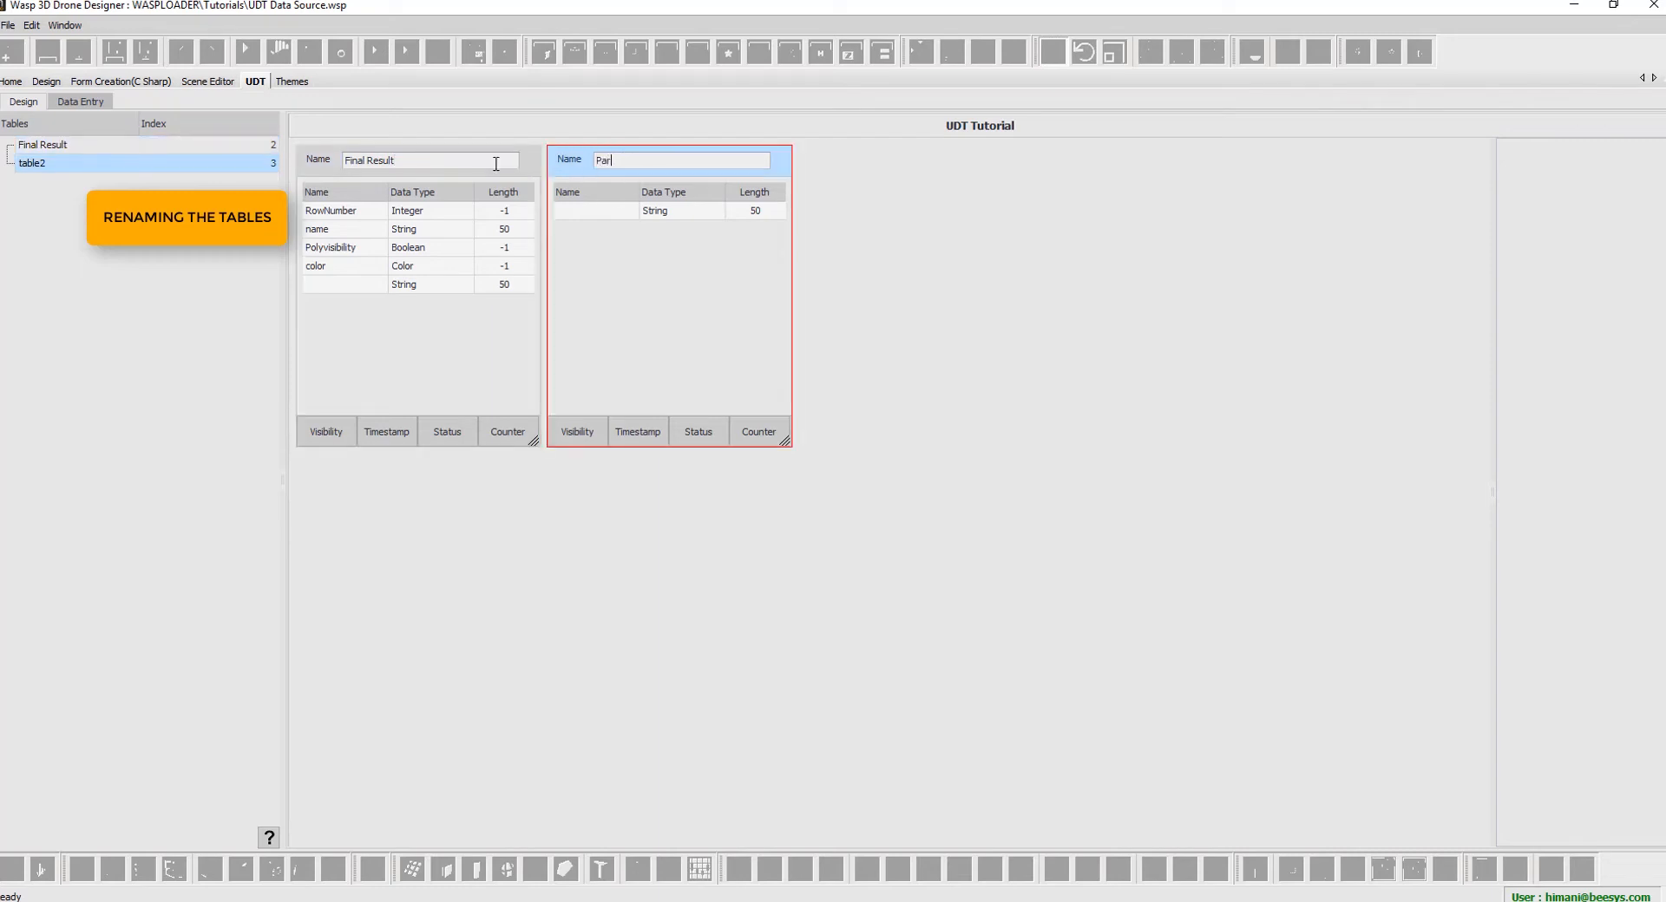
{"action": "type", "text": "ty"}
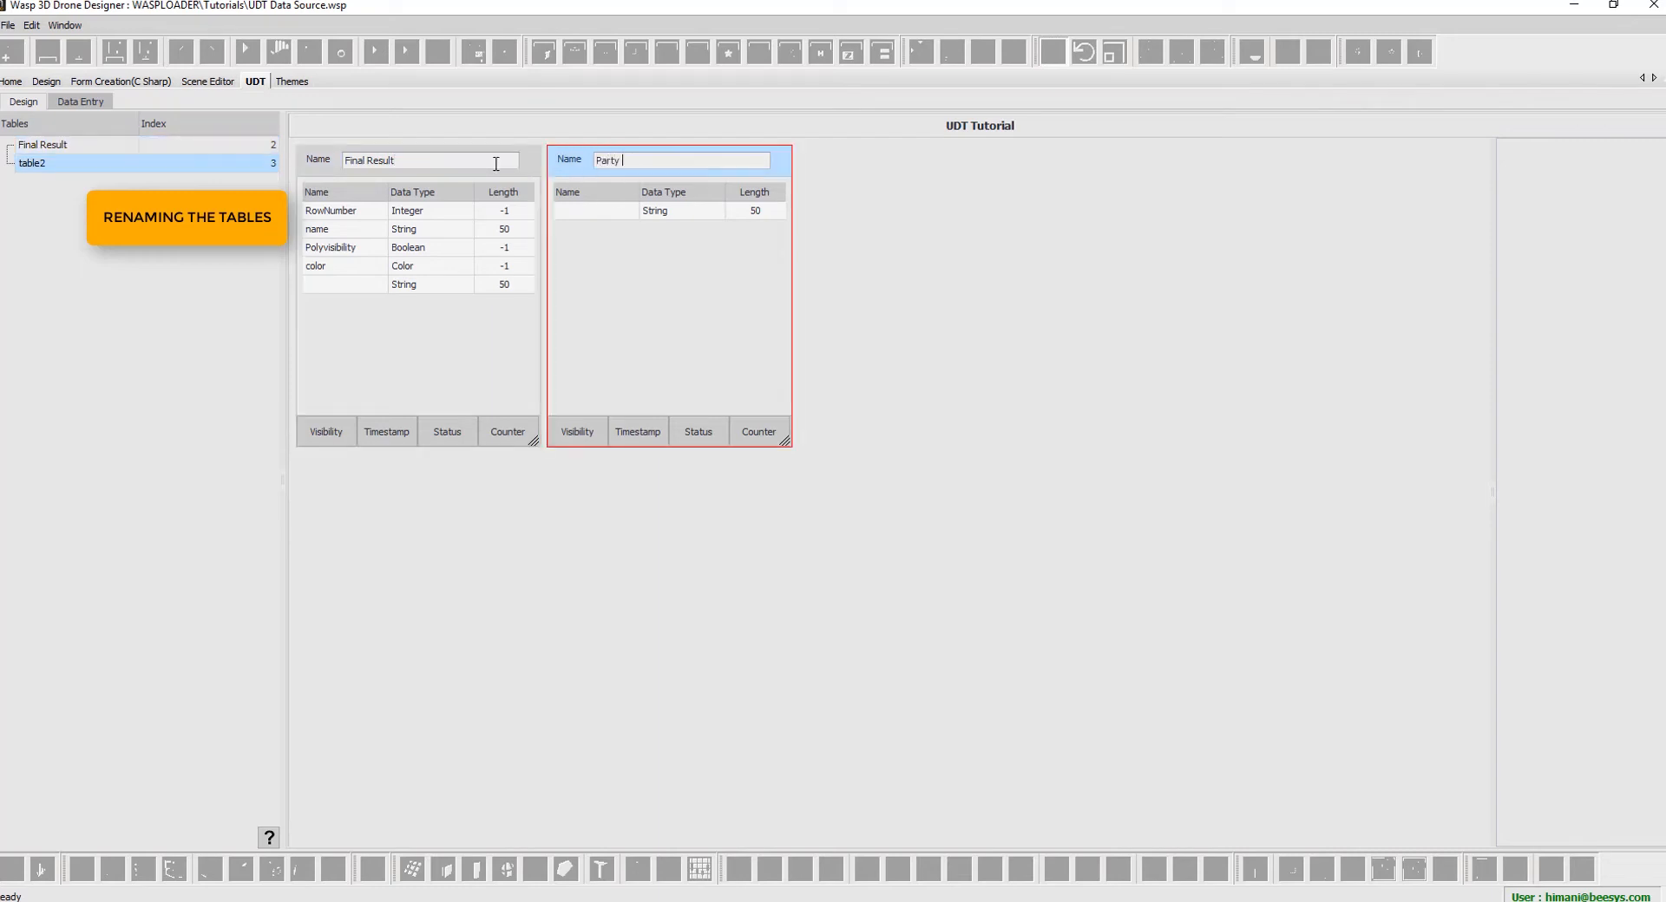
{"action": "type", "text": "Infor"}
{"action": "left_click", "coordinate": [596, 210]}
{"action": "type", "text": "Party Name"}
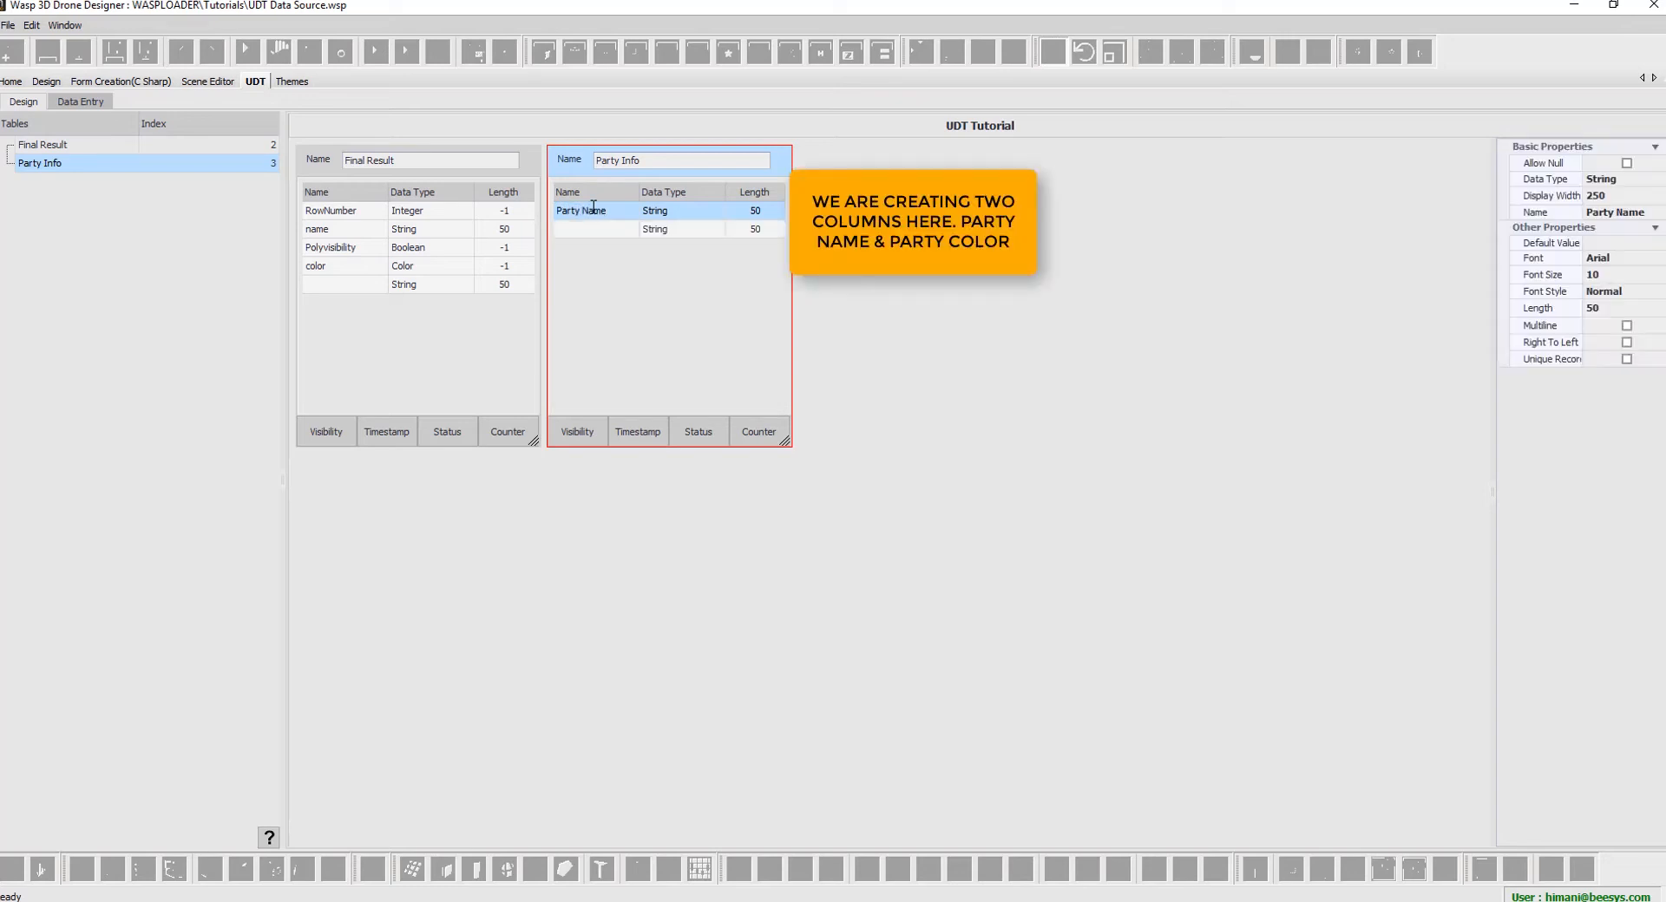
- Add Party Name and Party Color columns to Party Info, with Party Color as Color type
{"action": "left_click", "coordinate": [616, 230]}
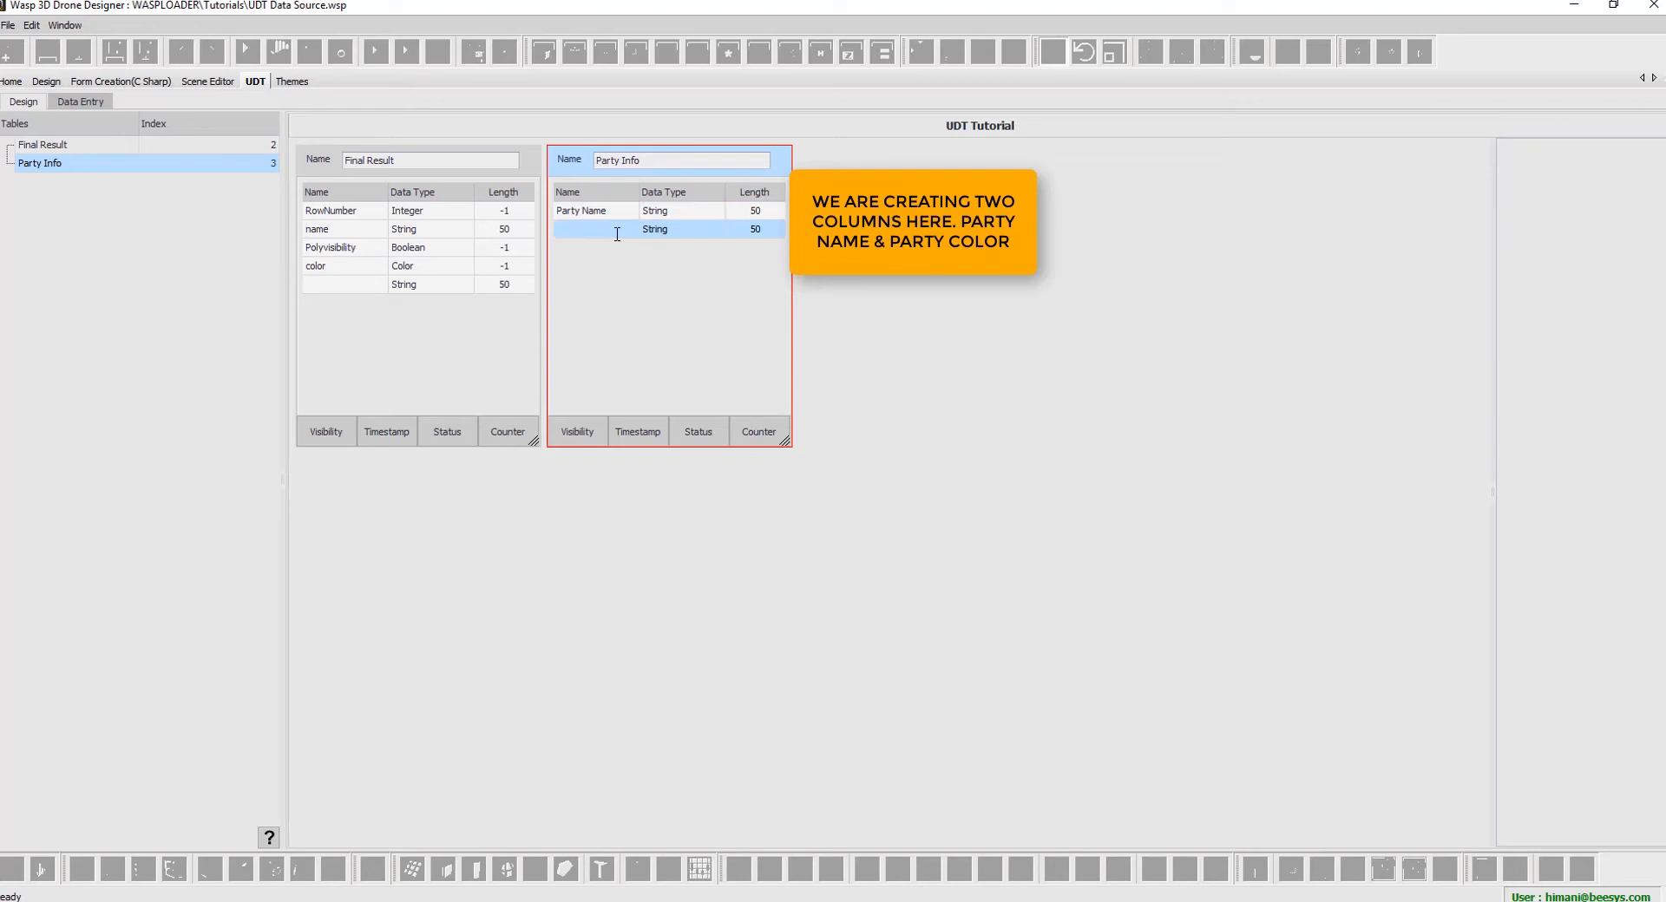
{"action": "type", "text": "Pary"}
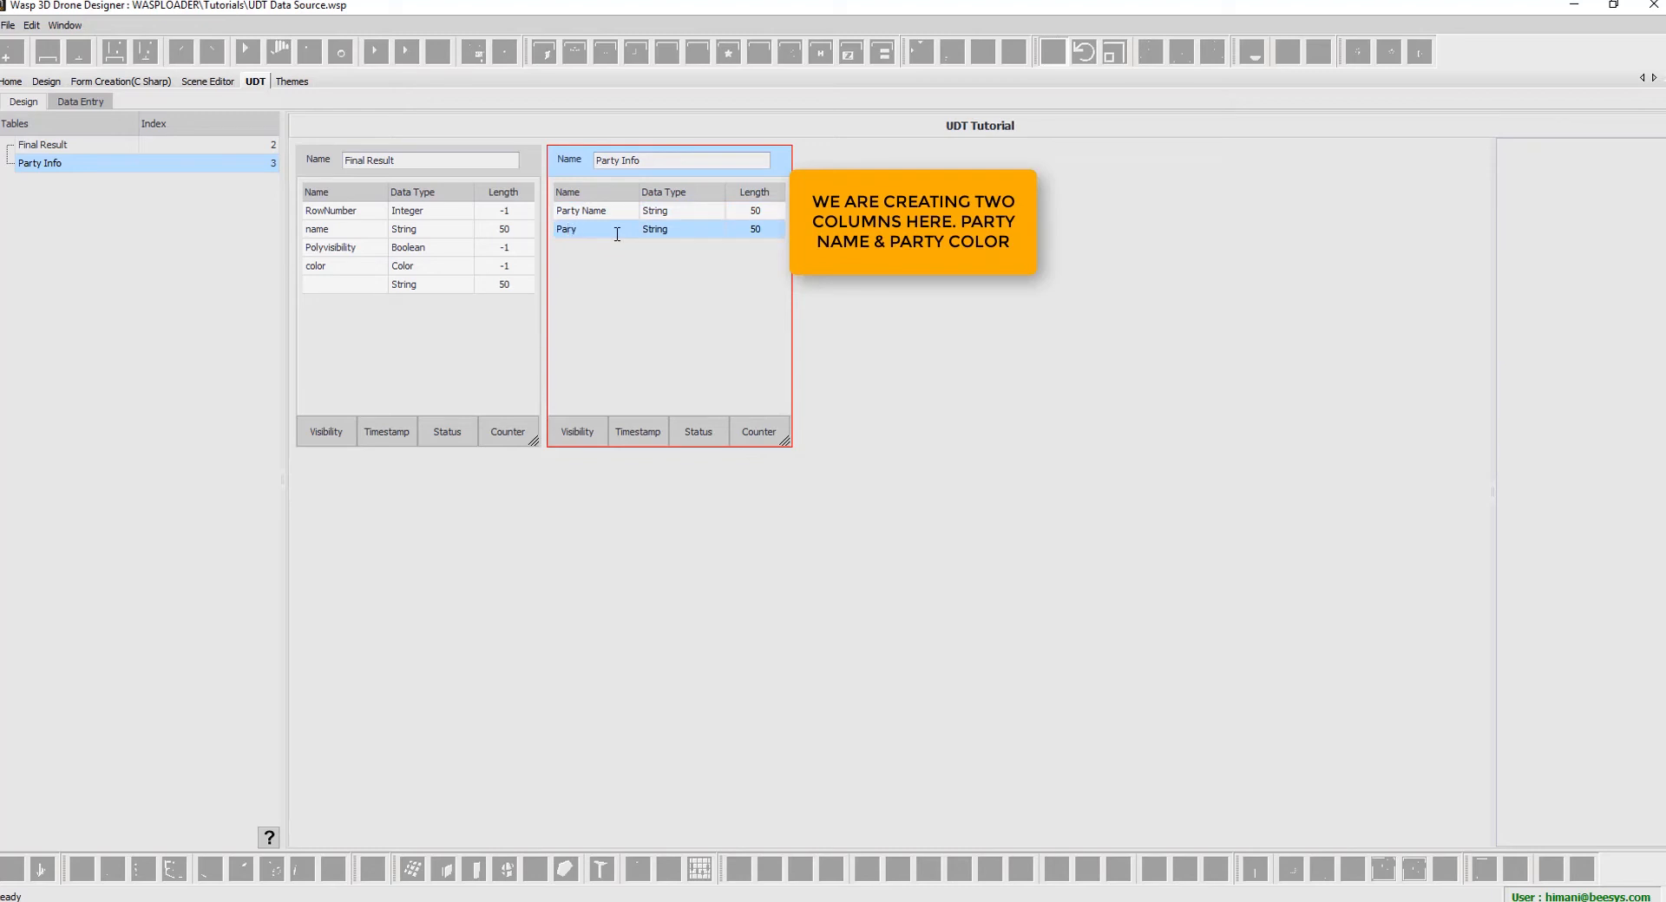
{"action": "type", "text": "Party Color"}
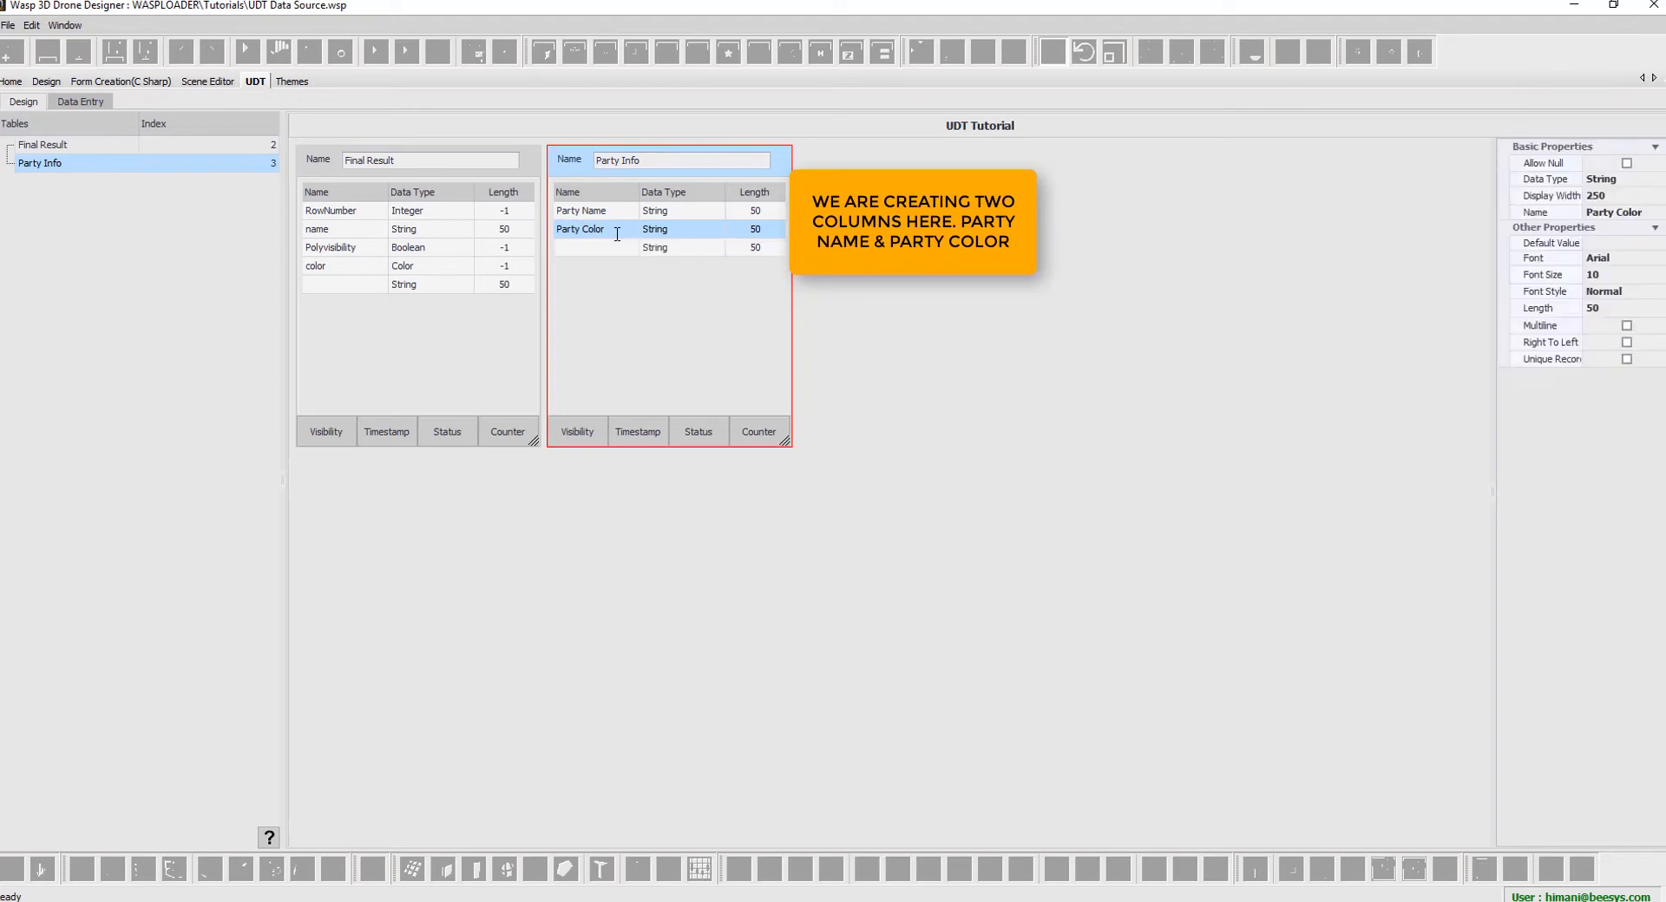
{"action": "left_click", "coordinate": [680, 229]}
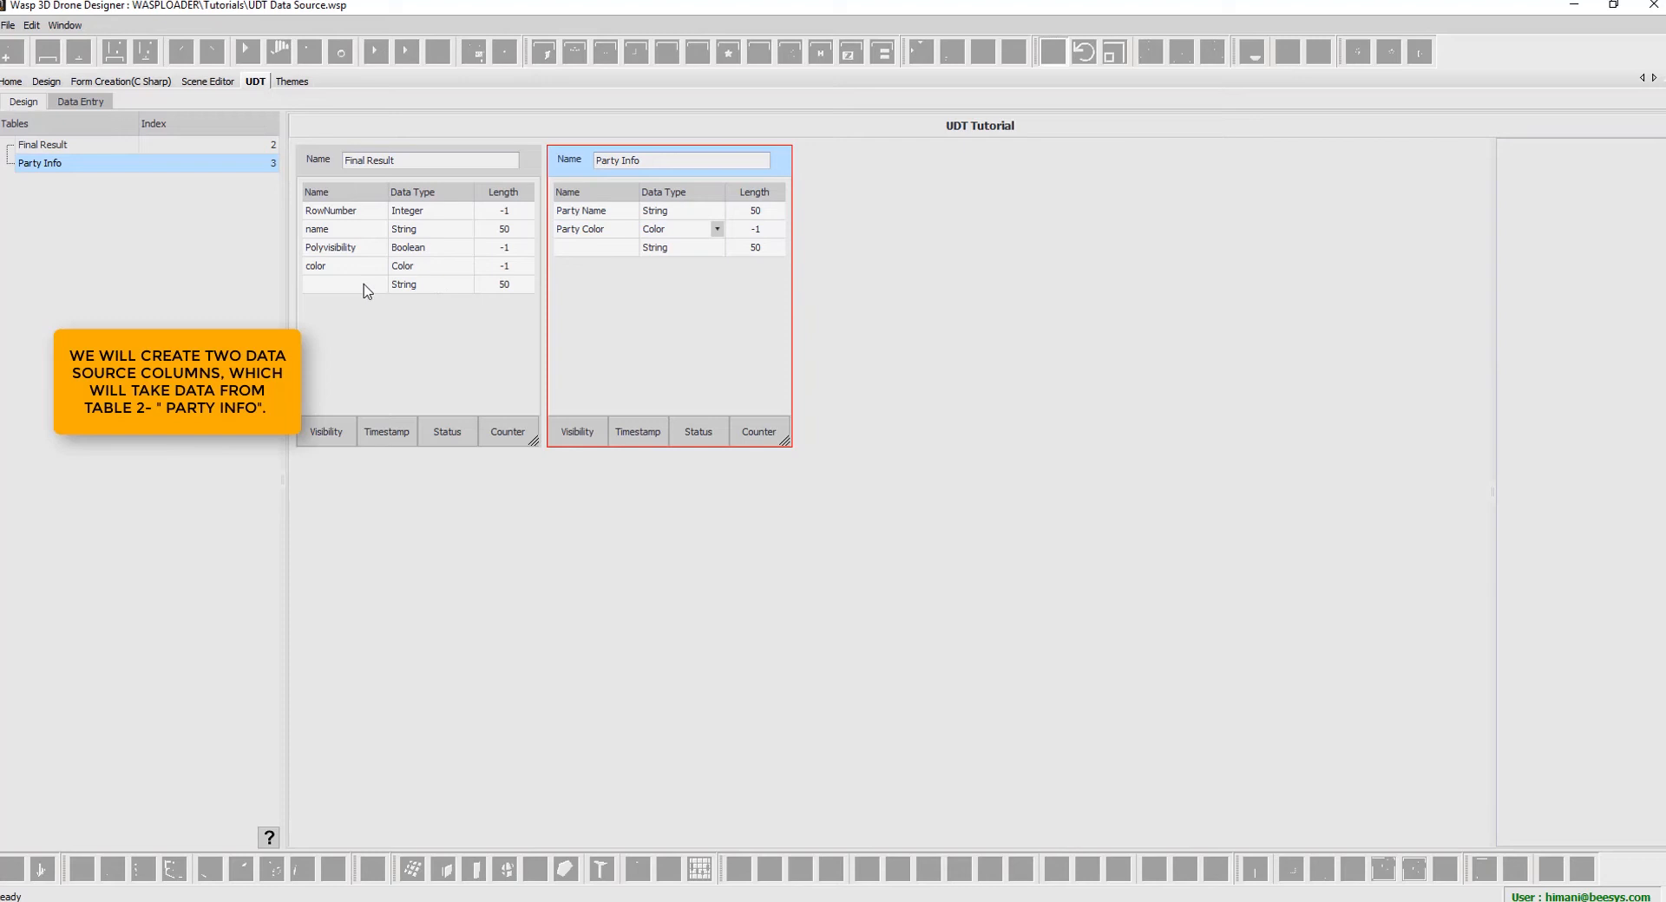
- Add Winning Party and Winning Color columns to Final Result, making Winning Party a data source
{"action": "type", "text": "Winn"}
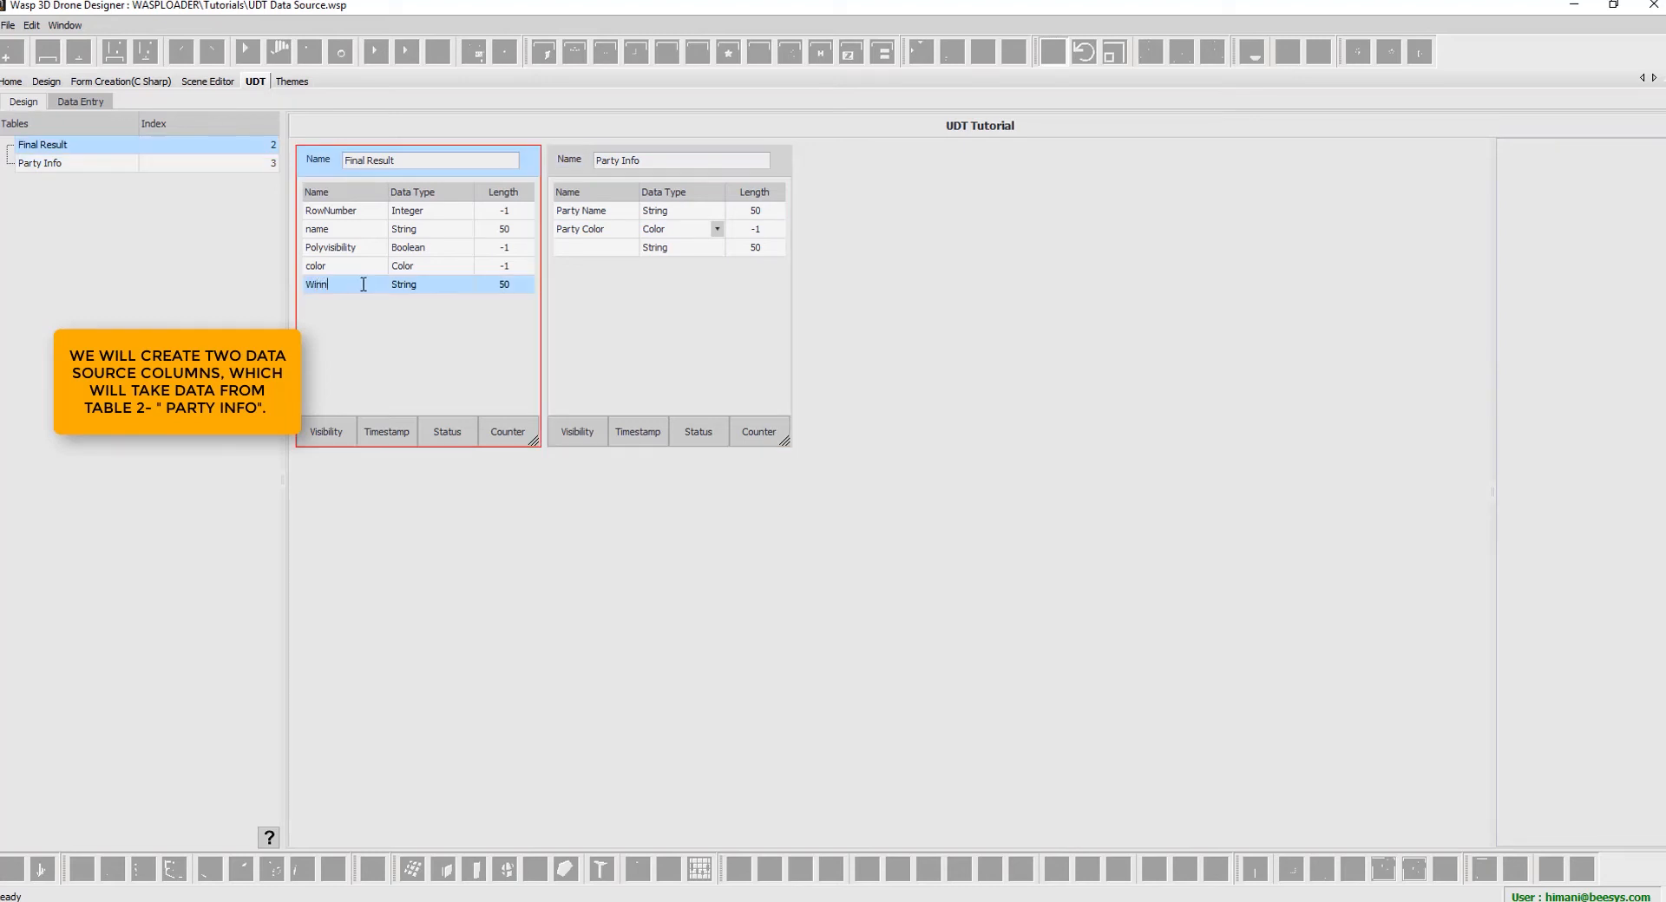
{"action": "type", "text": "ing Party"}
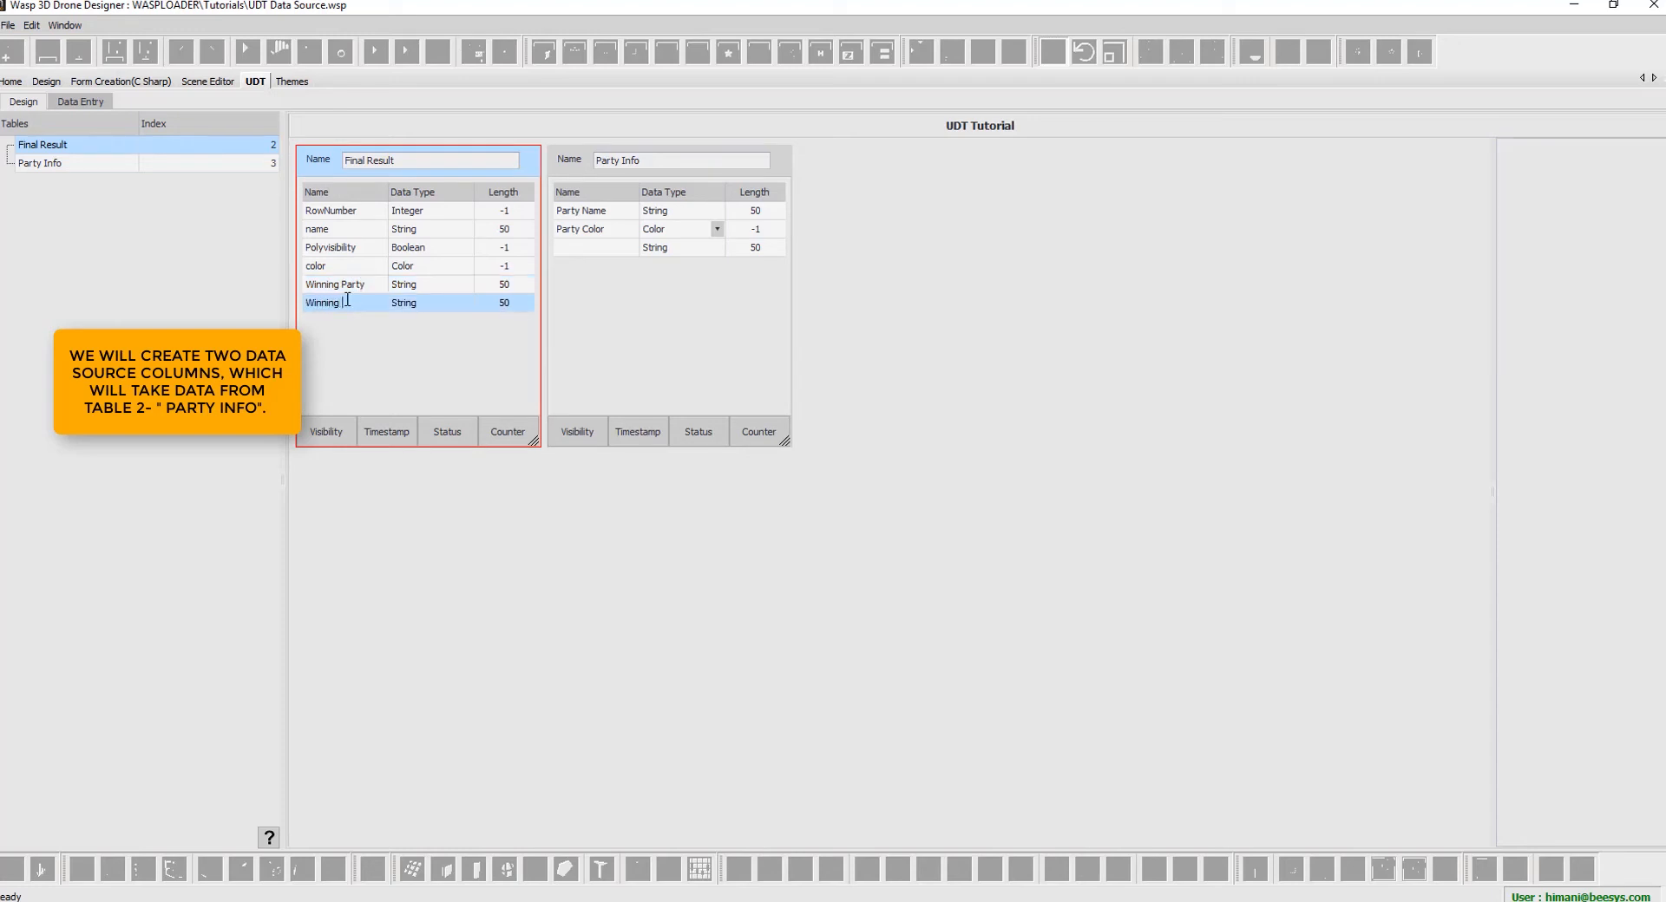
{"action": "type", "text": "Color"}
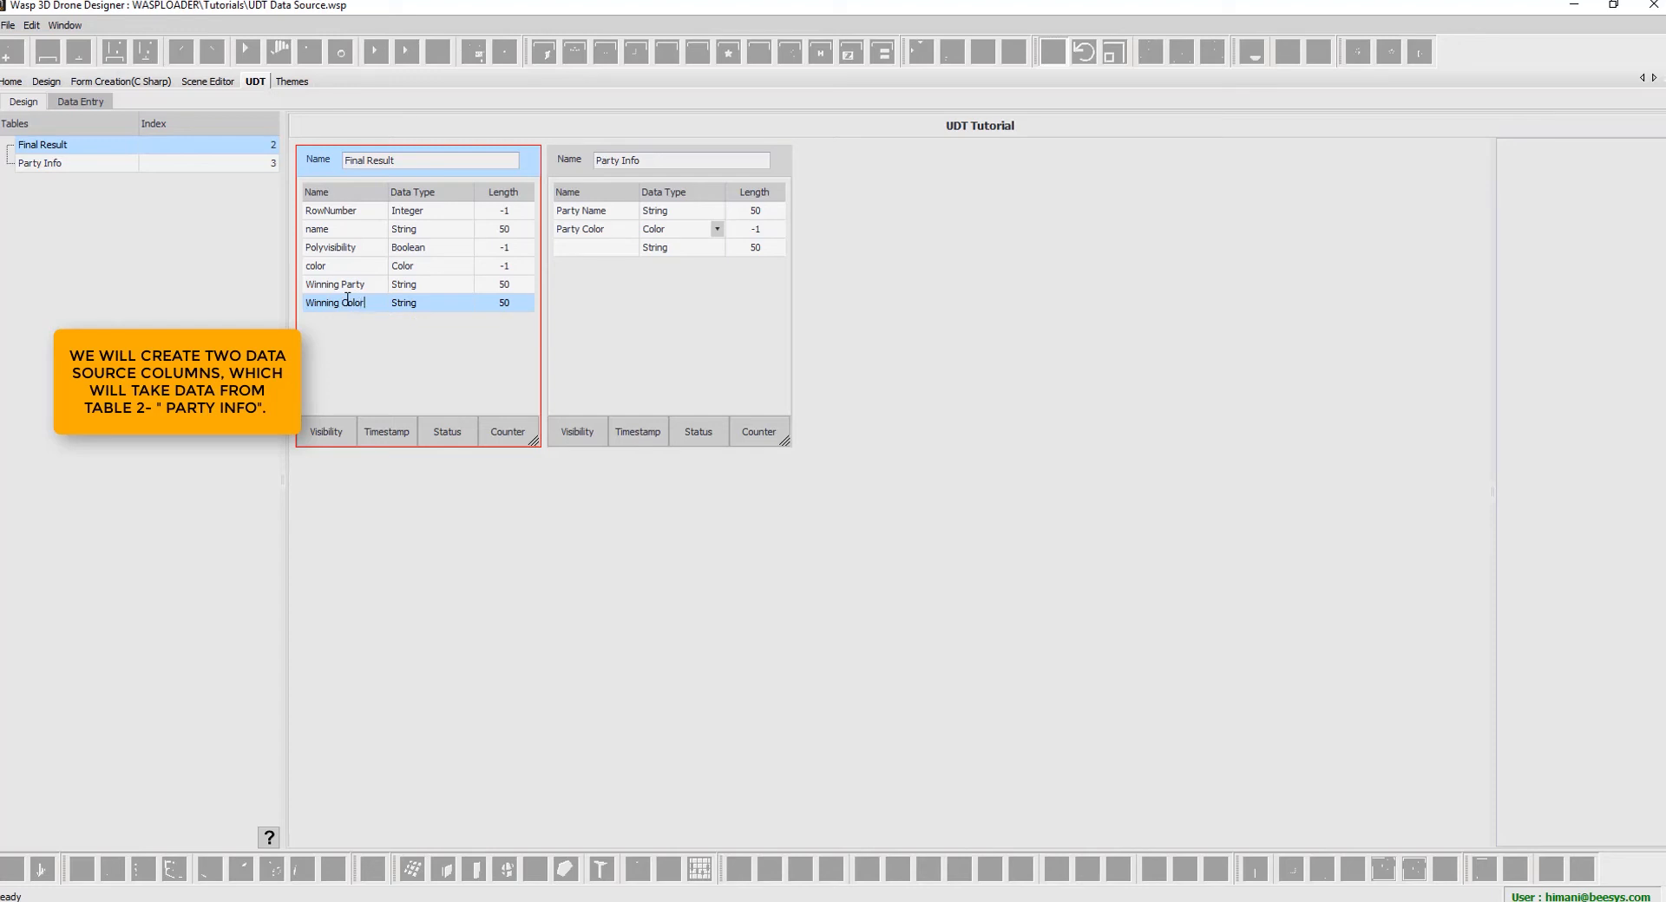
{"action": "left_click", "coordinate": [333, 285]}
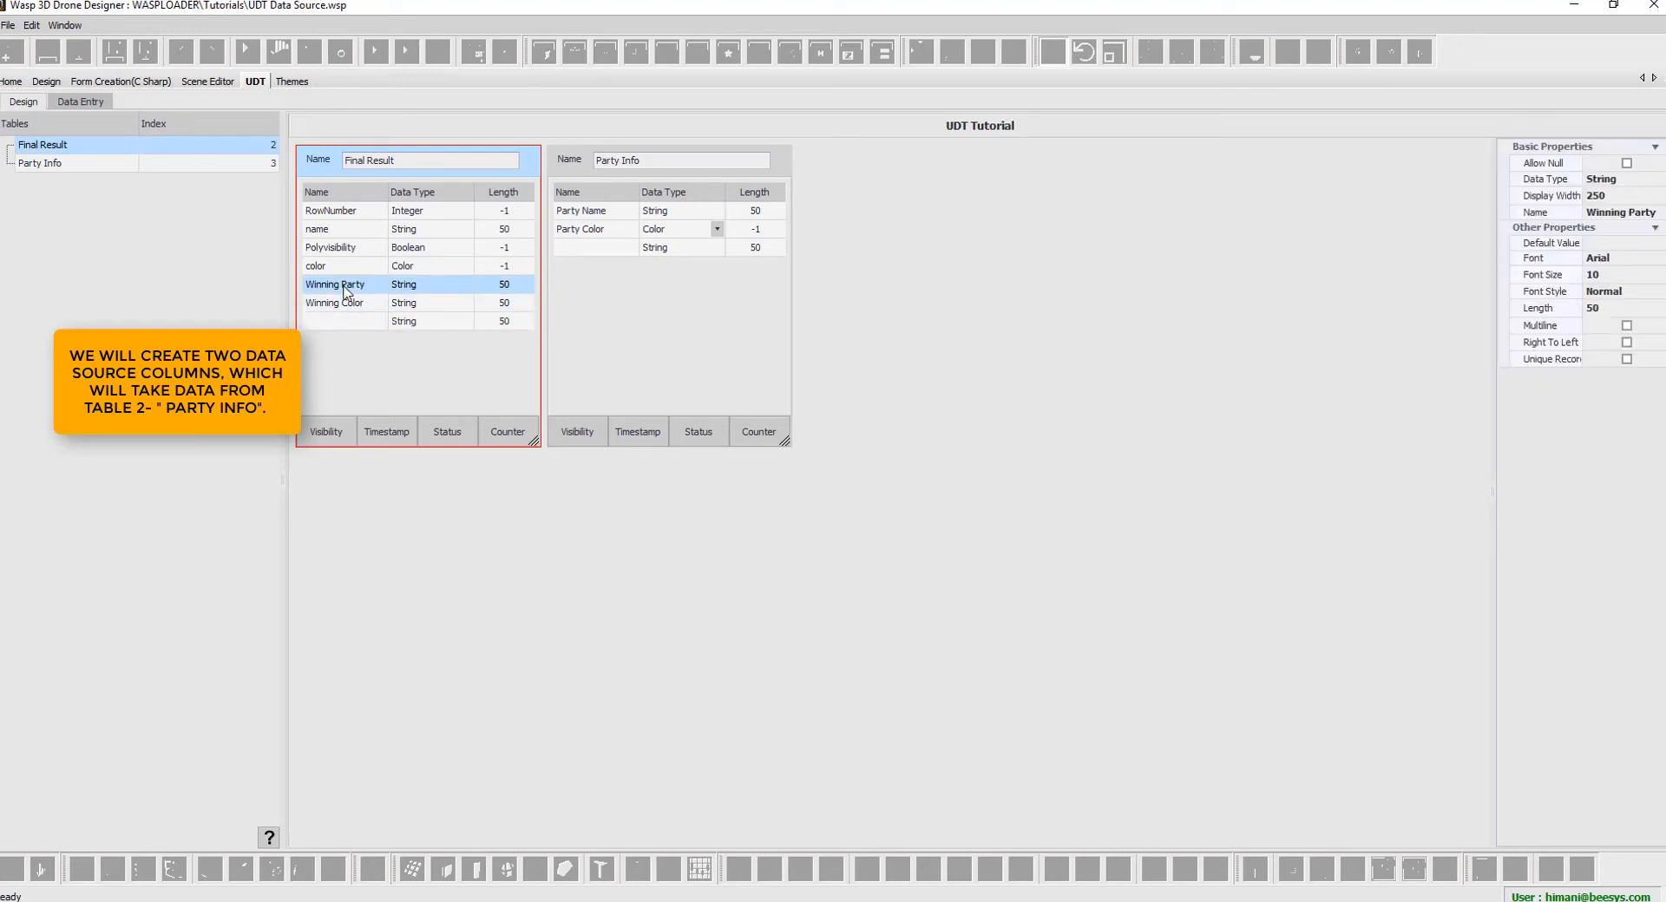
{"action": "left_click", "coordinate": [465, 284]}
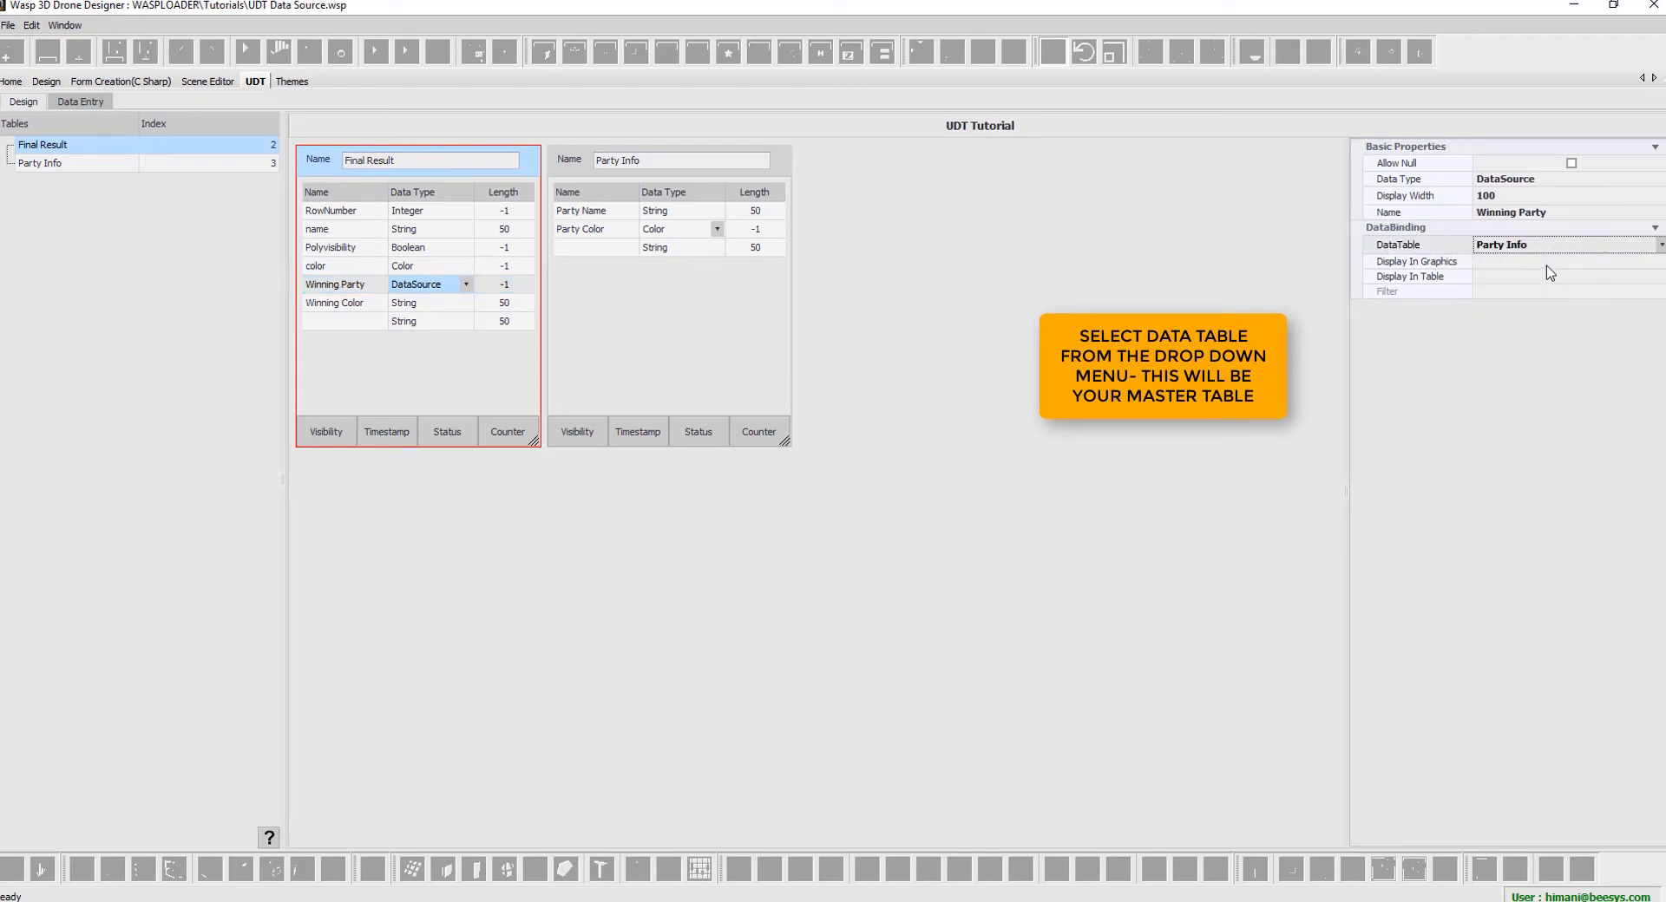
- Bind Winning Party to Party Info, displaying Party Name in graphics and table
{"action": "left_click", "coordinate": [1654, 262]}
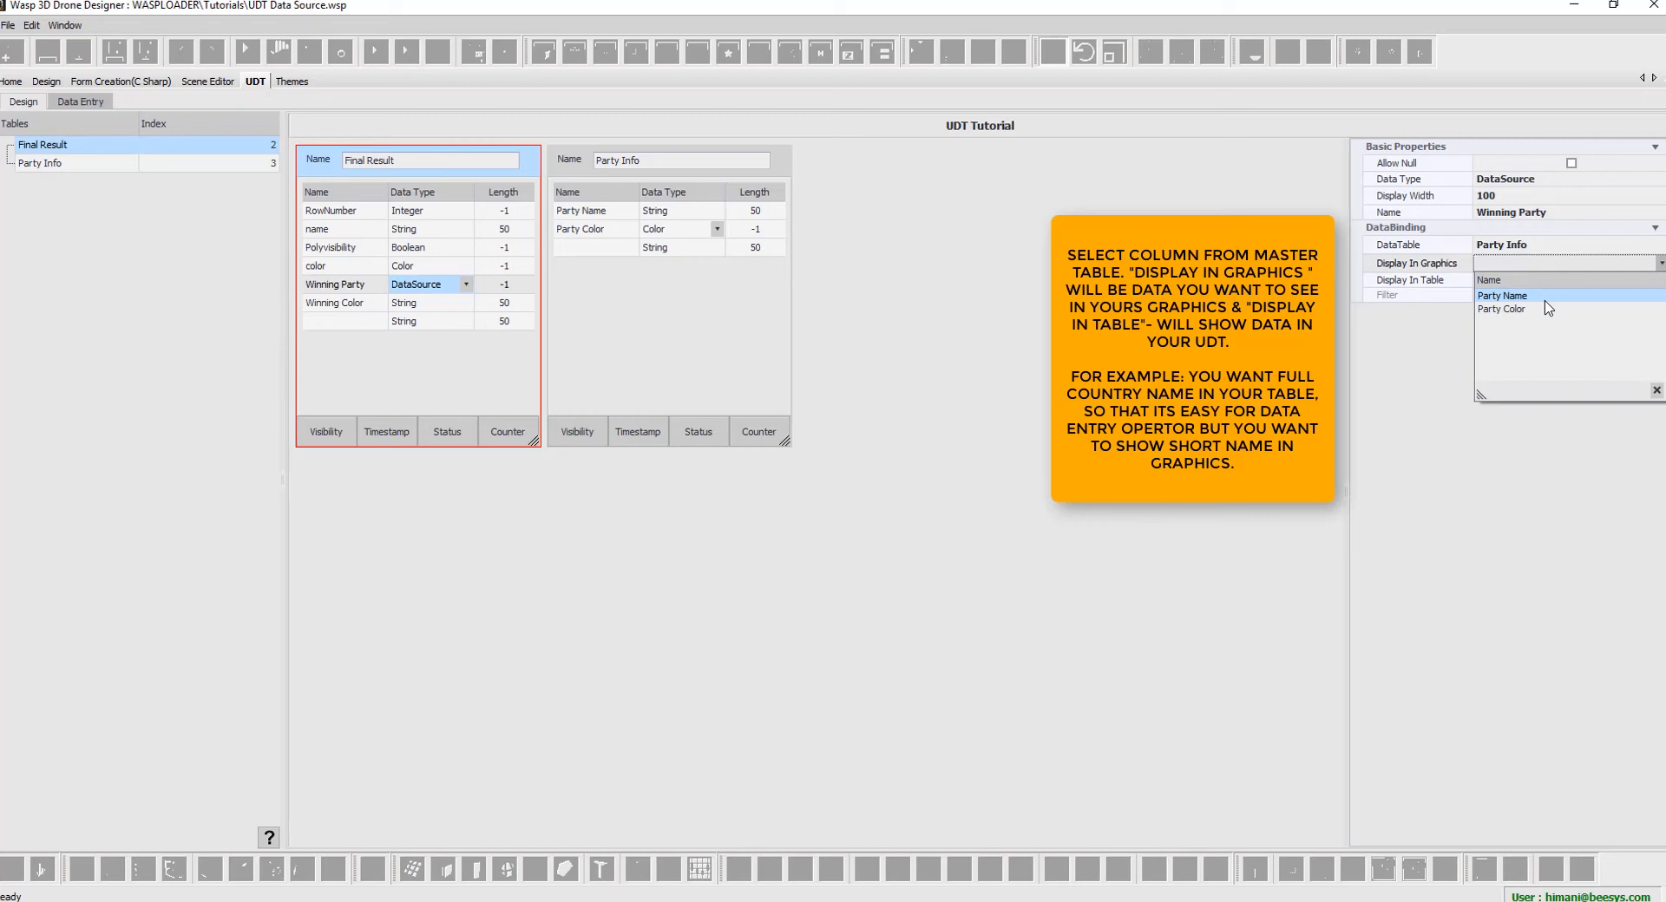
{"action": "left_click", "coordinate": [1502, 295]}
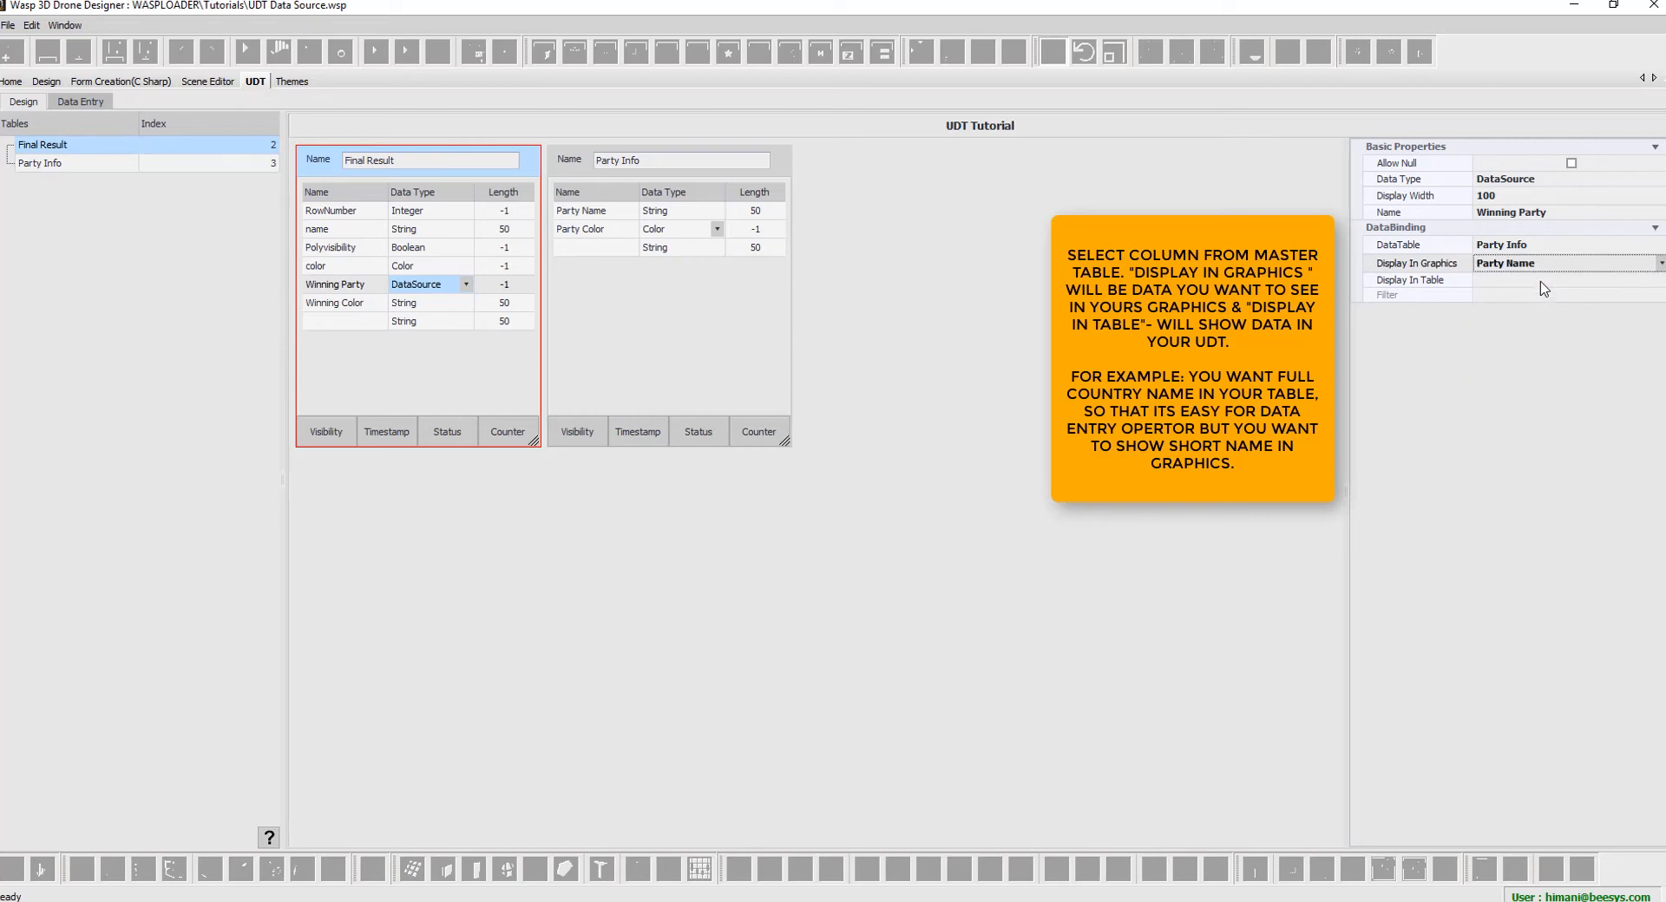
{"action": "left_click", "coordinate": [1657, 281]}
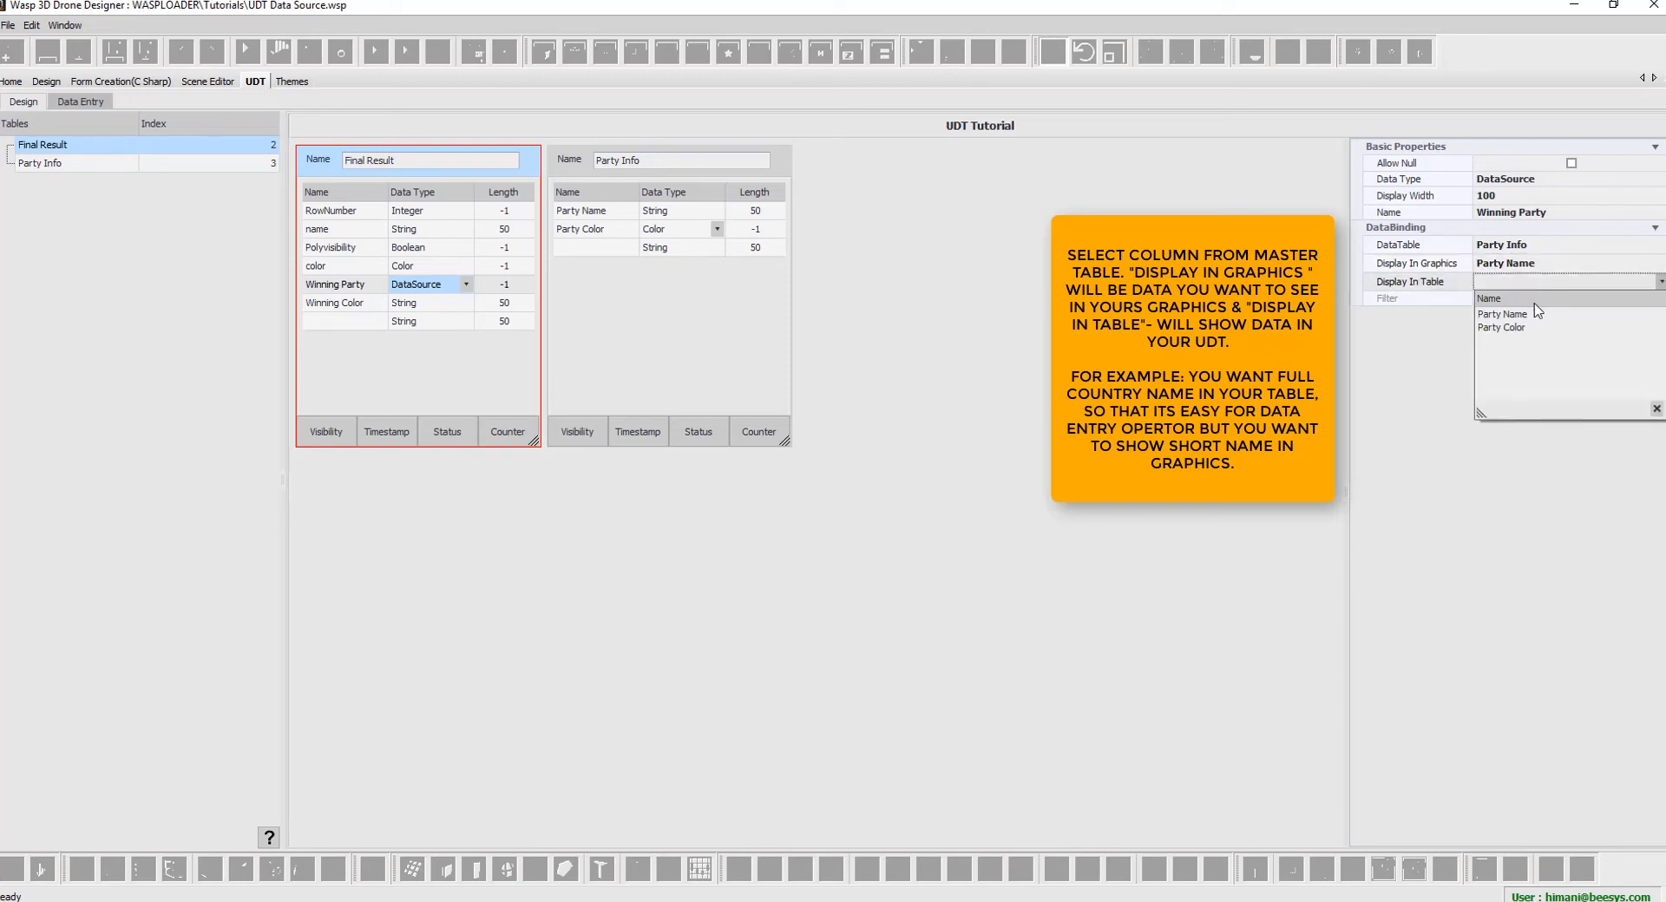
{"action": "left_click", "coordinate": [1502, 313]}
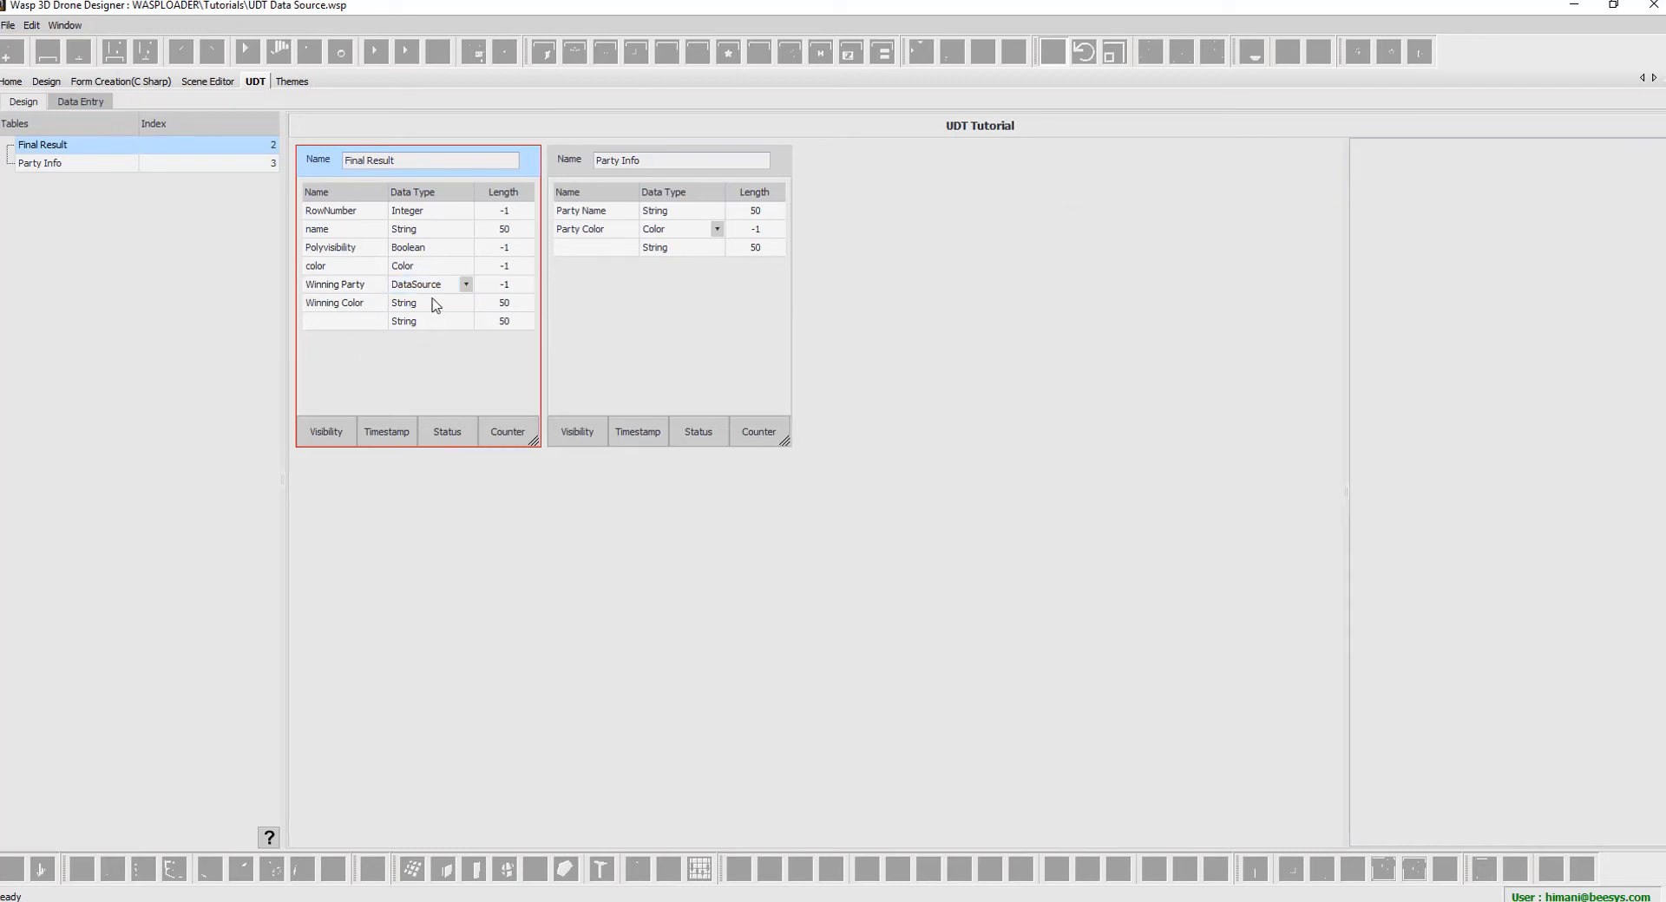
- Make Winning Color a data source on Winning Party, displaying Party Color in graphics and table
{"action": "left_click", "coordinate": [465, 304]}
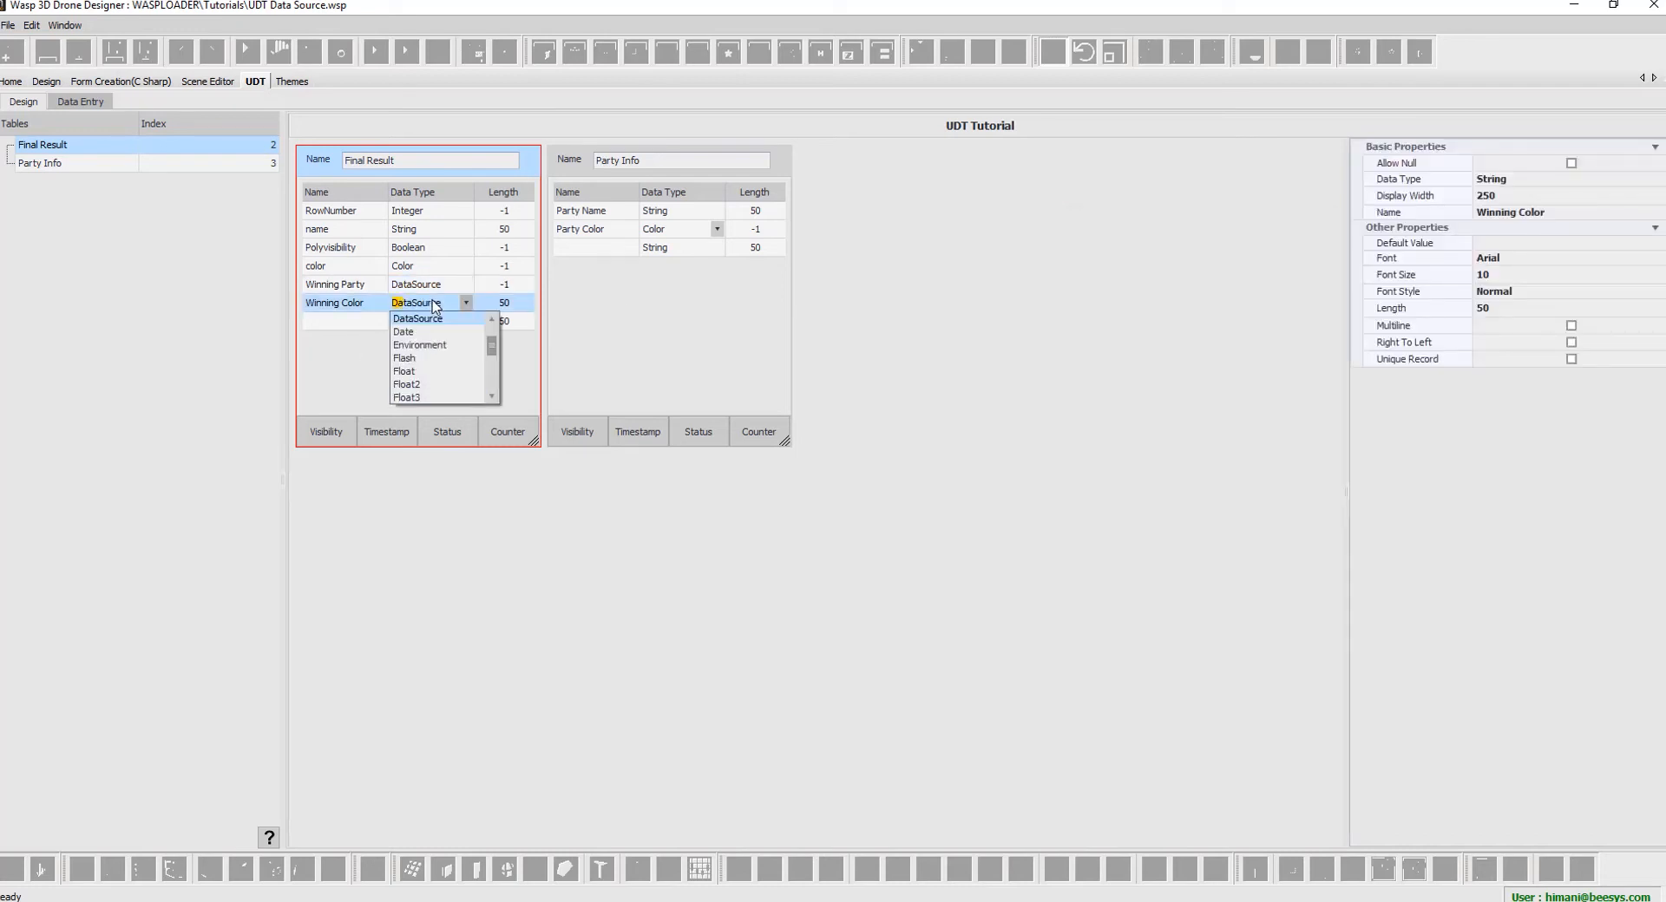
{"action": "left_click", "coordinate": [416, 319]}
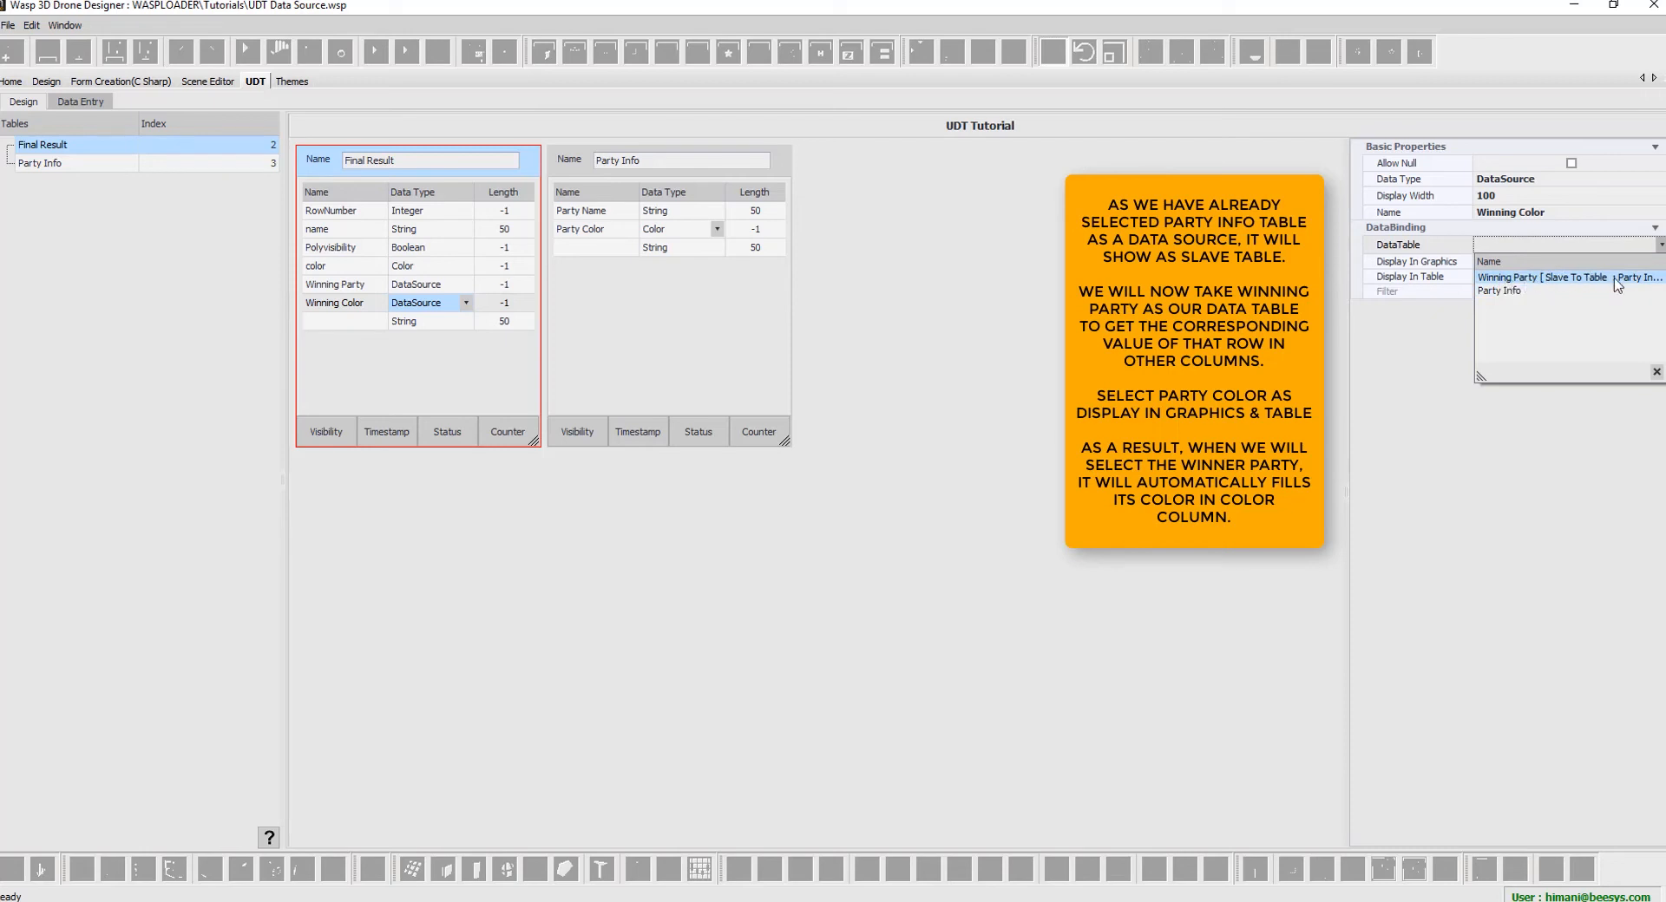
{"action": "left_click", "coordinate": [1541, 277]}
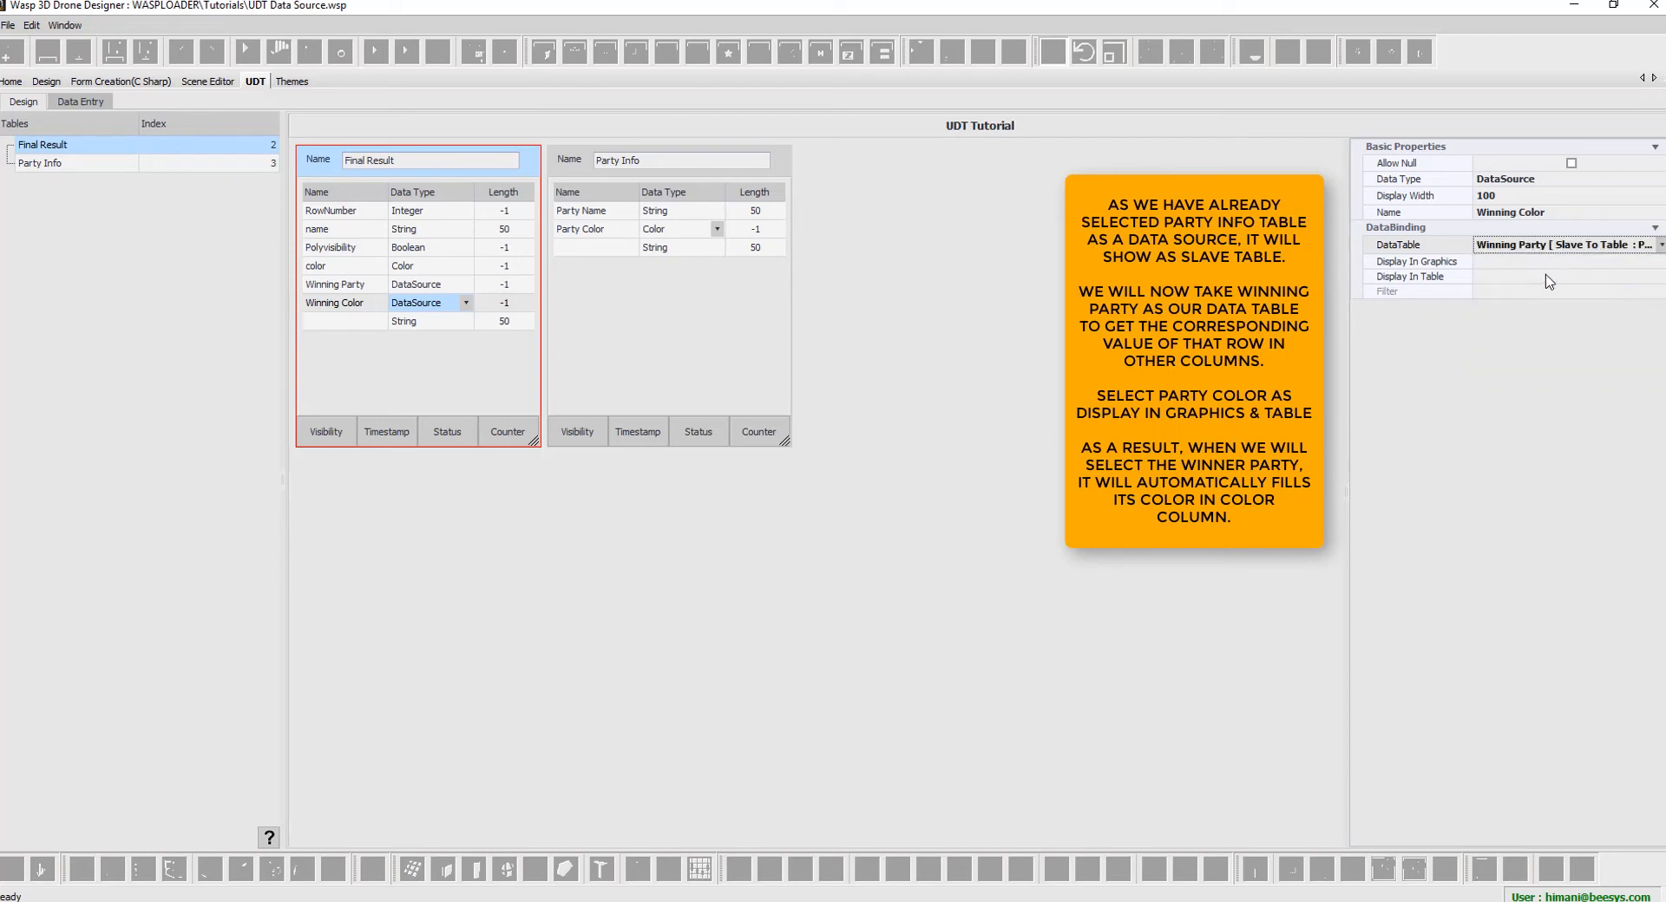
{"action": "left_click", "coordinate": [1657, 262]}
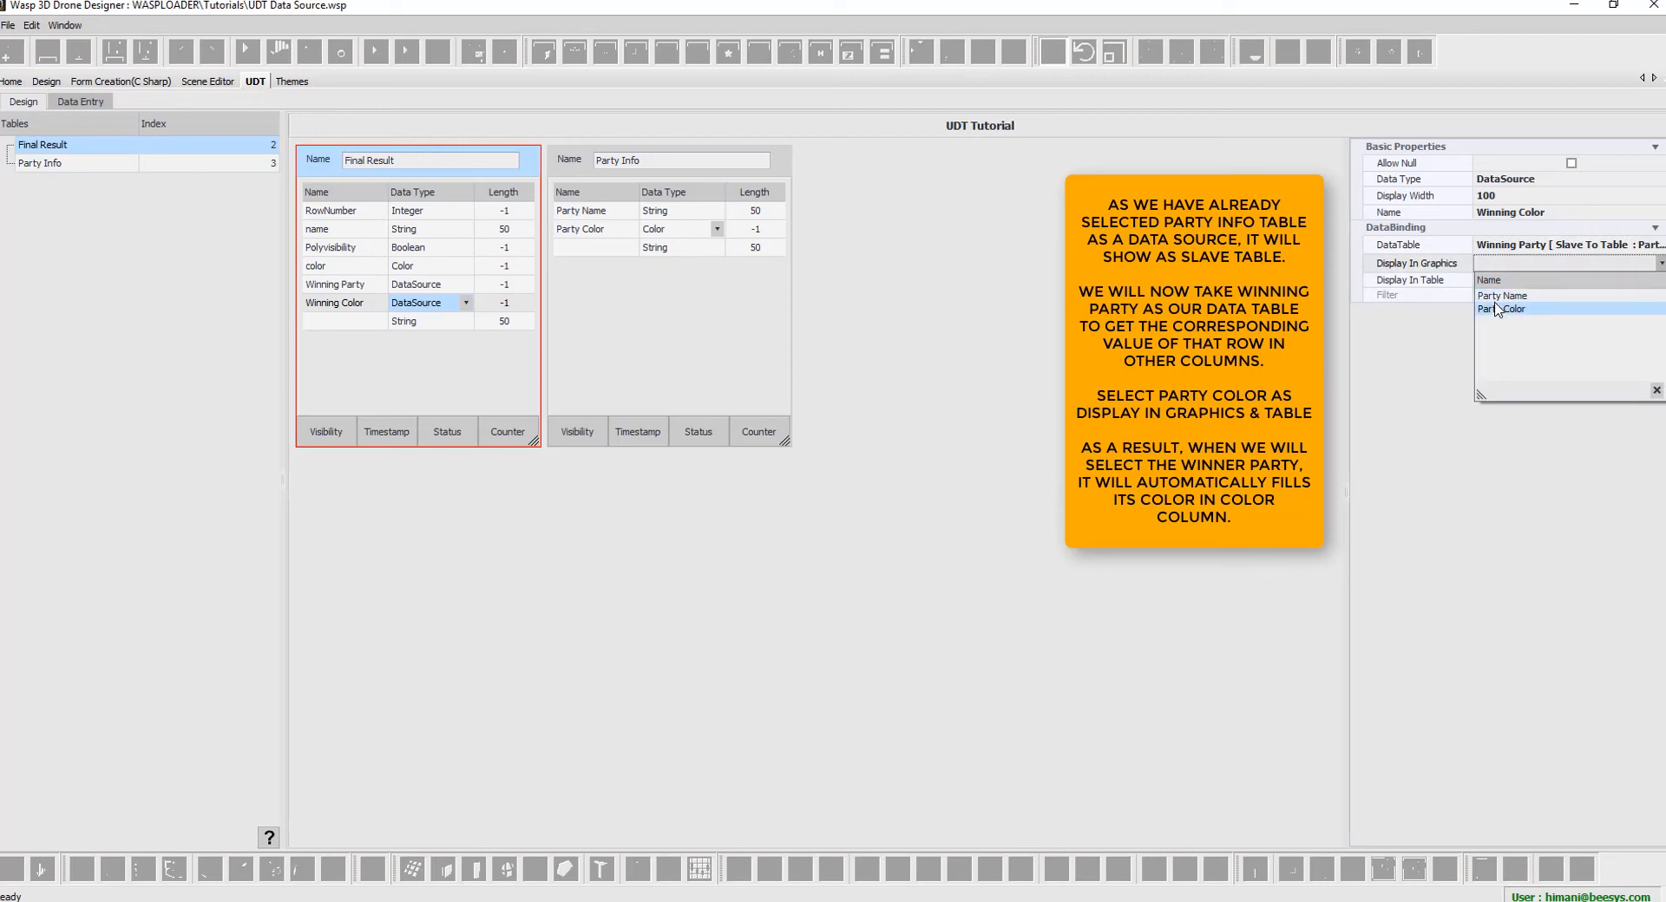
{"action": "left_click", "coordinate": [1504, 309]}
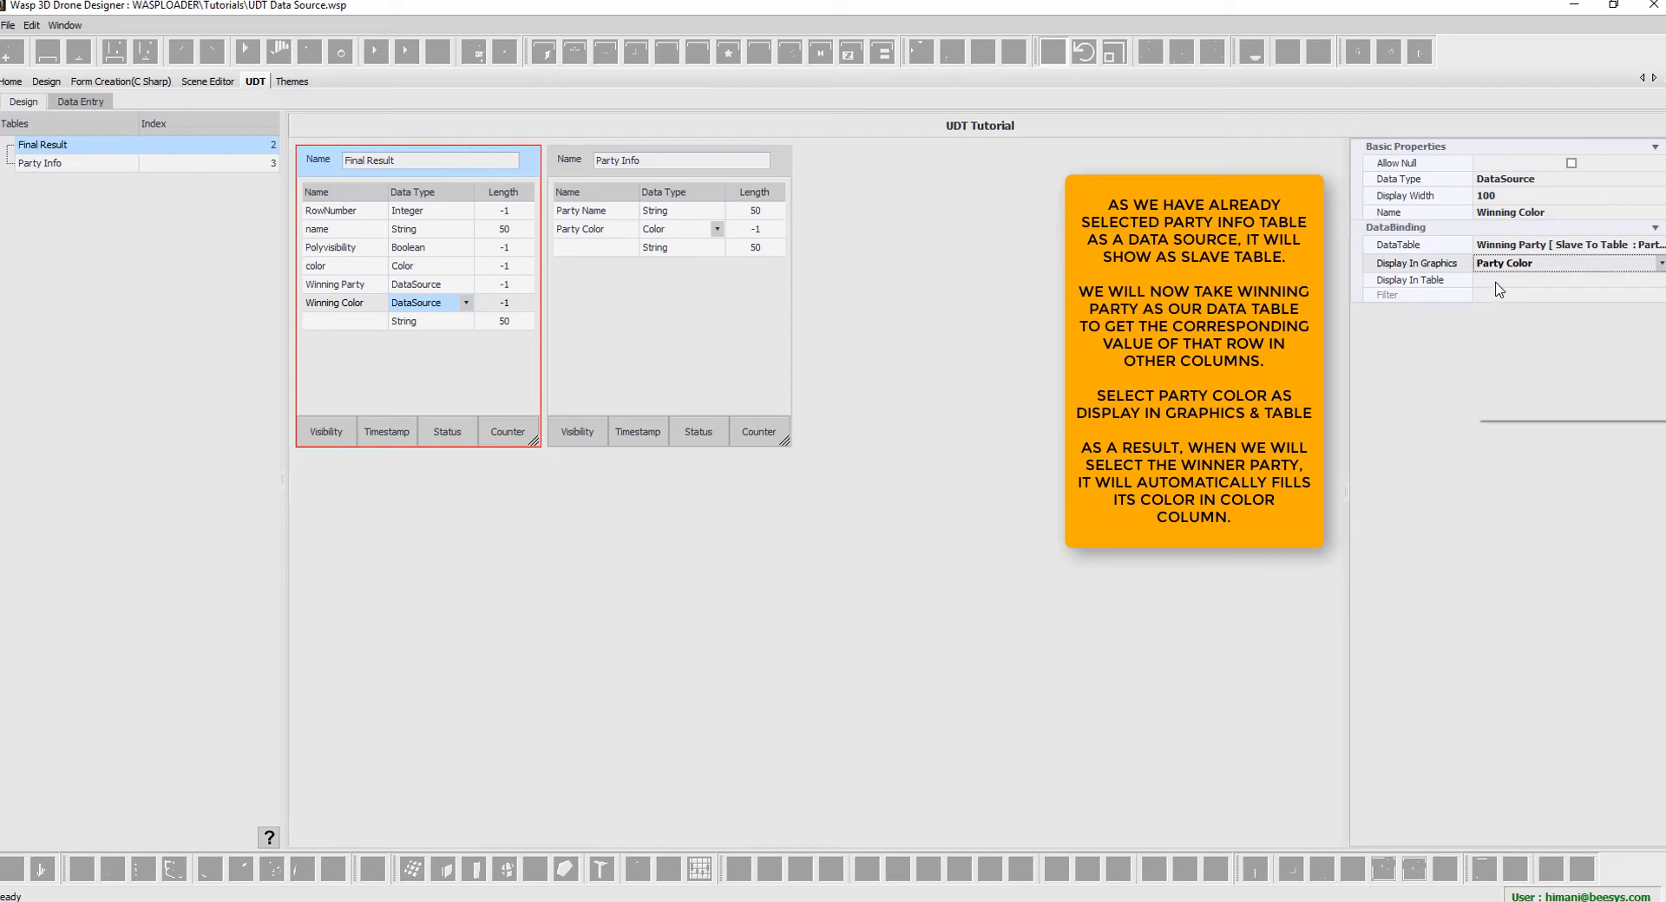
{"action": "left_click", "coordinate": [1657, 281]}
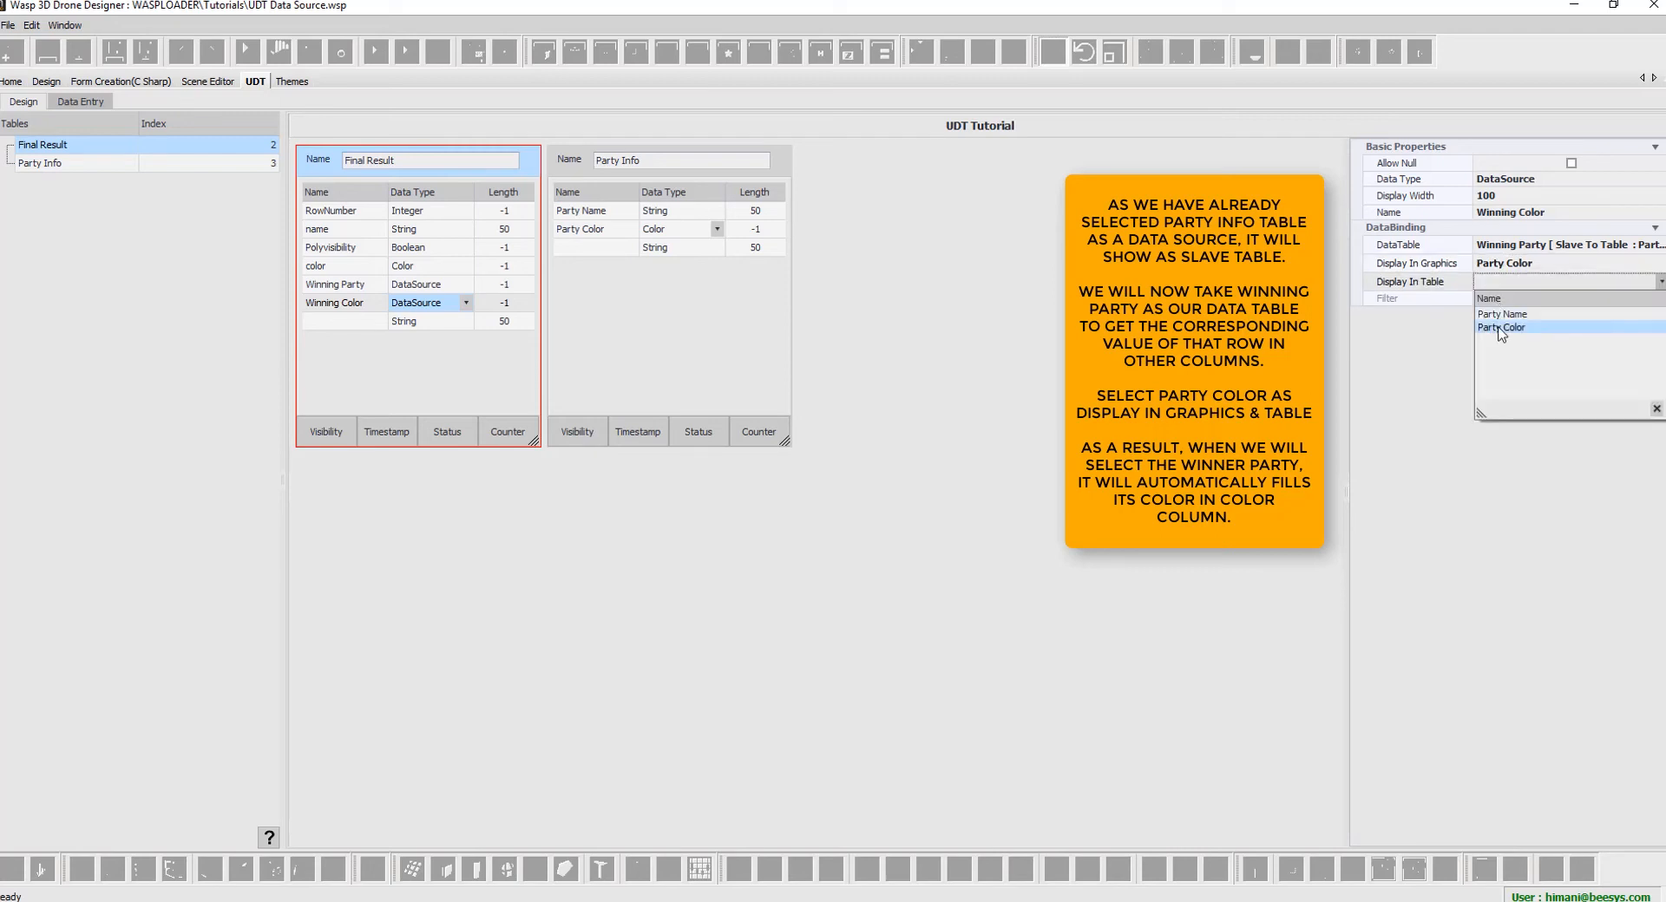
{"action": "left_click", "coordinate": [1503, 328]}
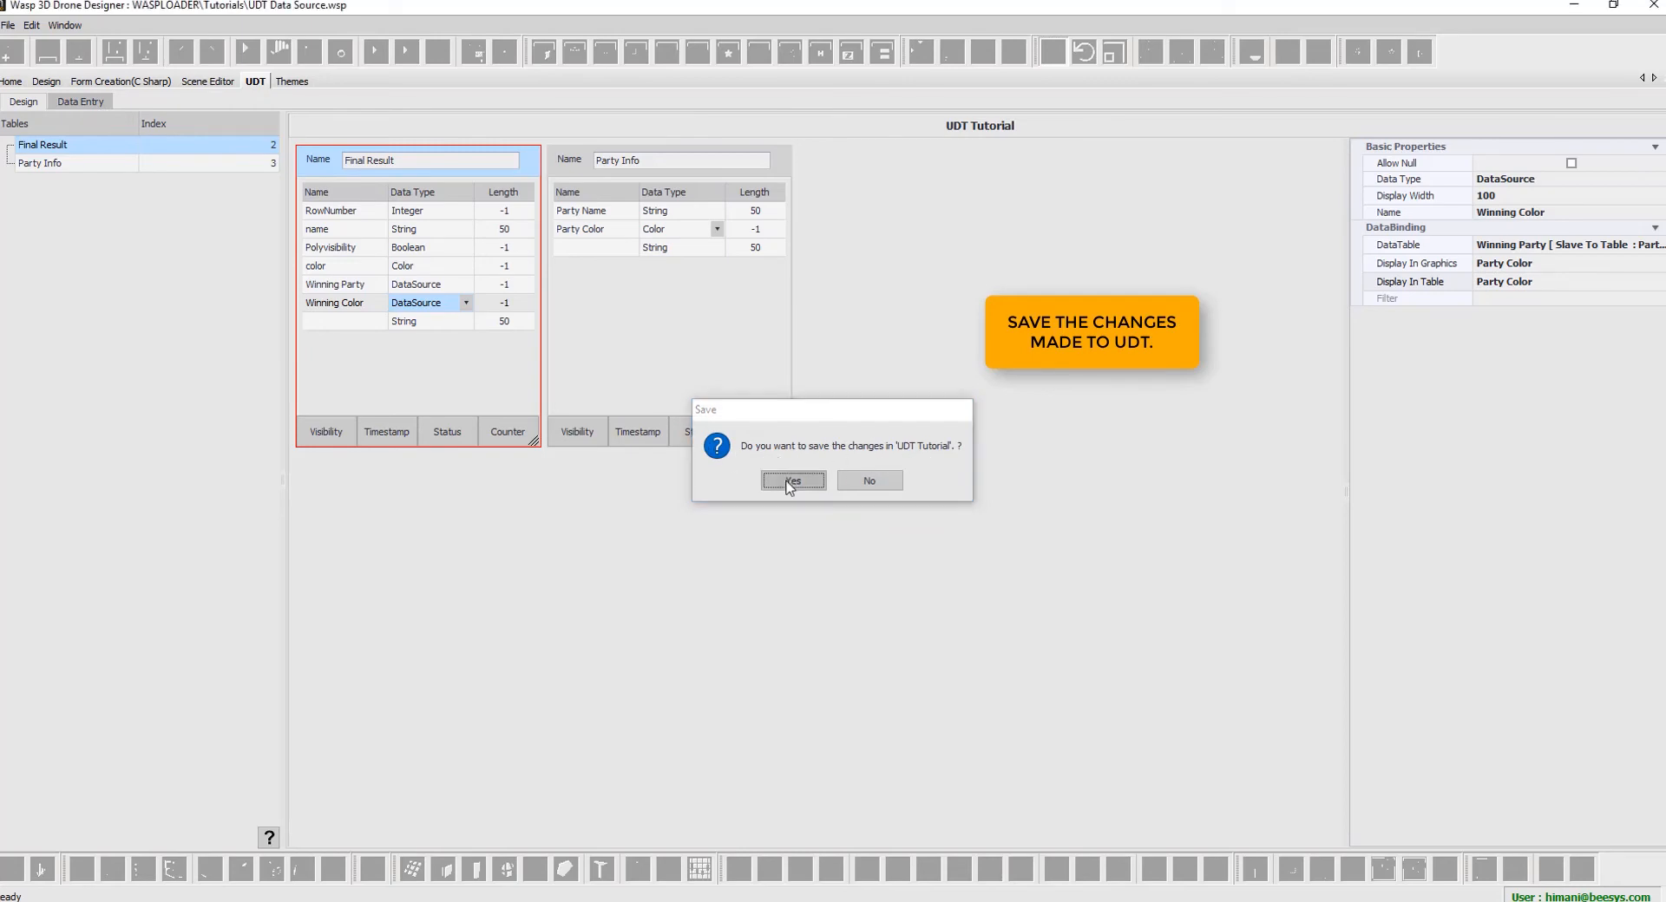
- Save the UDT changes and switch to the Party Info data-entry sheet
{"action": "left_click", "coordinate": [793, 481]}
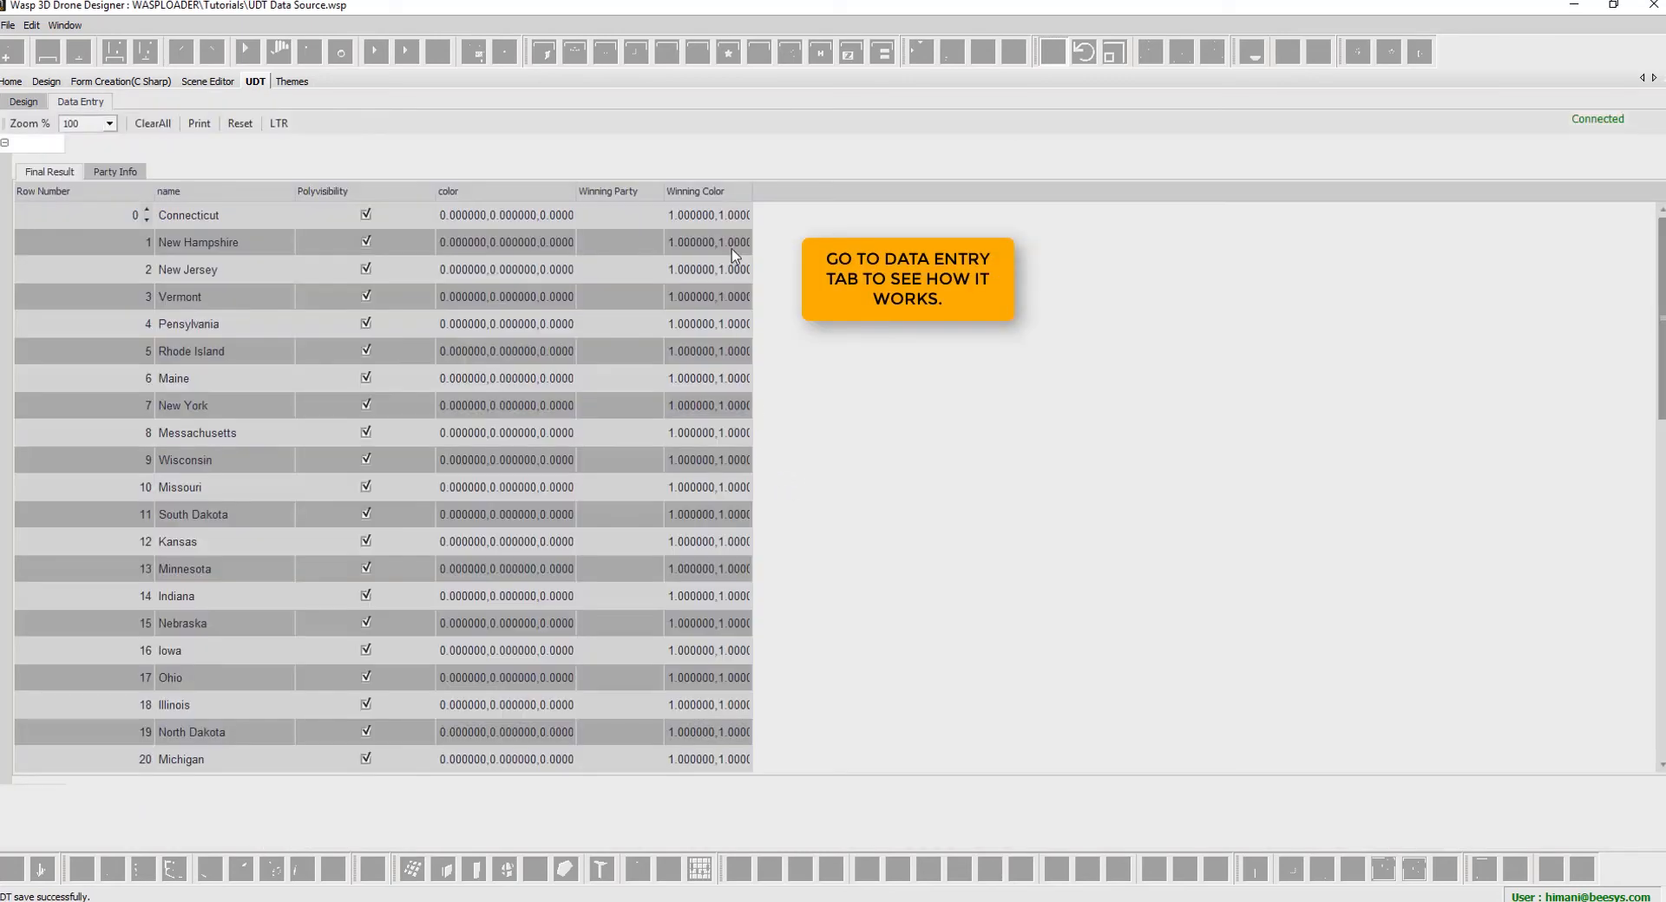
{"action": "left_click_drag", "start_coordinate": [753, 191], "coordinate": [843, 191]}
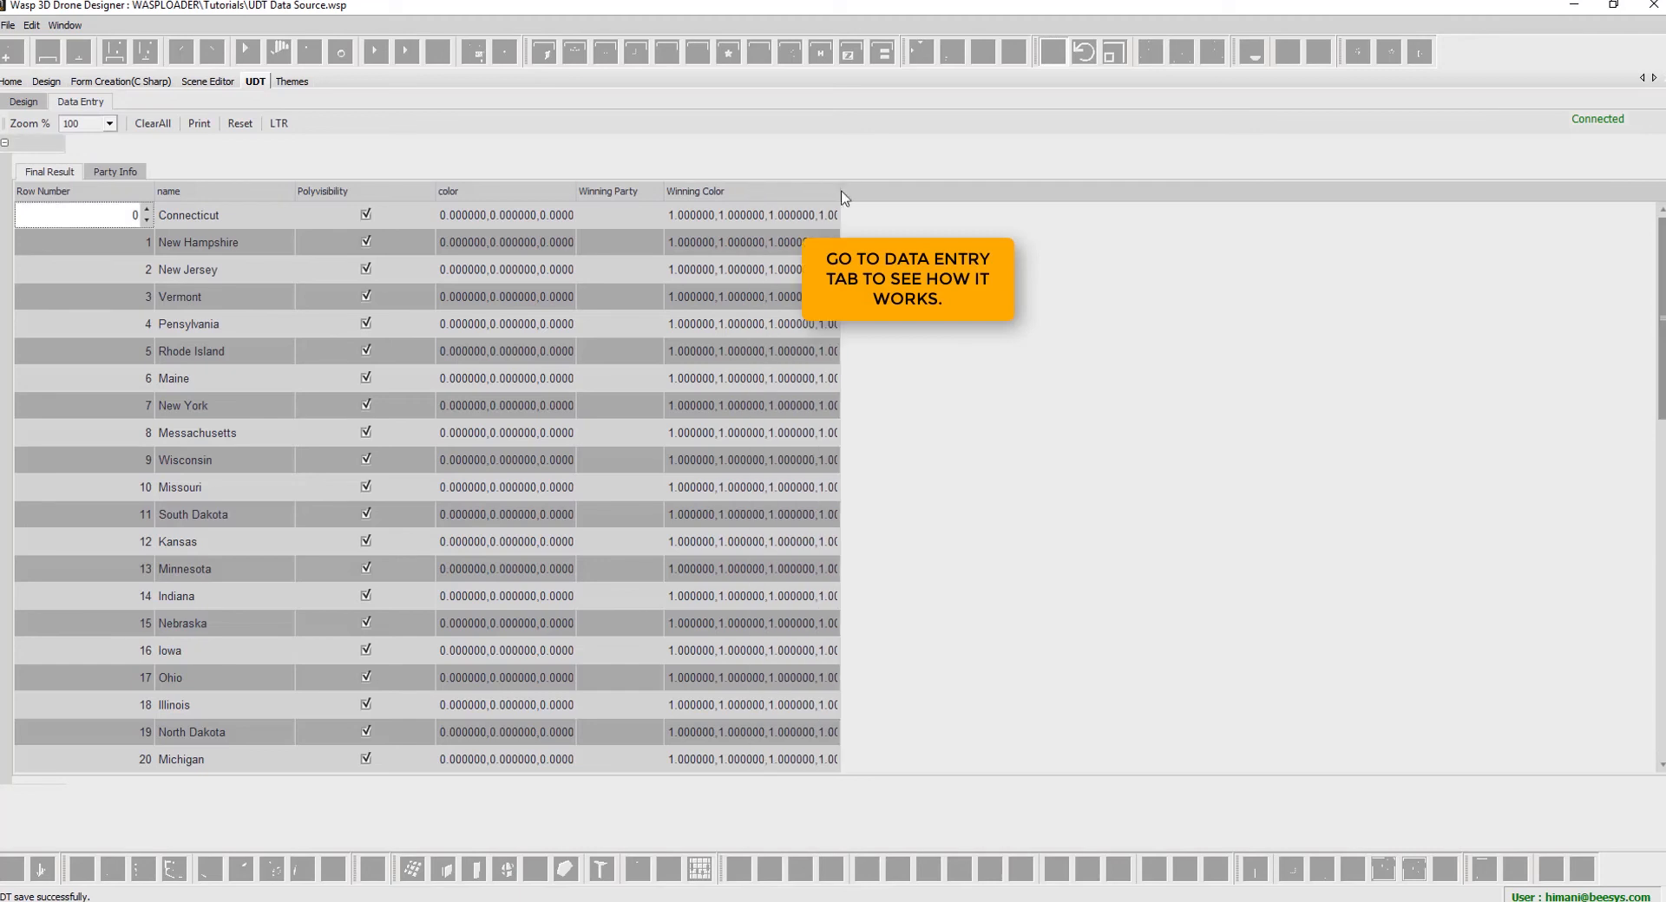
{"action": "left_click", "coordinate": [114, 171]}
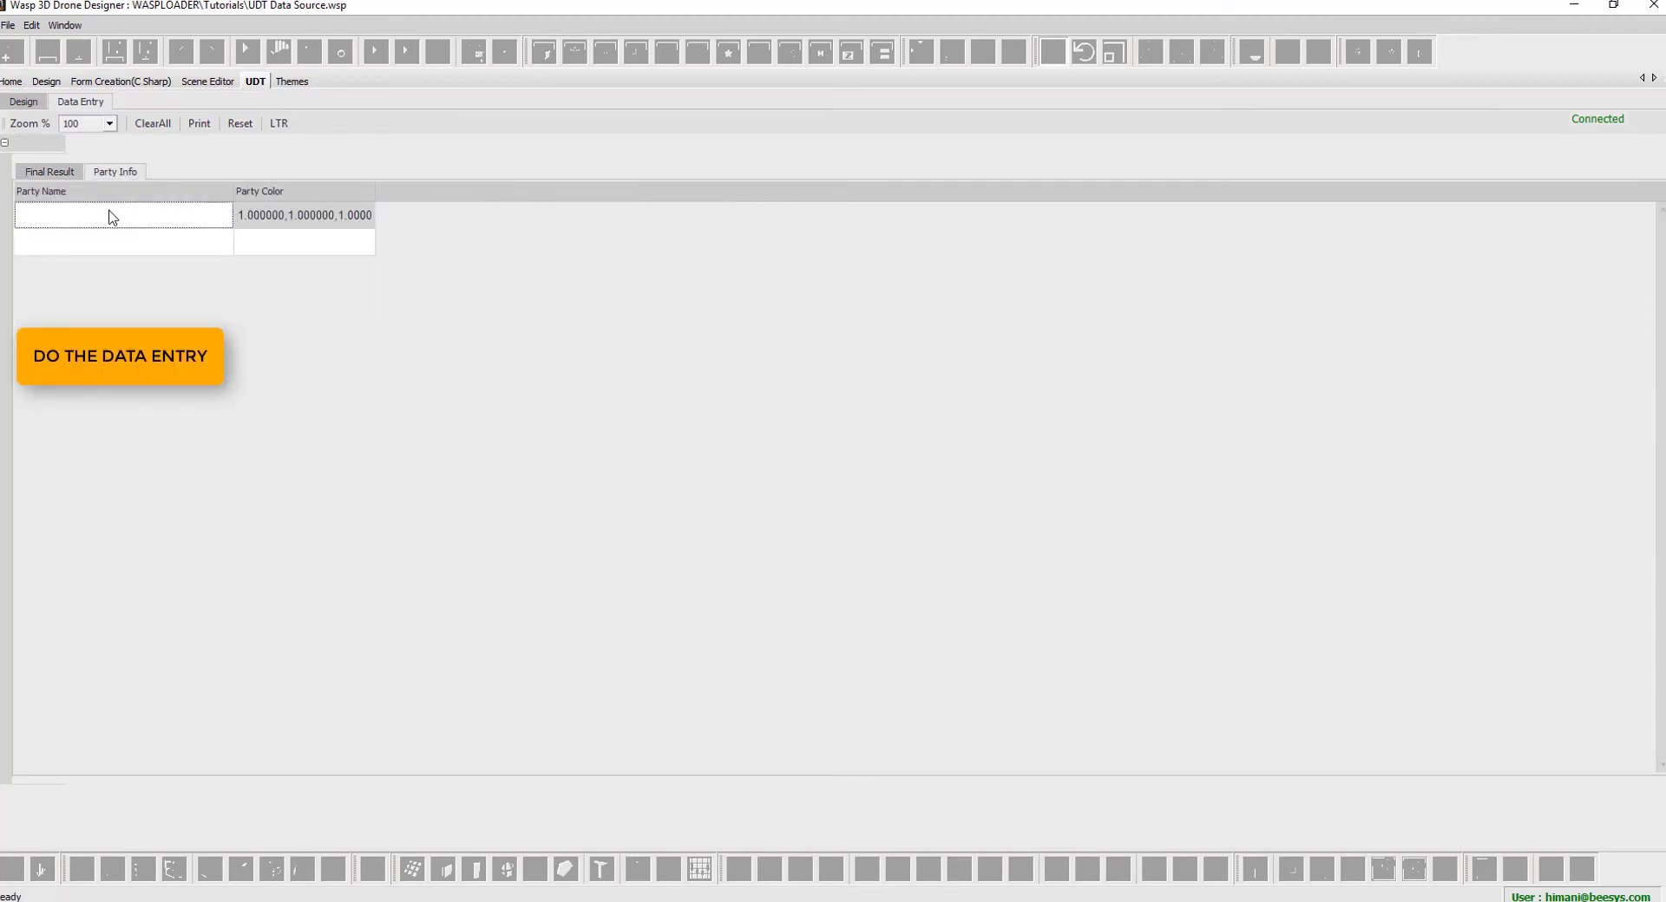
- Enter Democratic in Party Info and give it a dark blue party colour
{"action": "type", "text": "Democratic"}
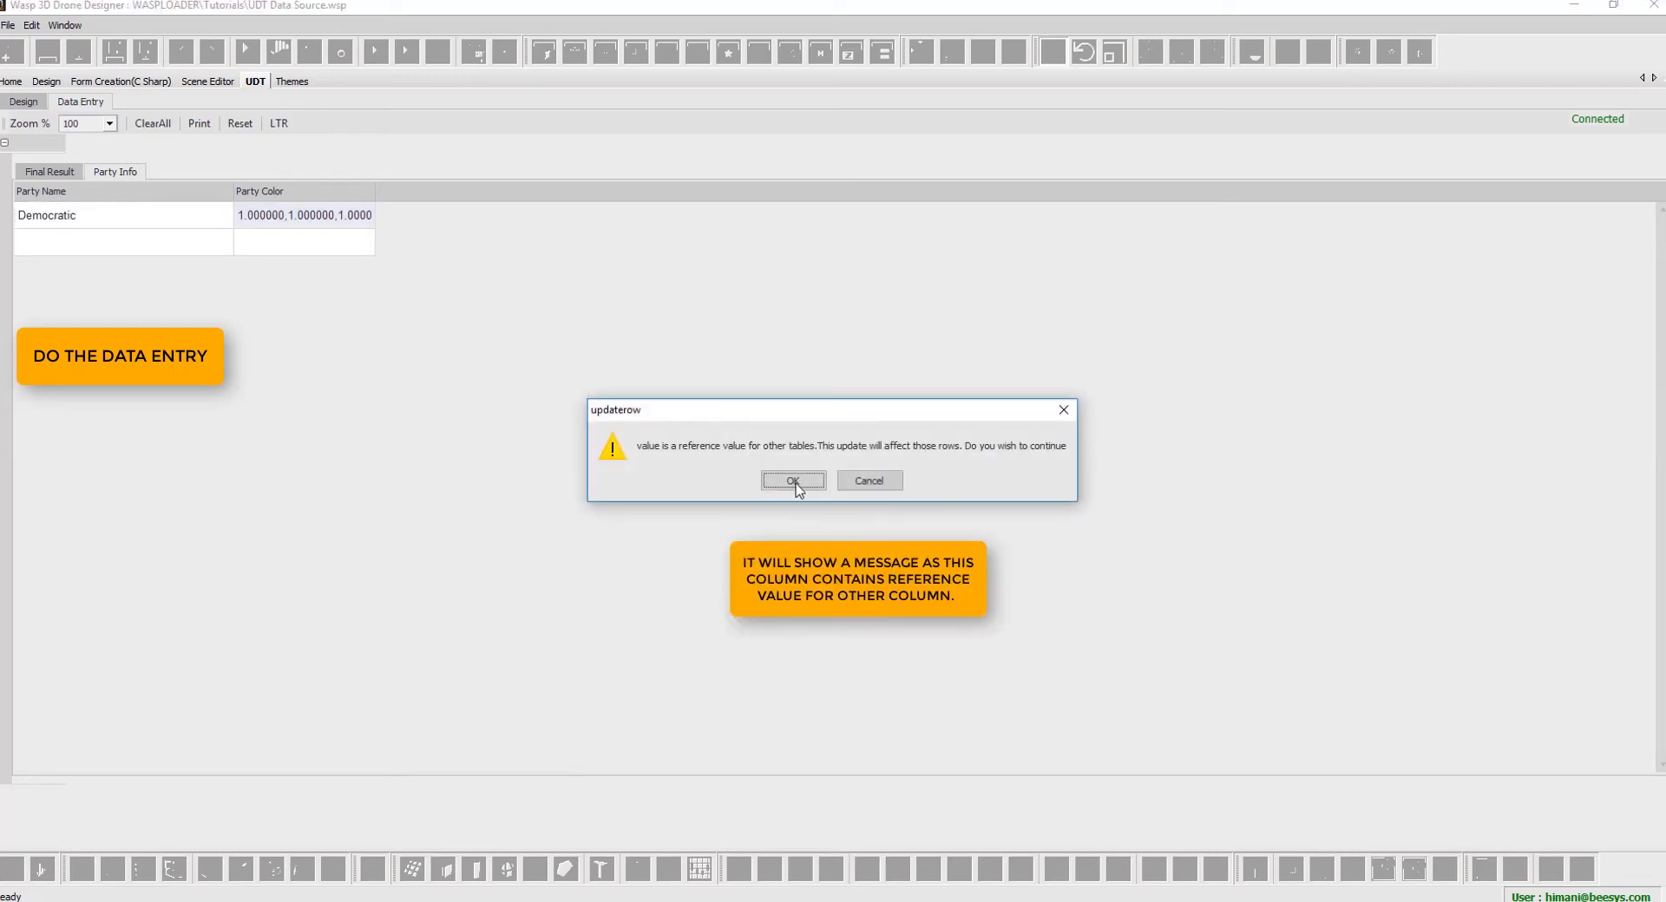
{"action": "left_click", "coordinate": [793, 480]}
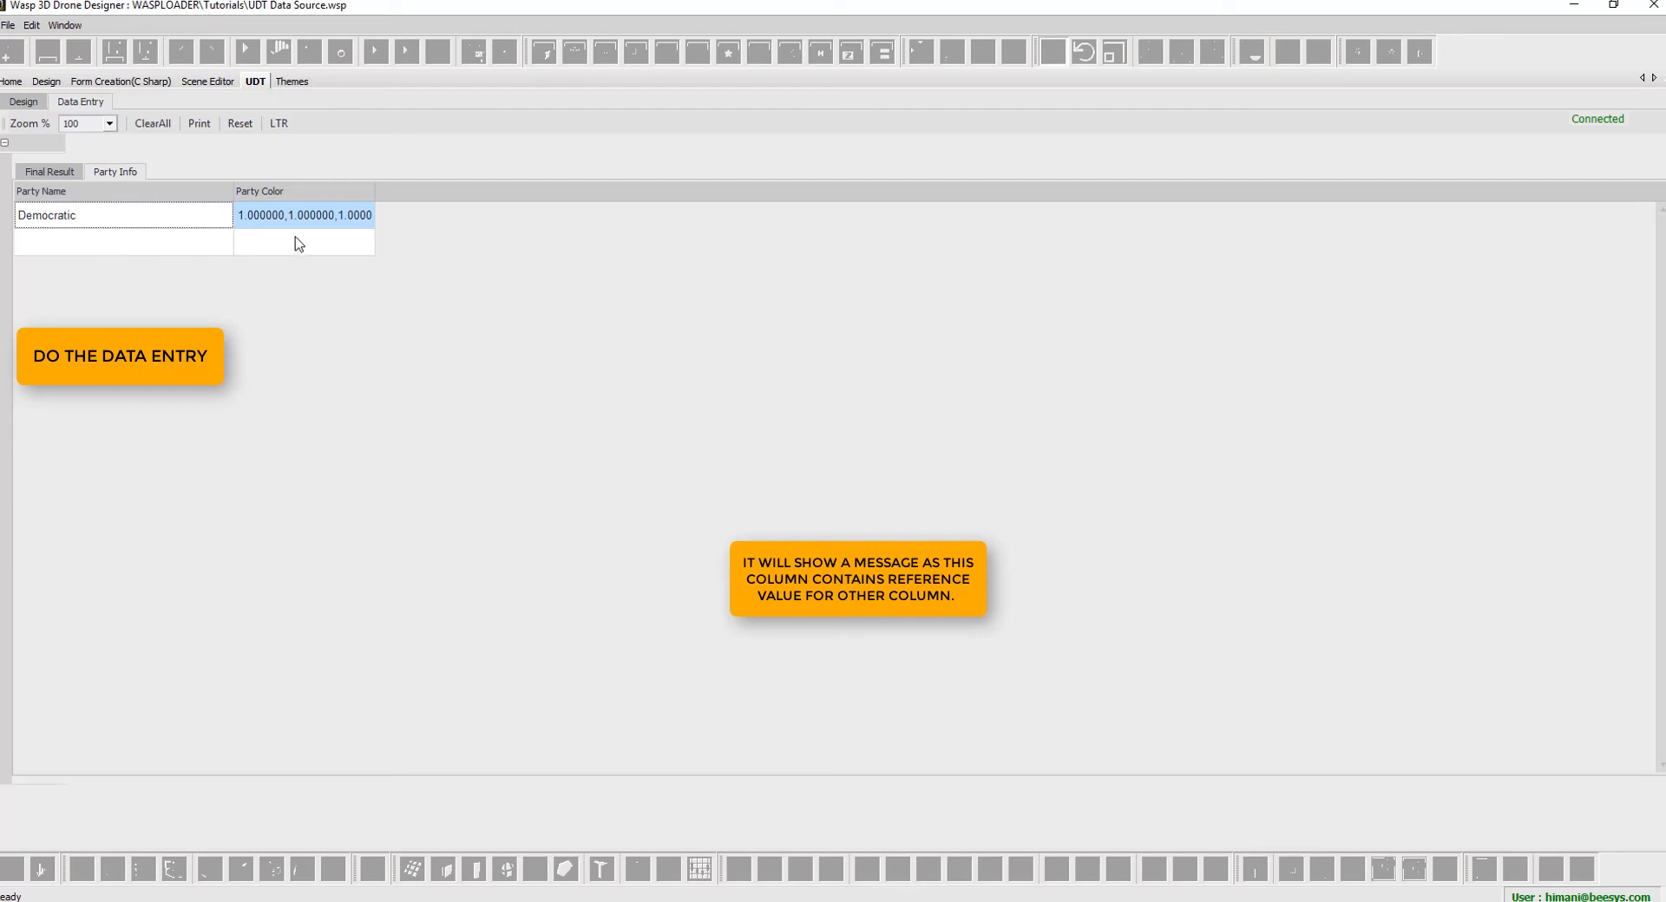
{"action": "left_click", "coordinate": [306, 215]}
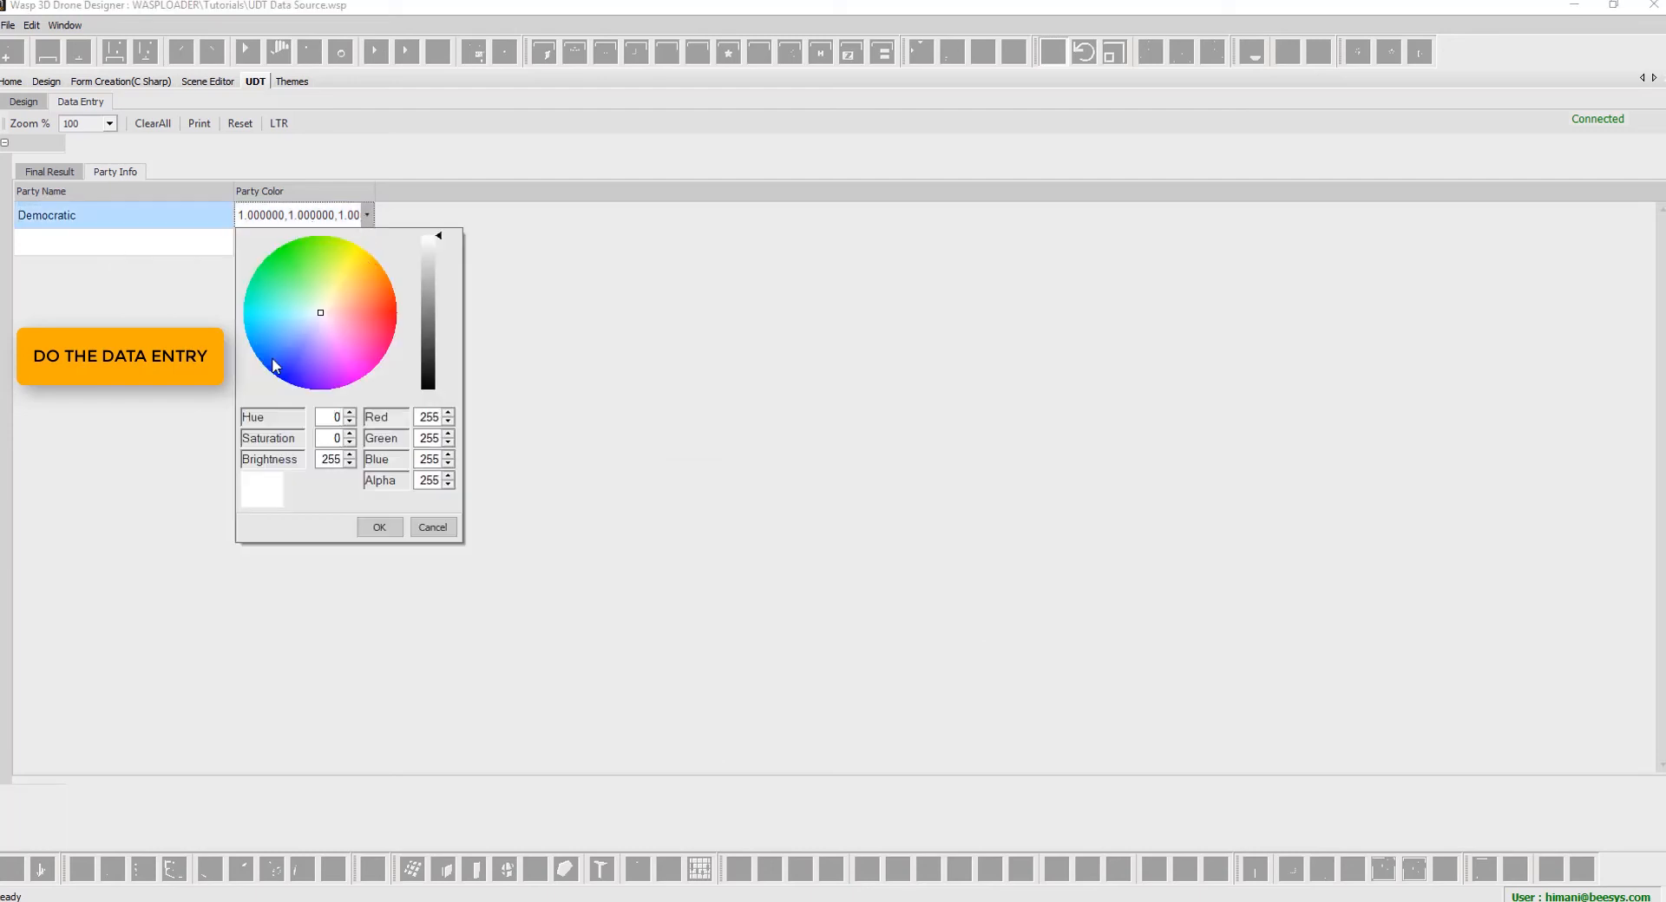
{"action": "left_click", "coordinate": [267, 372]}
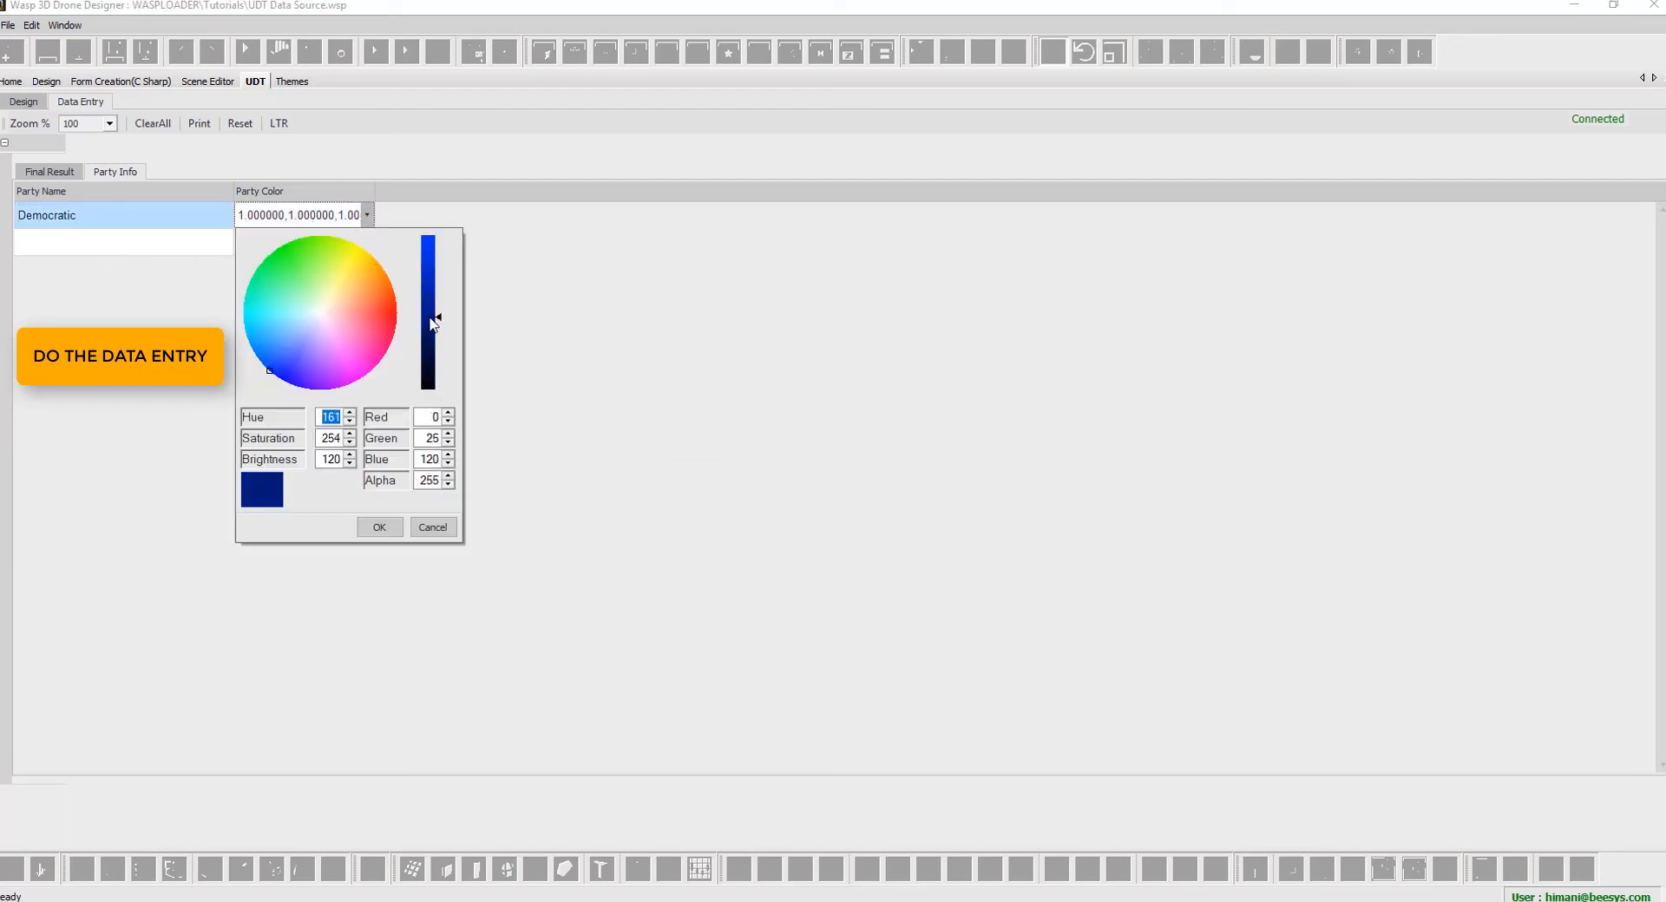
{"action": "left_click", "coordinate": [295, 366]}
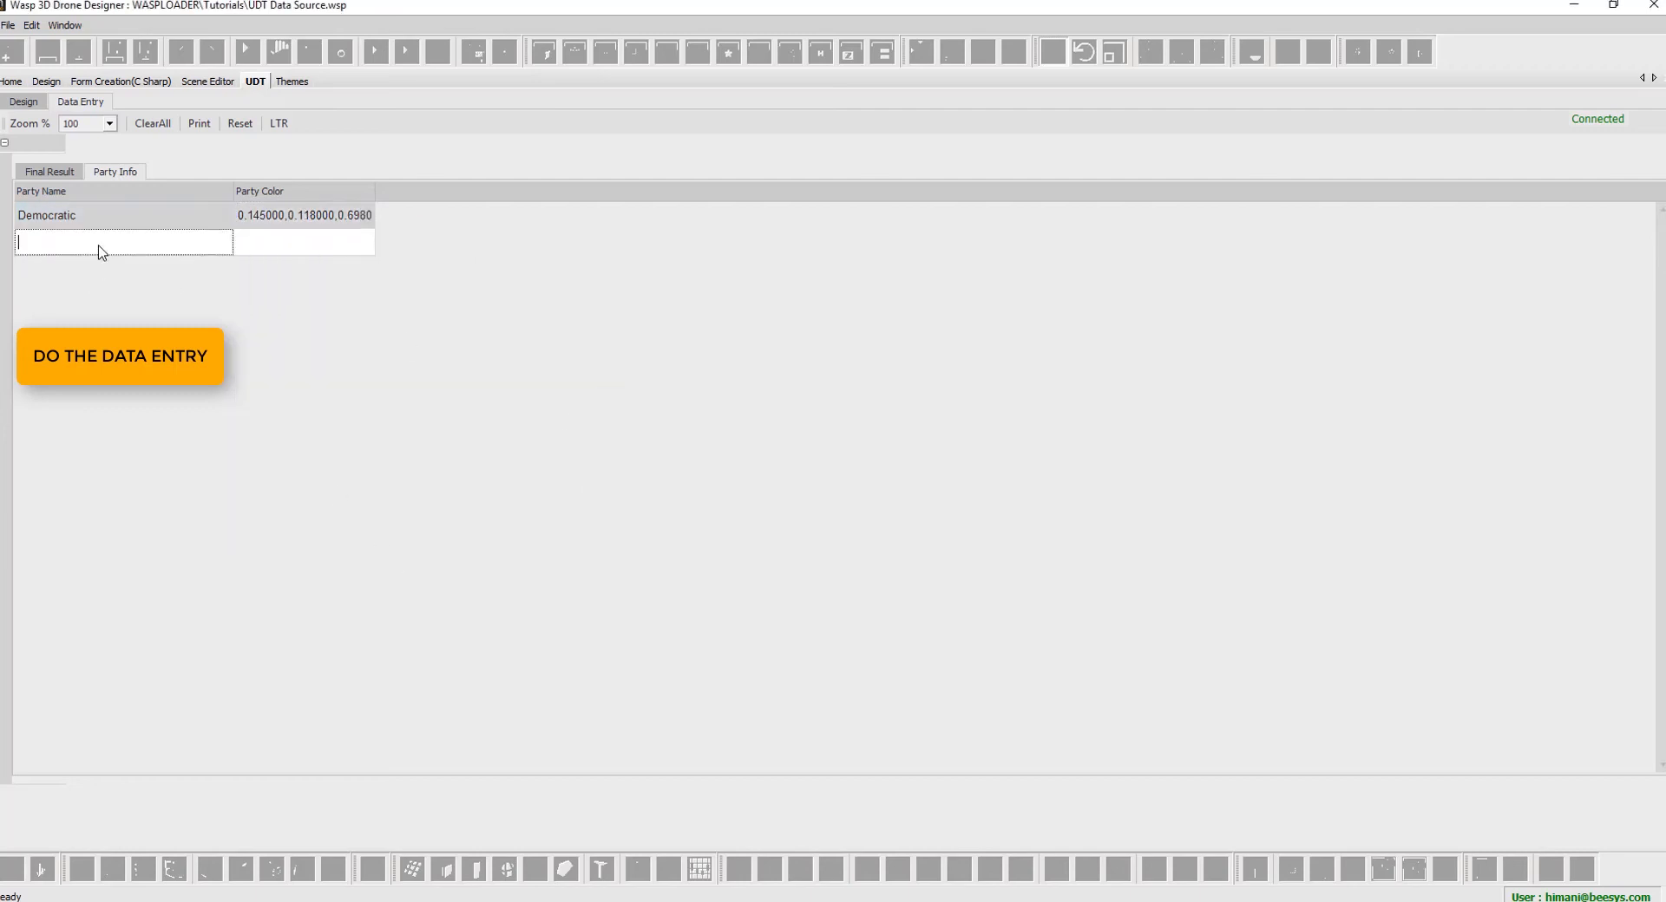
- Add Republicans as a party with a red party colour
{"action": "type", "text": "Re"}
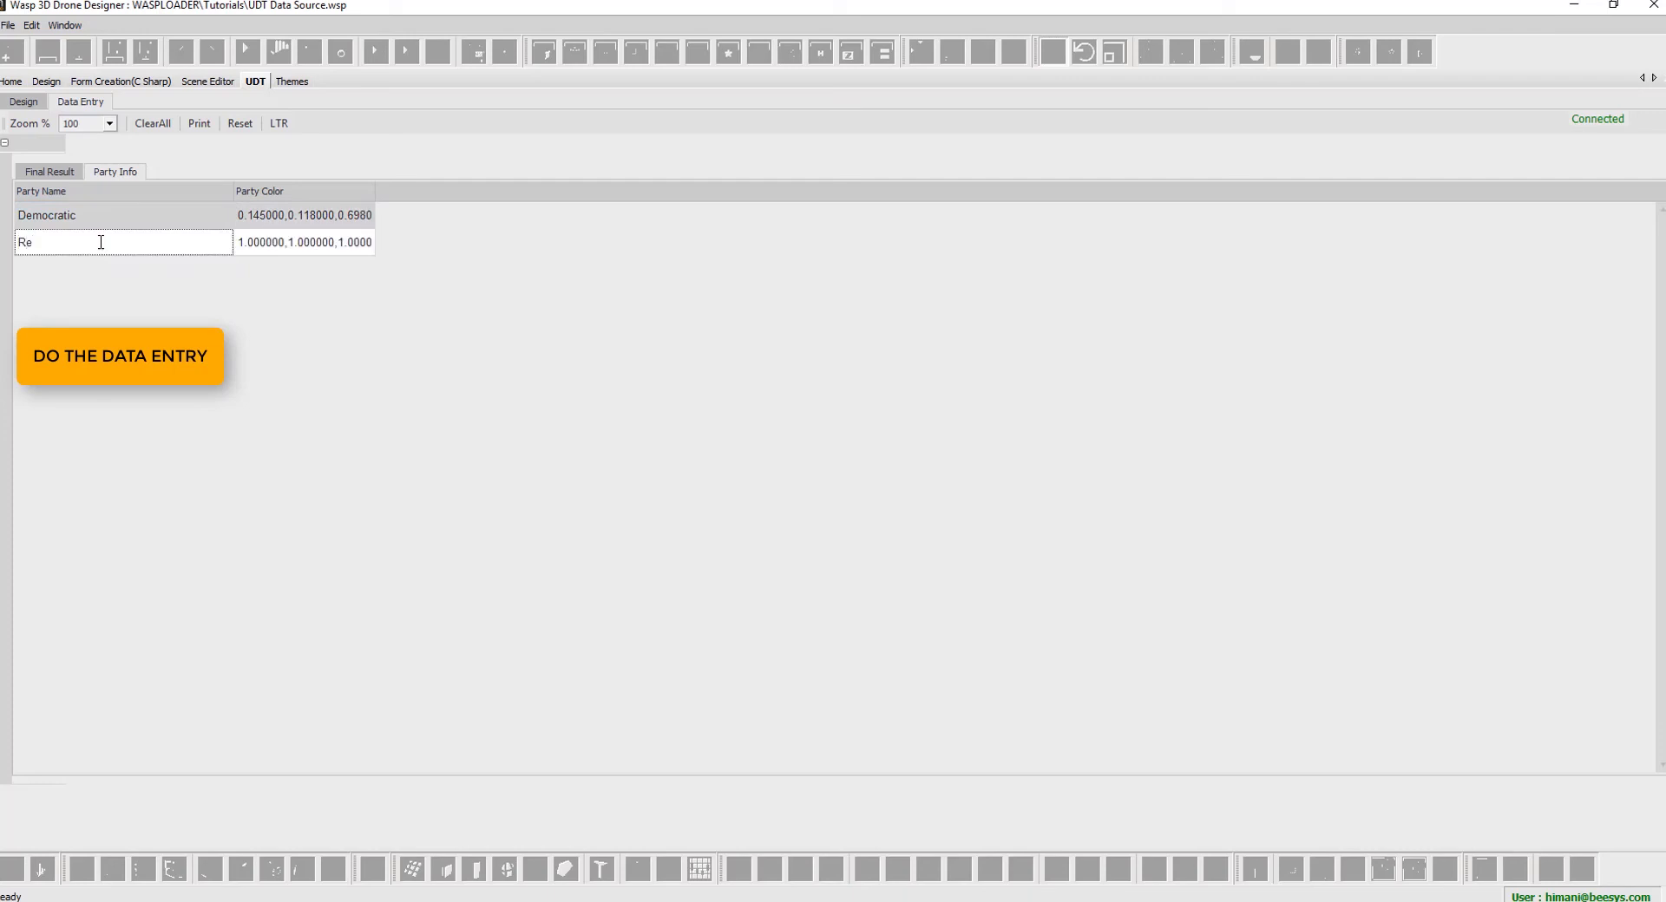
{"action": "type", "text": "publicians"}
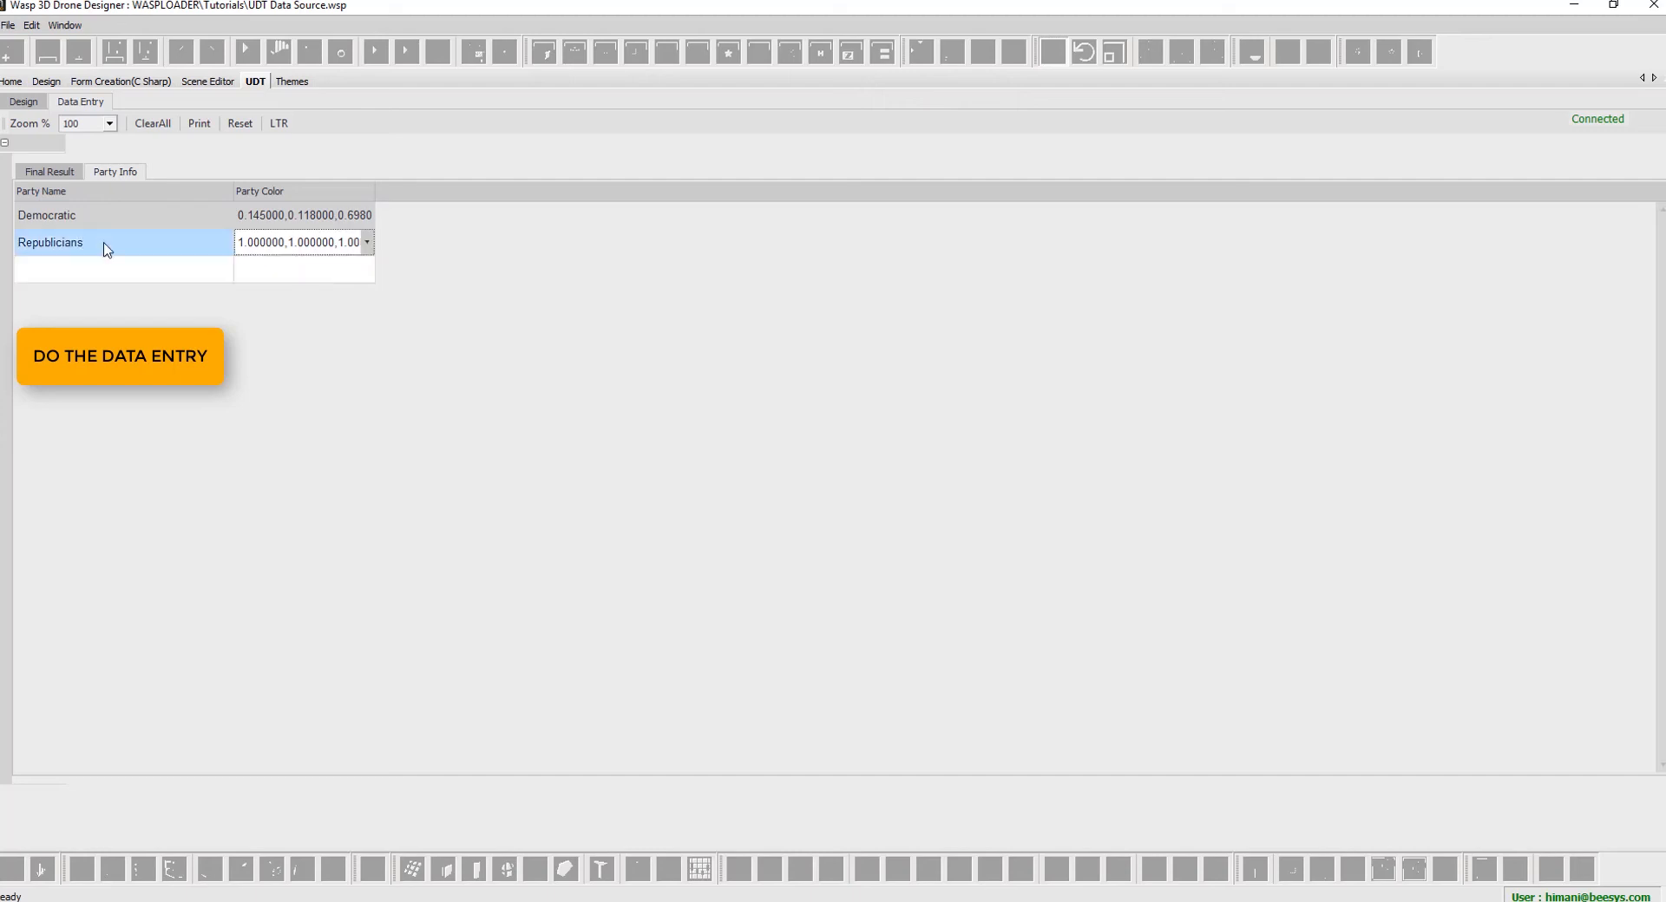
{"action": "left_click", "coordinate": [366, 242]}
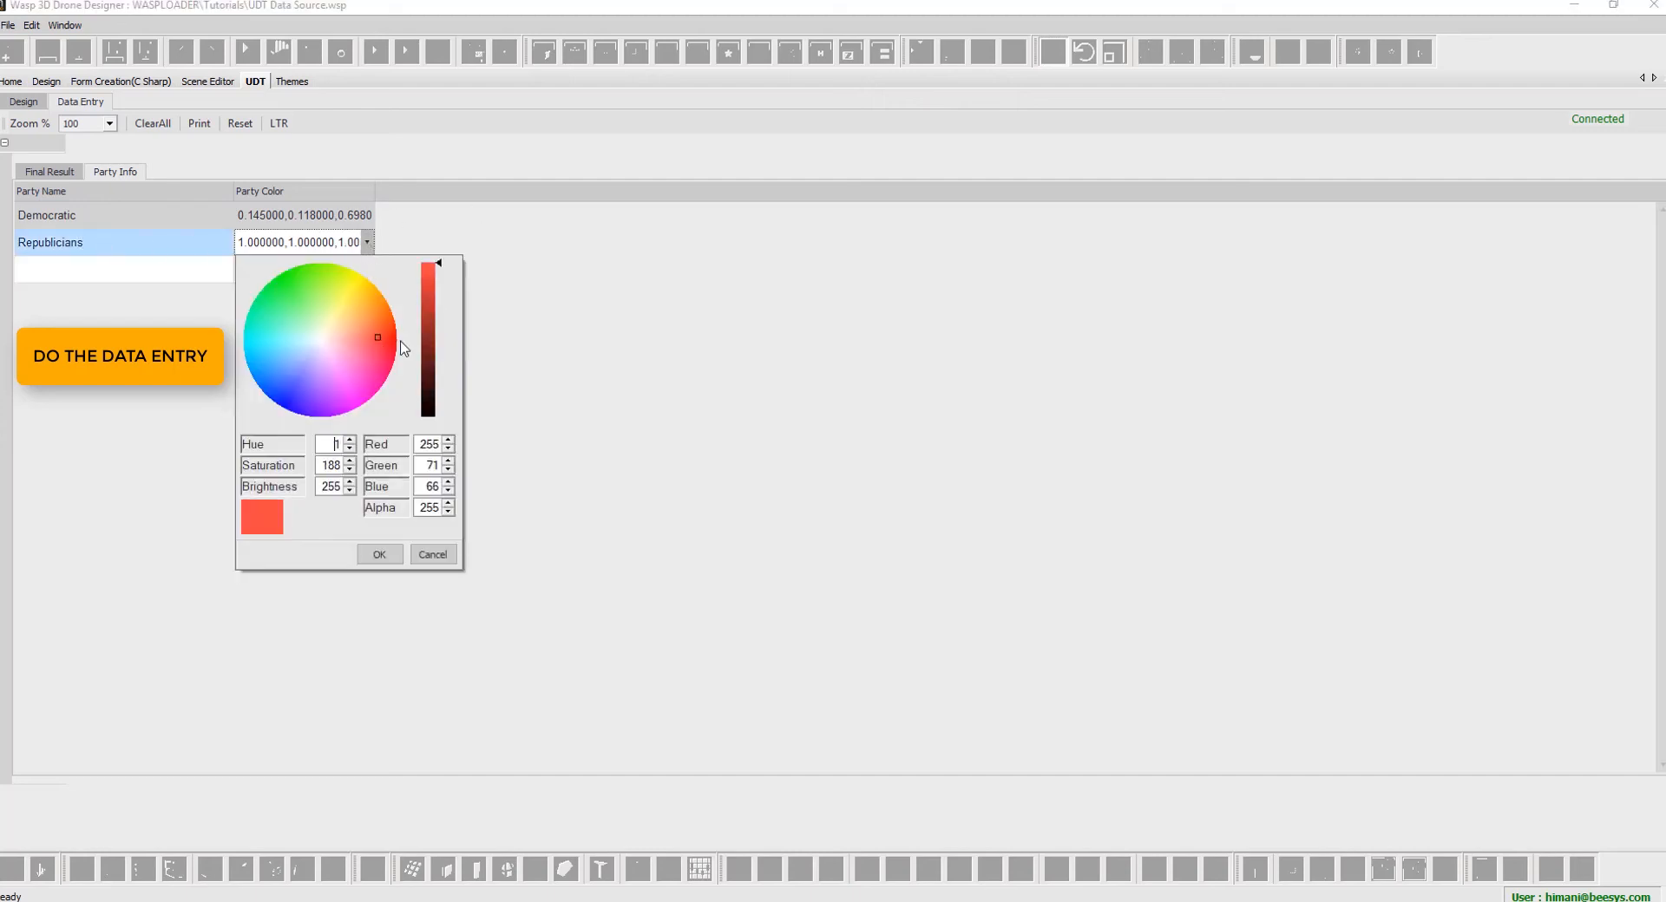
{"action": "left_click", "coordinate": [379, 553]}
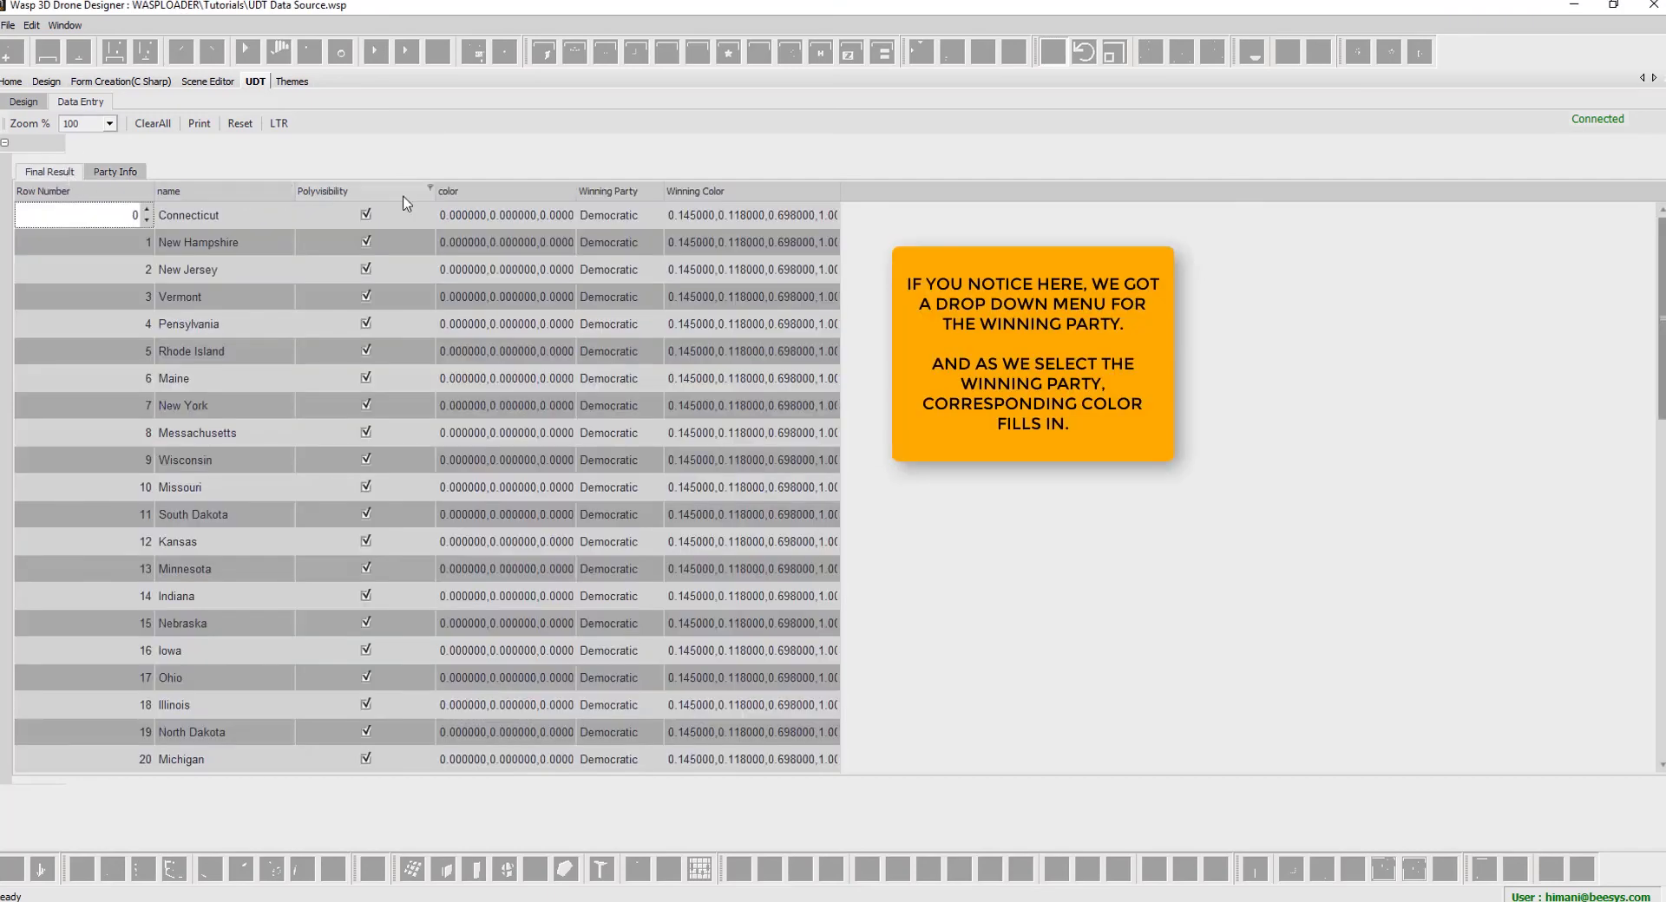
- Set Connecticut's winning party to Republicans and return to the Design workspace
{"action": "left_click", "coordinate": [653, 216]}
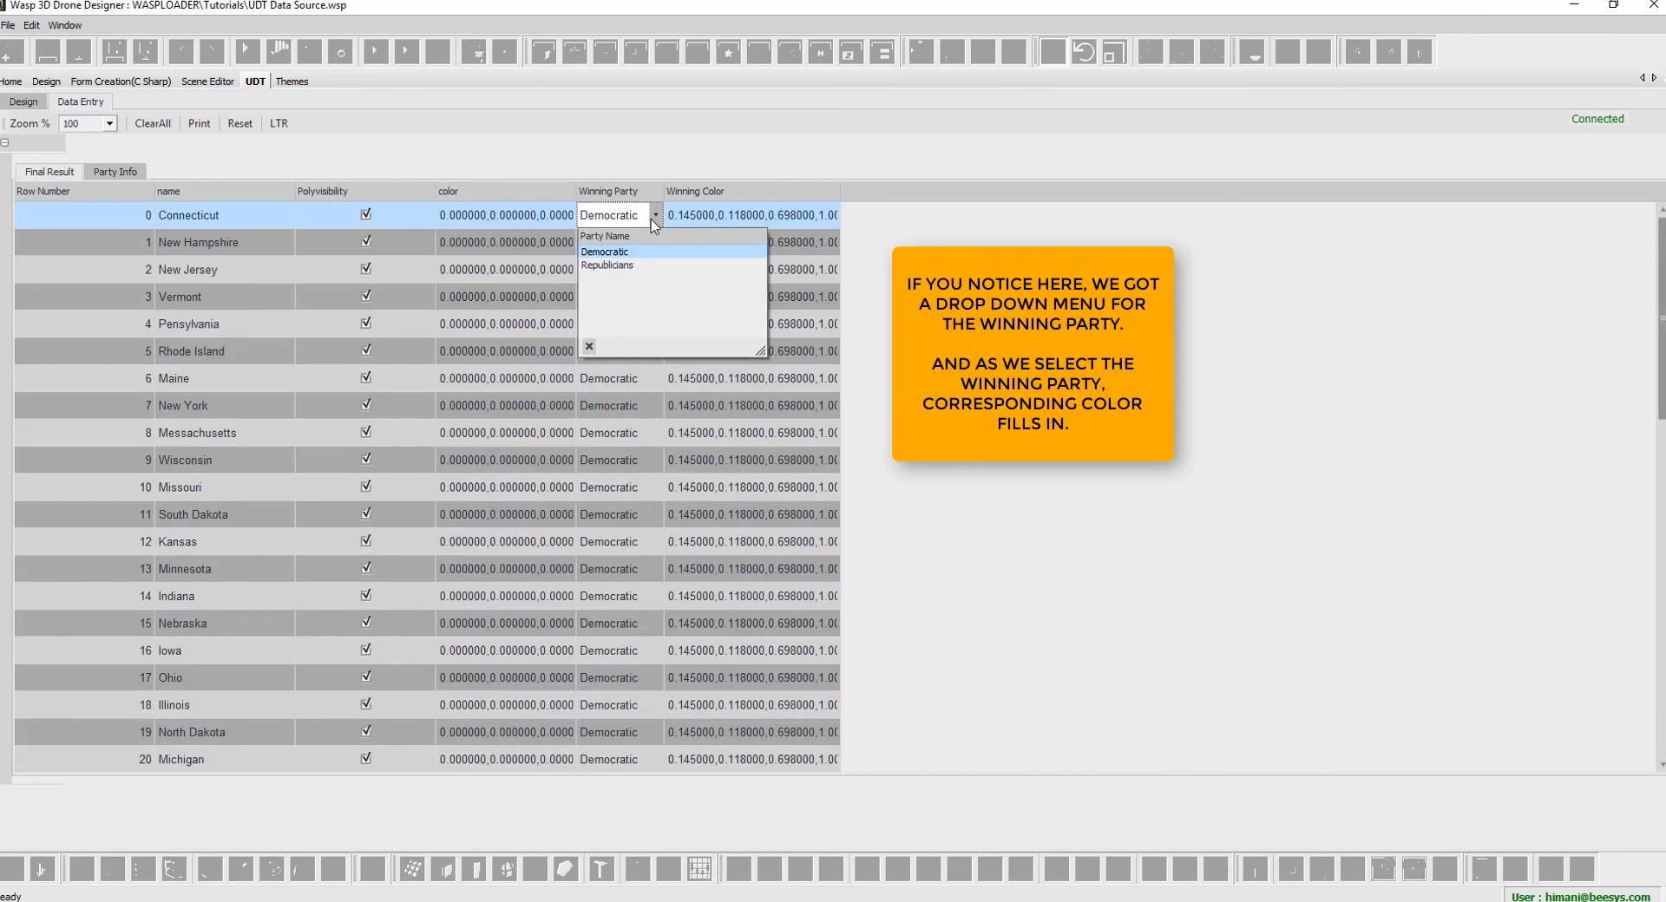
{"action": "left_click", "coordinate": [607, 265]}
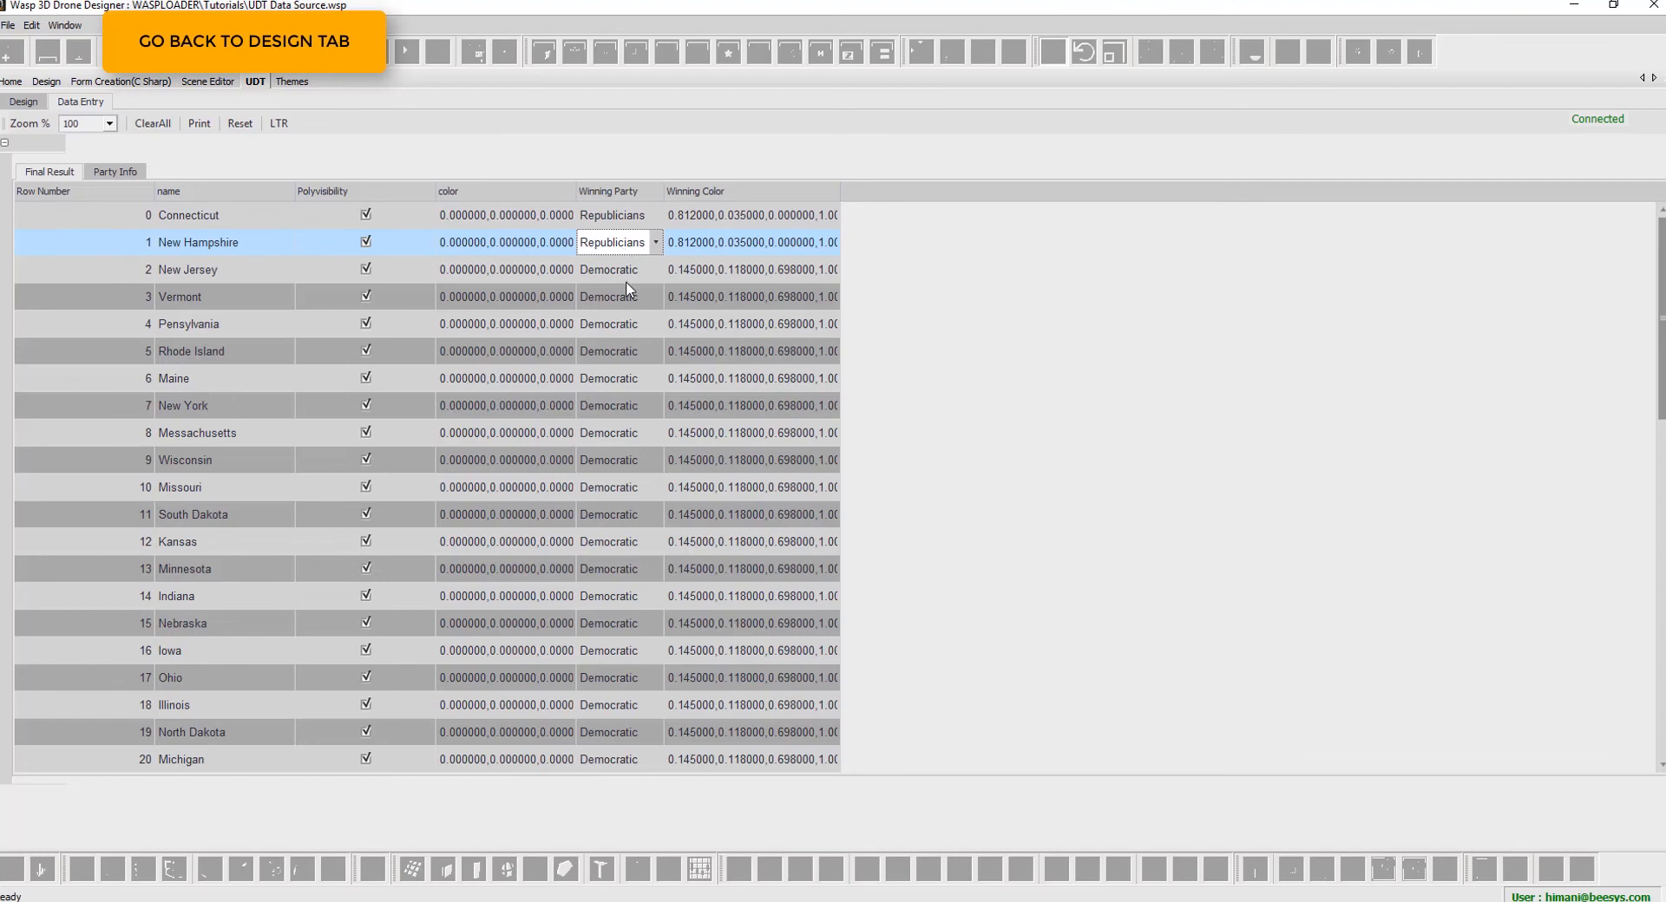
{"action": "mouse_move", "coordinate": [49, 90]}
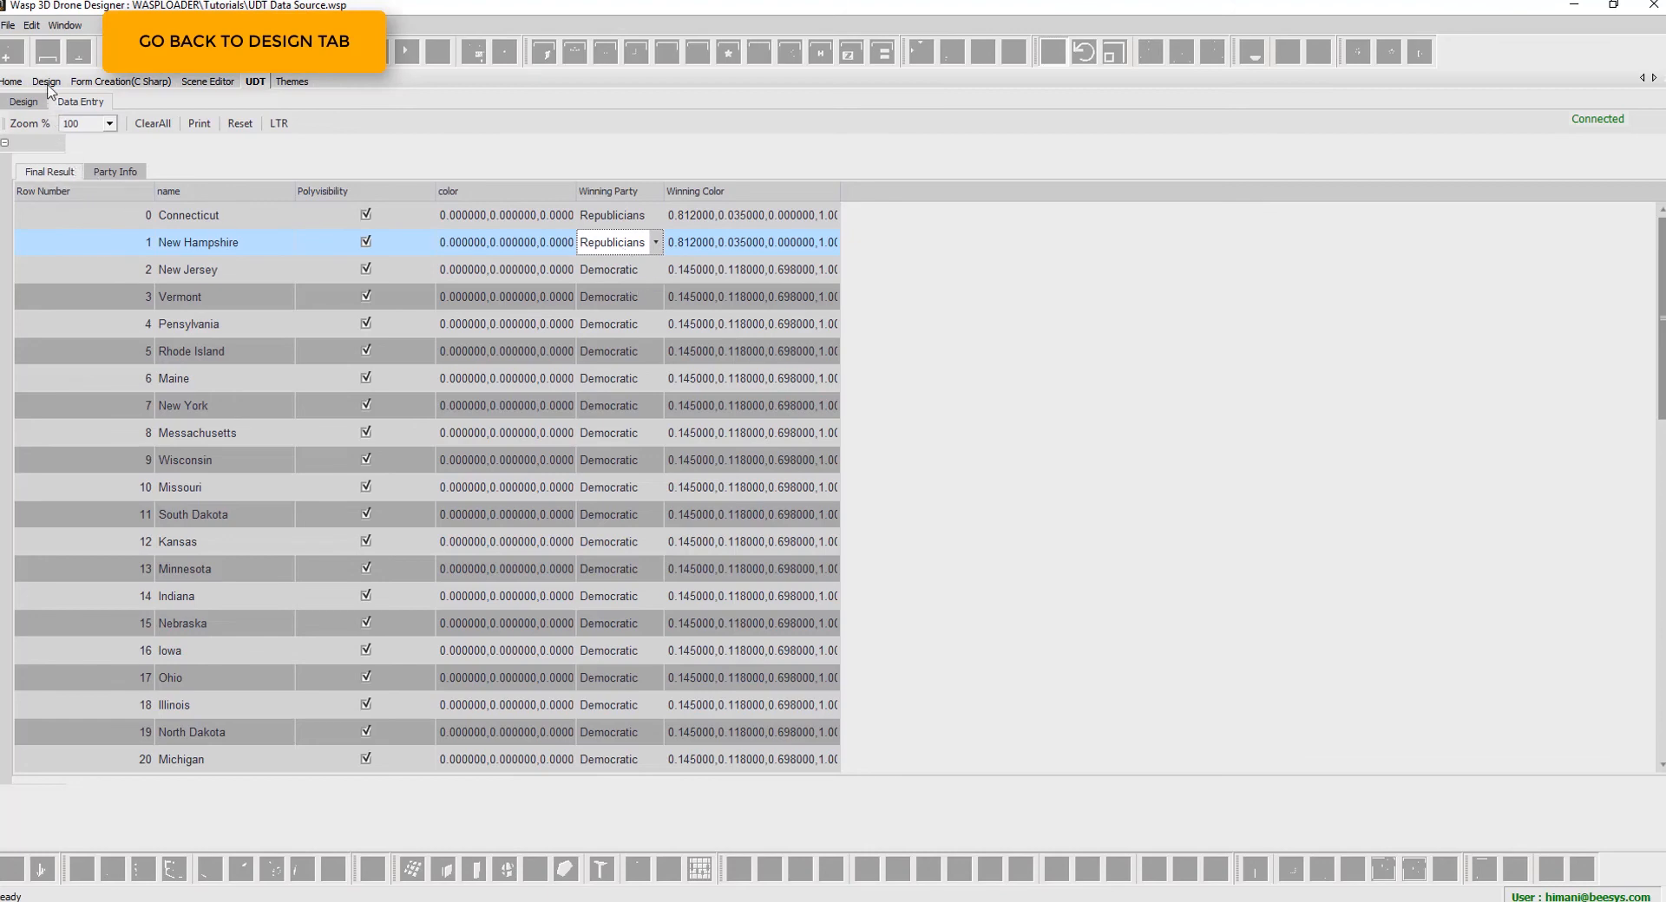
{"action": "left_click", "coordinate": [48, 82]}
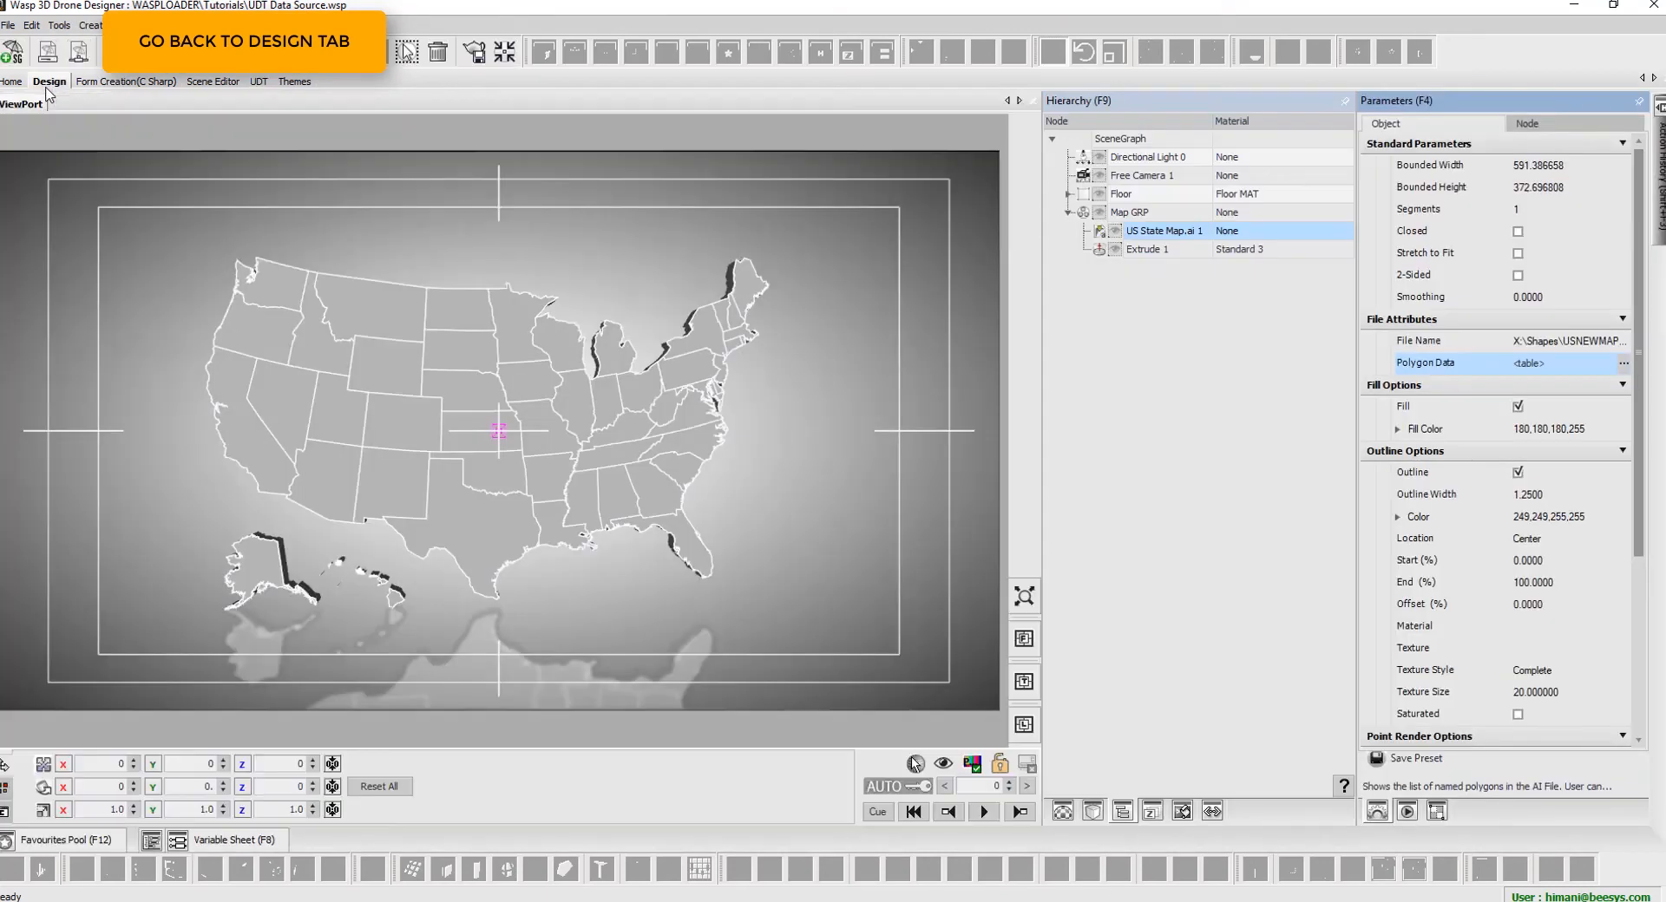
- Add a UDT add-in linked to the UDT Tutorial table with Rows Per Page set to All
{"action": "left_click", "coordinate": [234, 839]}
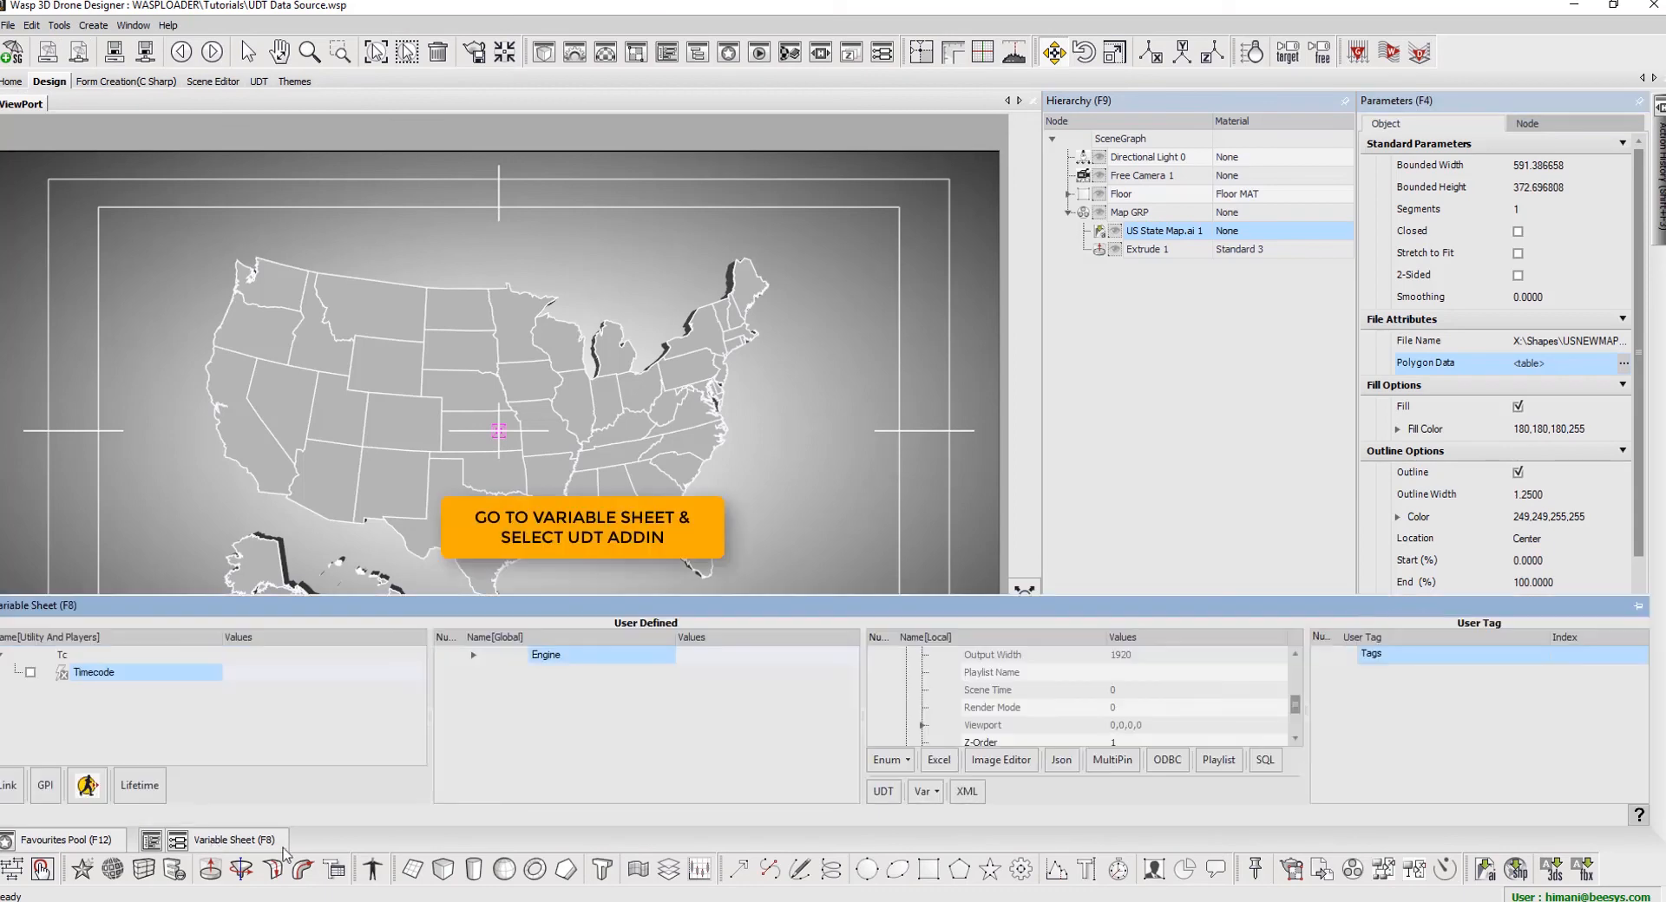
{"action": "left_click", "coordinate": [224, 840]}
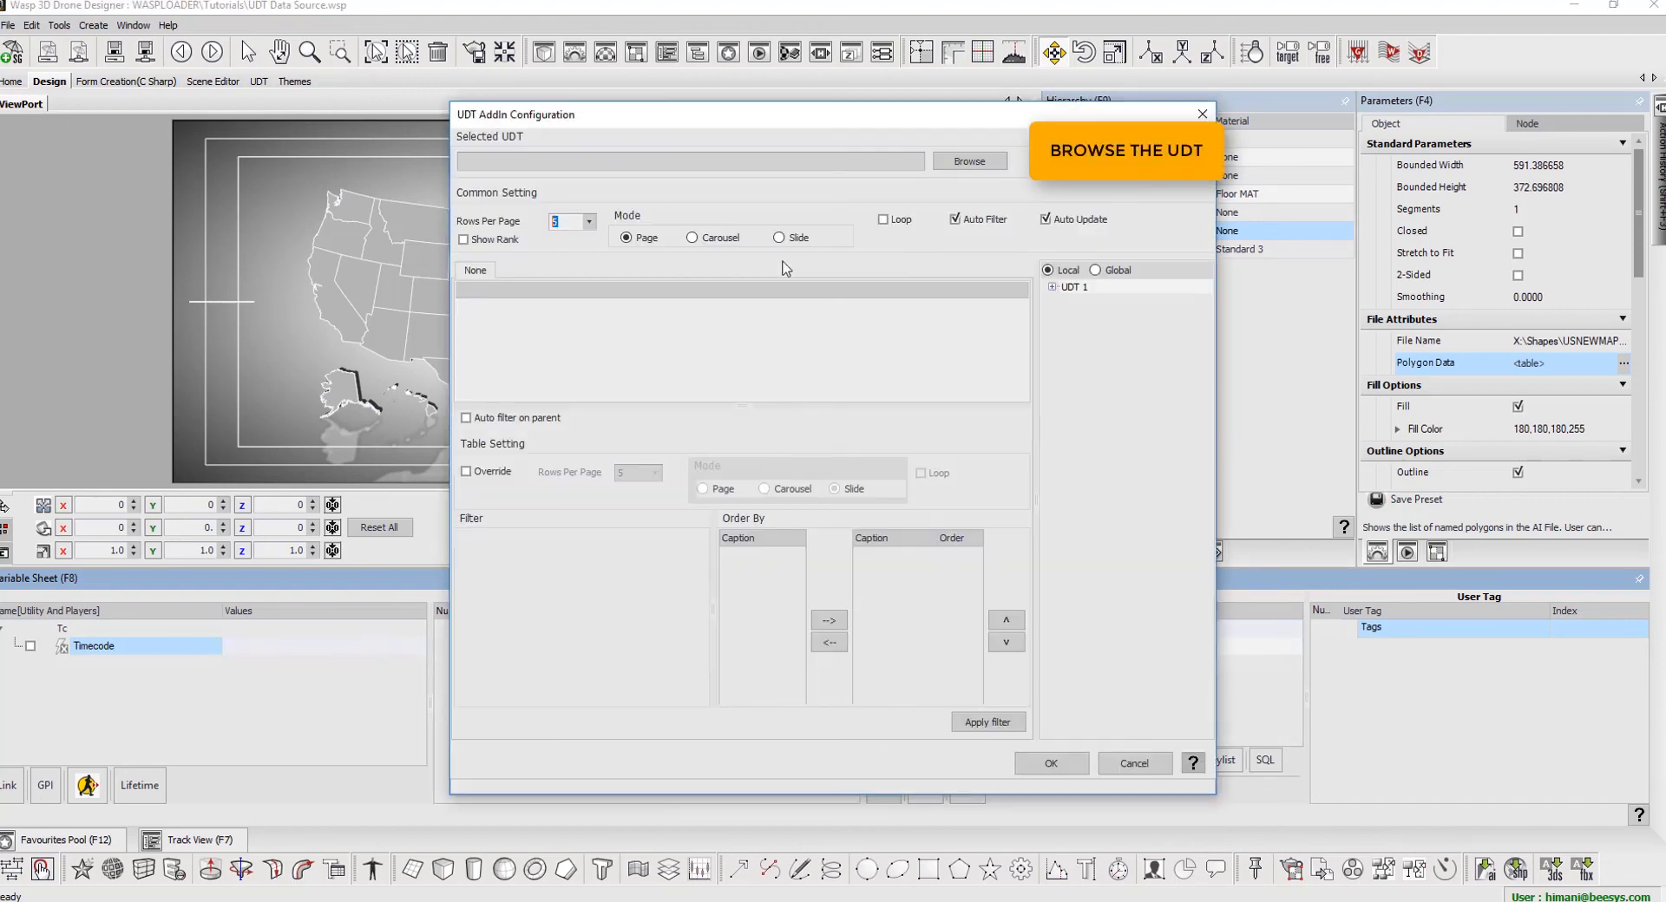
{"action": "left_click", "coordinate": [966, 160]}
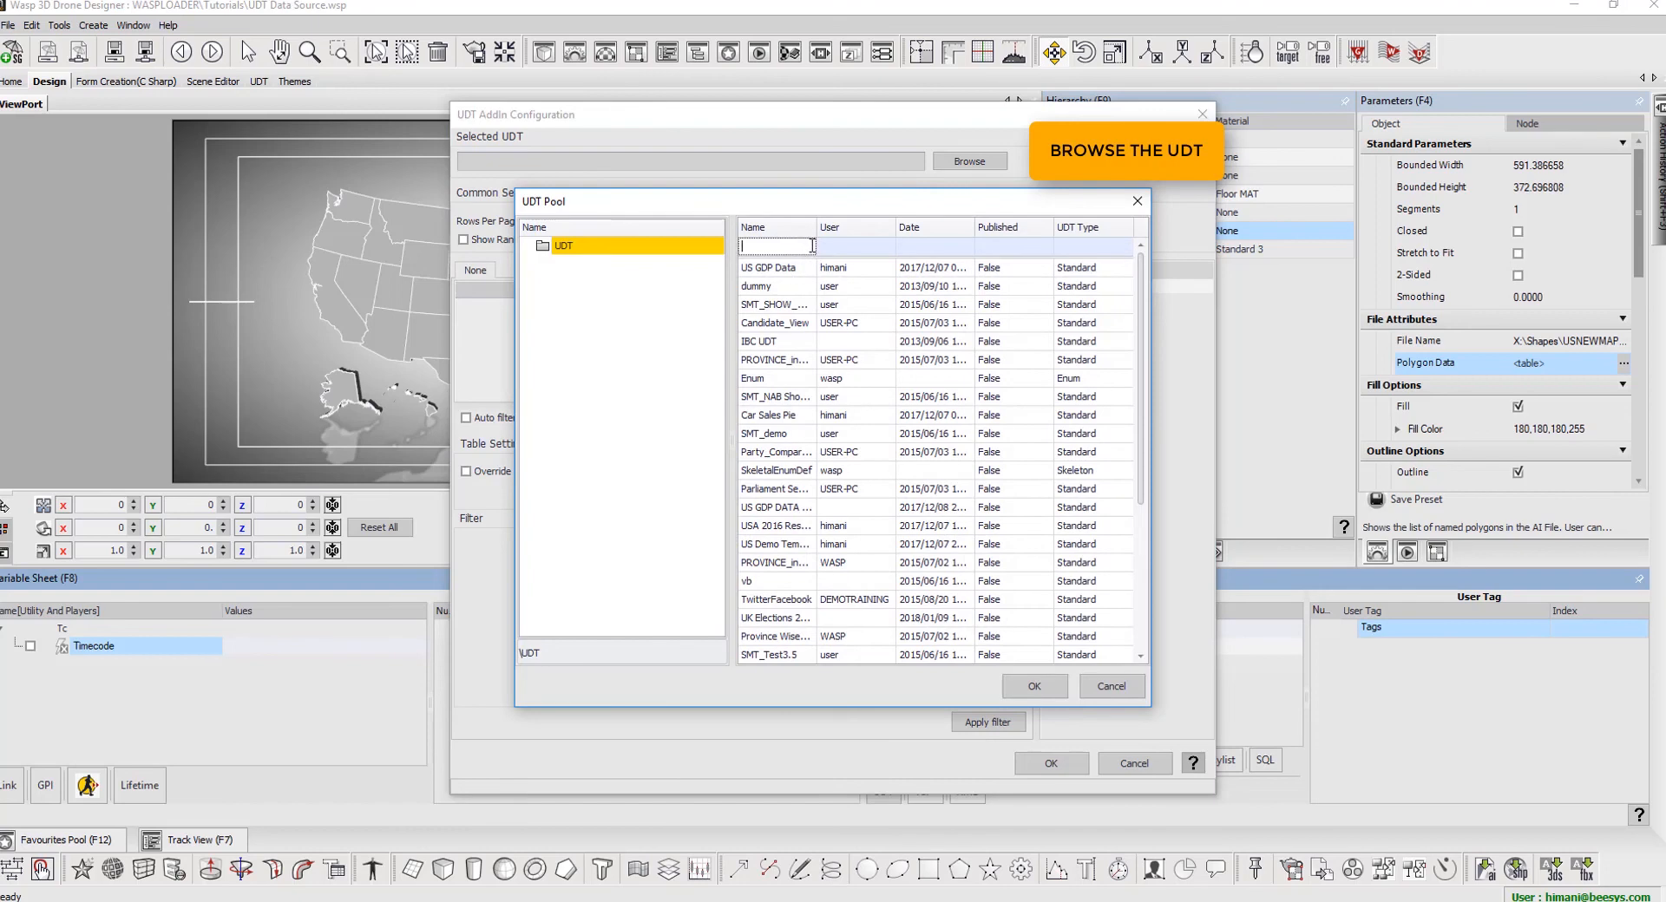
{"action": "type", "text": "udt"}
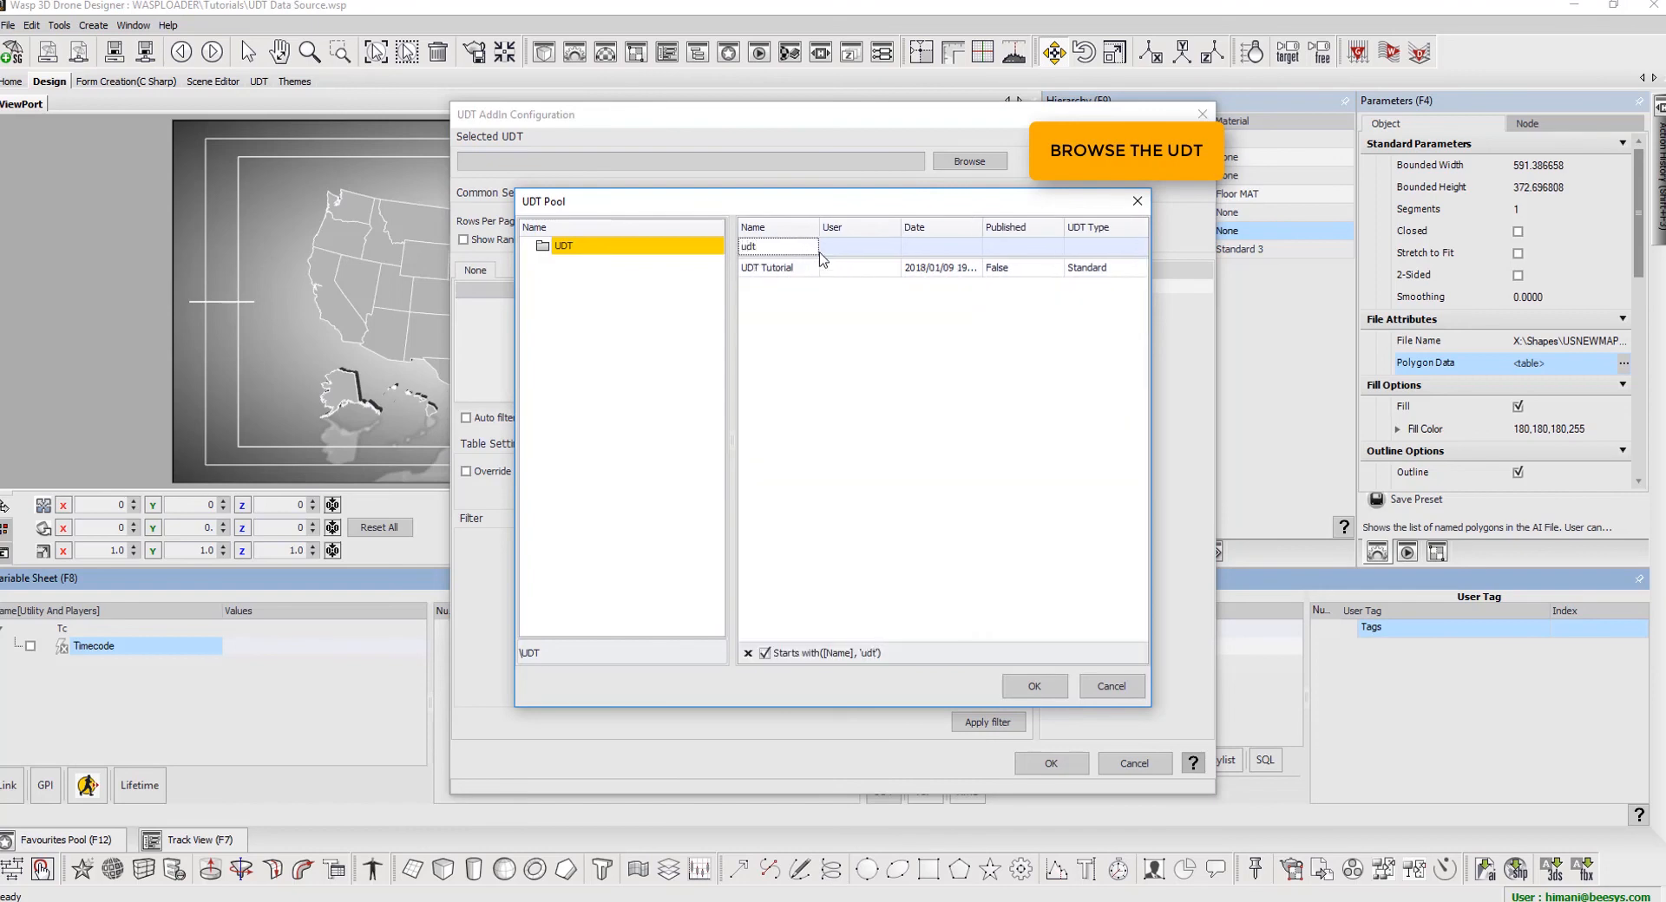
{"action": "left_click", "coordinate": [1031, 686]}
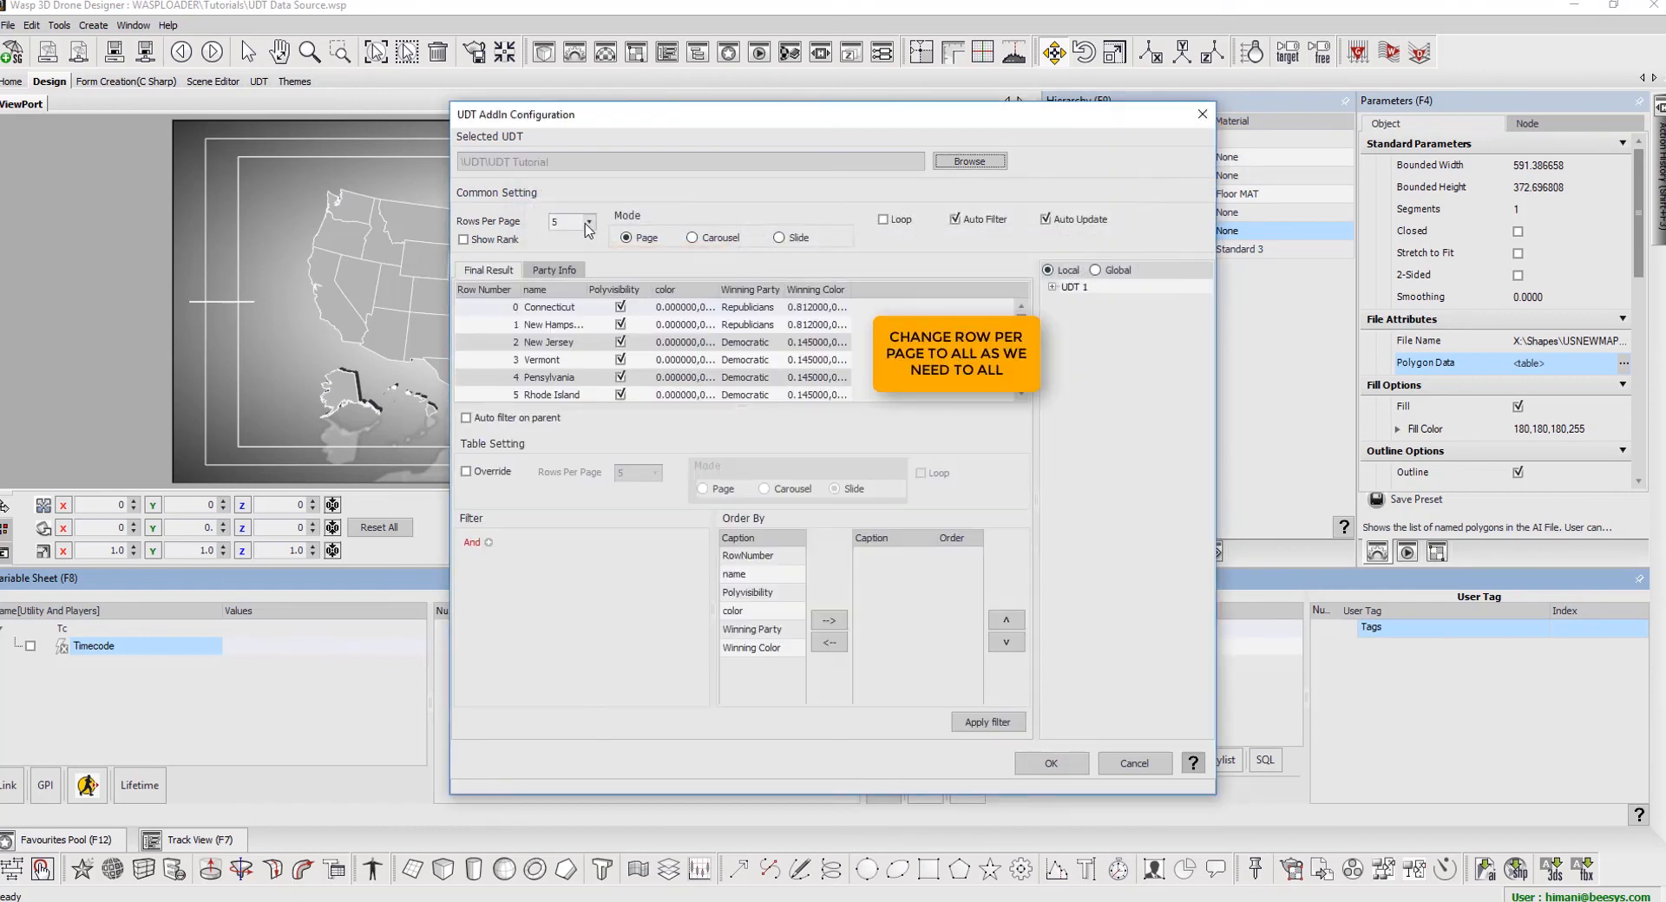
{"action": "left_click", "coordinate": [565, 220]}
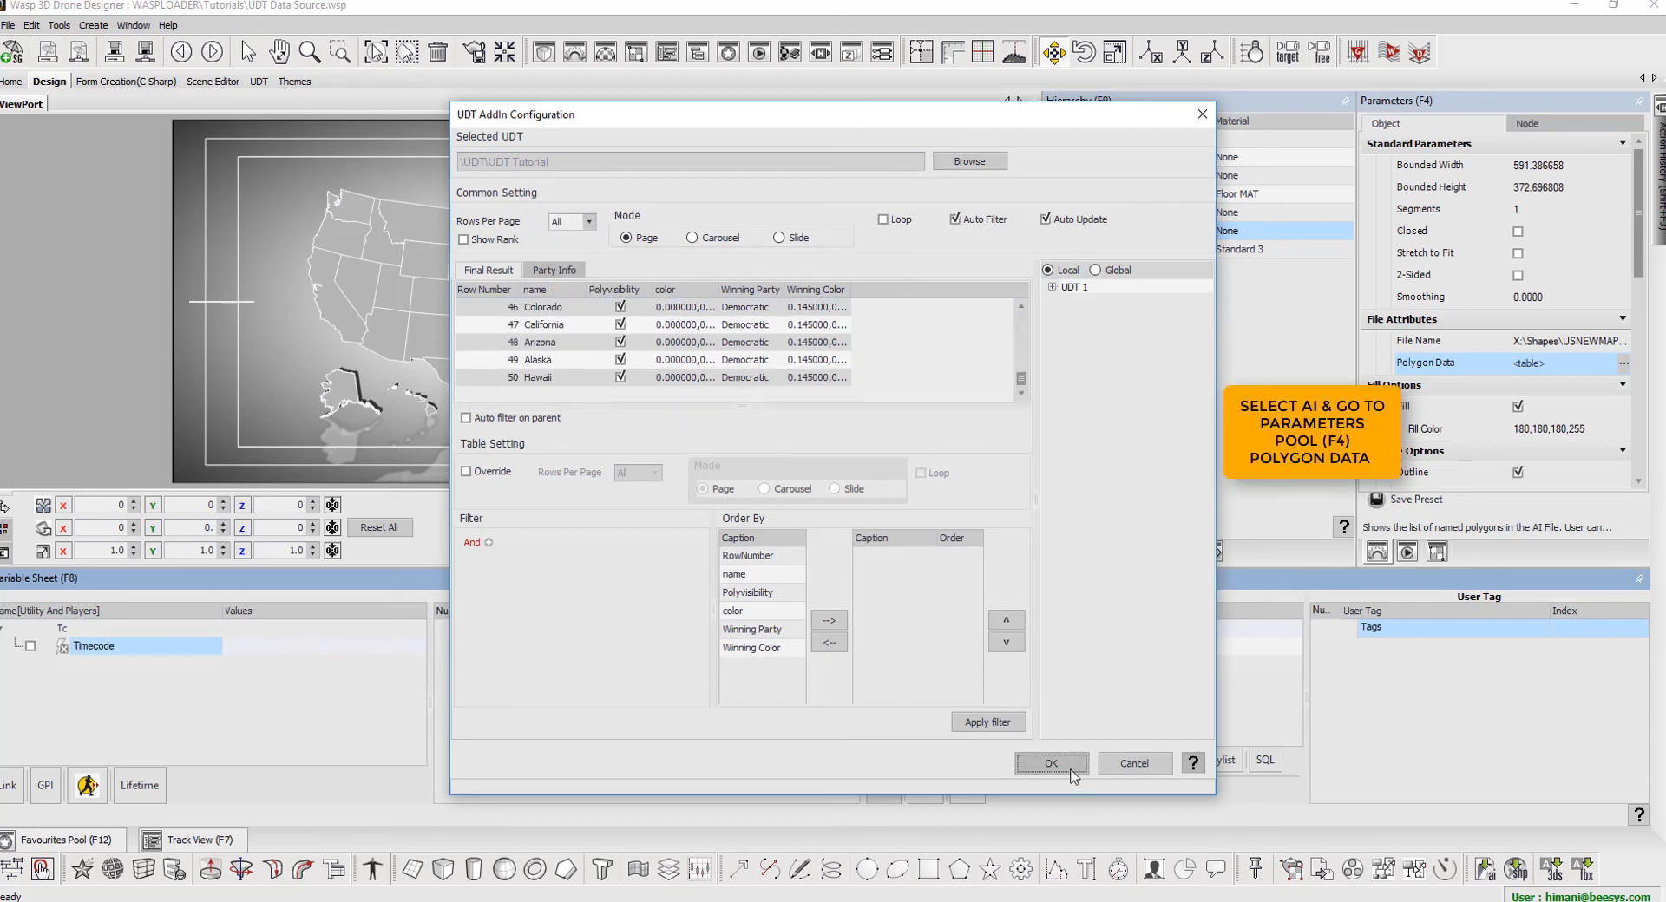
{"action": "left_click", "coordinate": [1049, 764]}
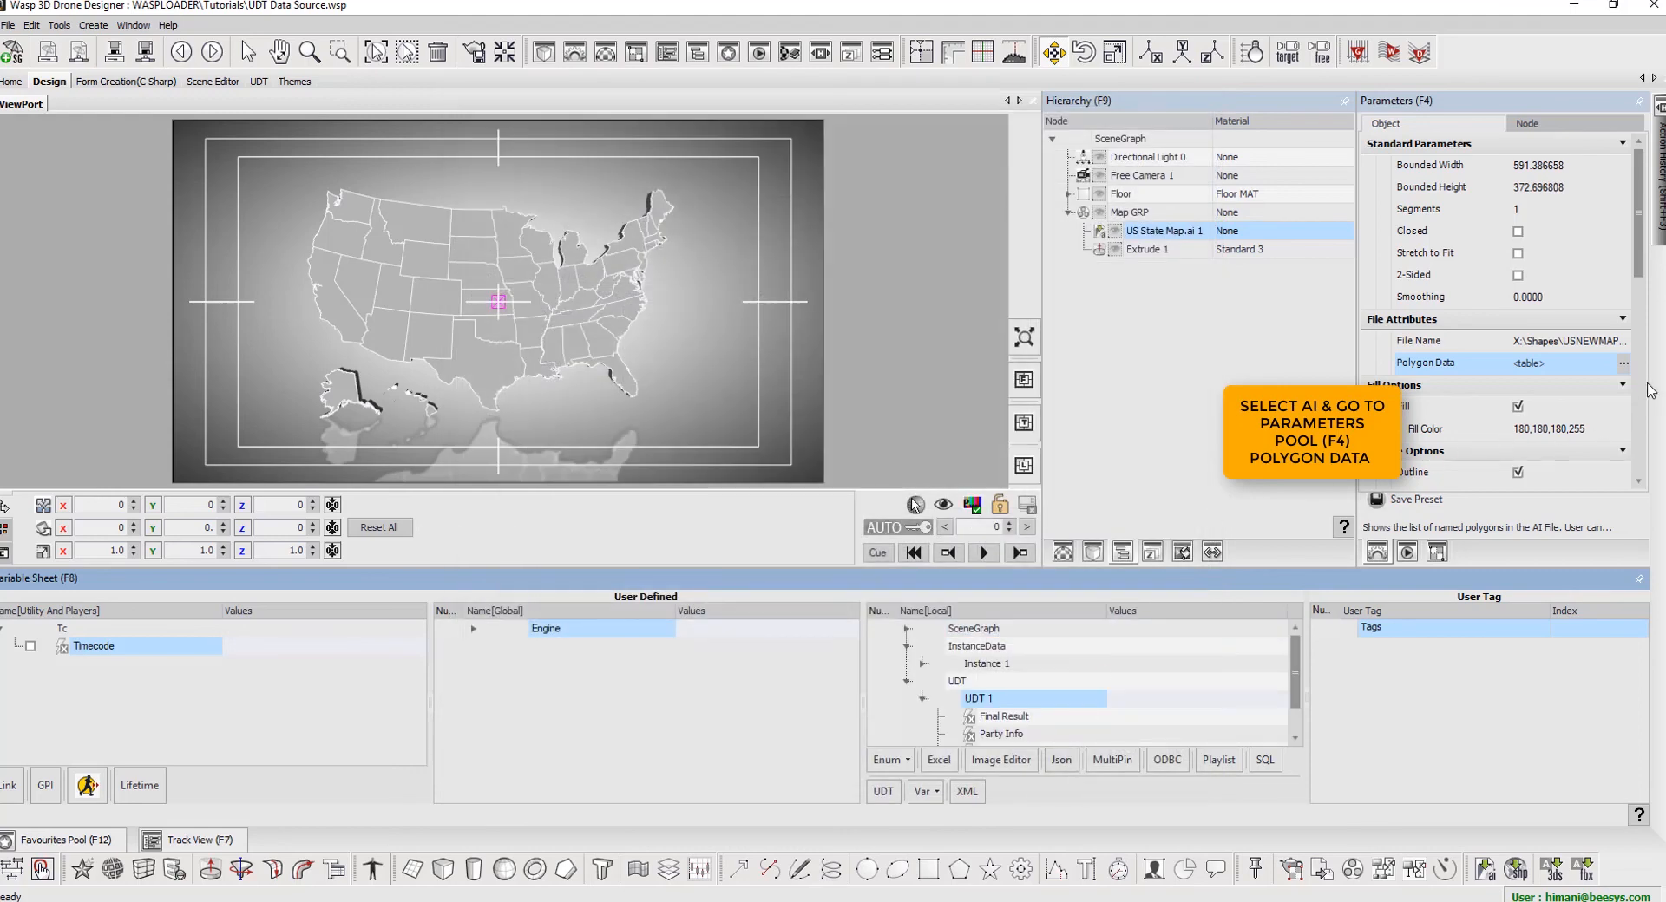
- Wire the map's Polygon Data to UDT 1 Final Result: Visibility column None, Color column Winning Color
{"action": "left_click", "coordinate": [1624, 363]}
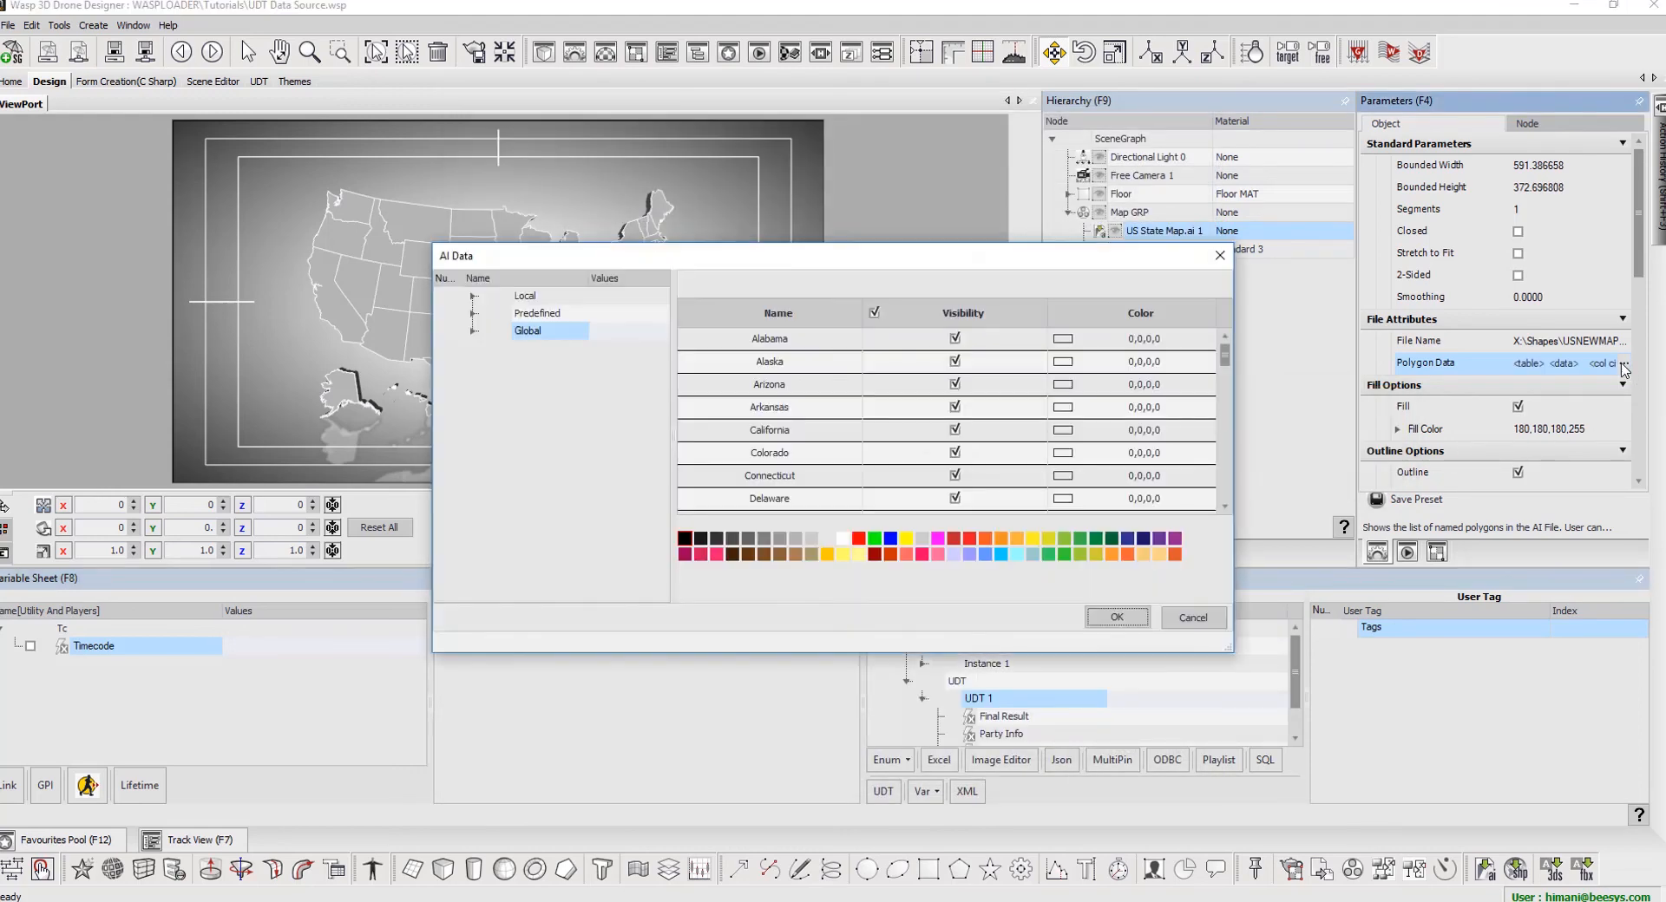
{"action": "left_click", "coordinate": [524, 295]}
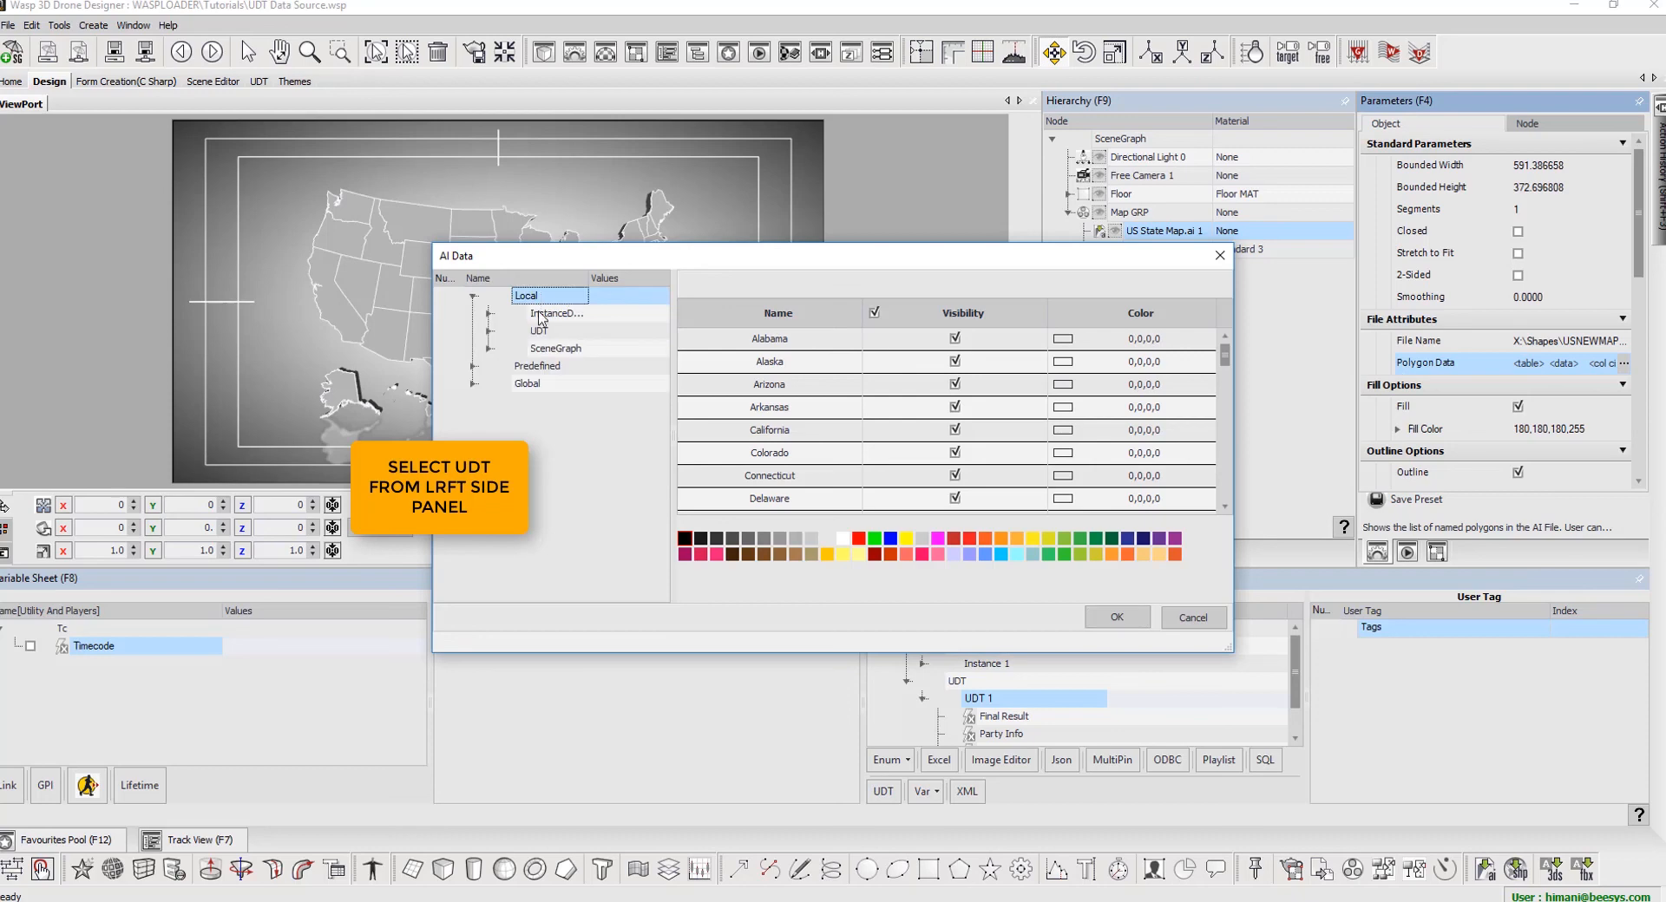
{"action": "left_click", "coordinate": [539, 329]}
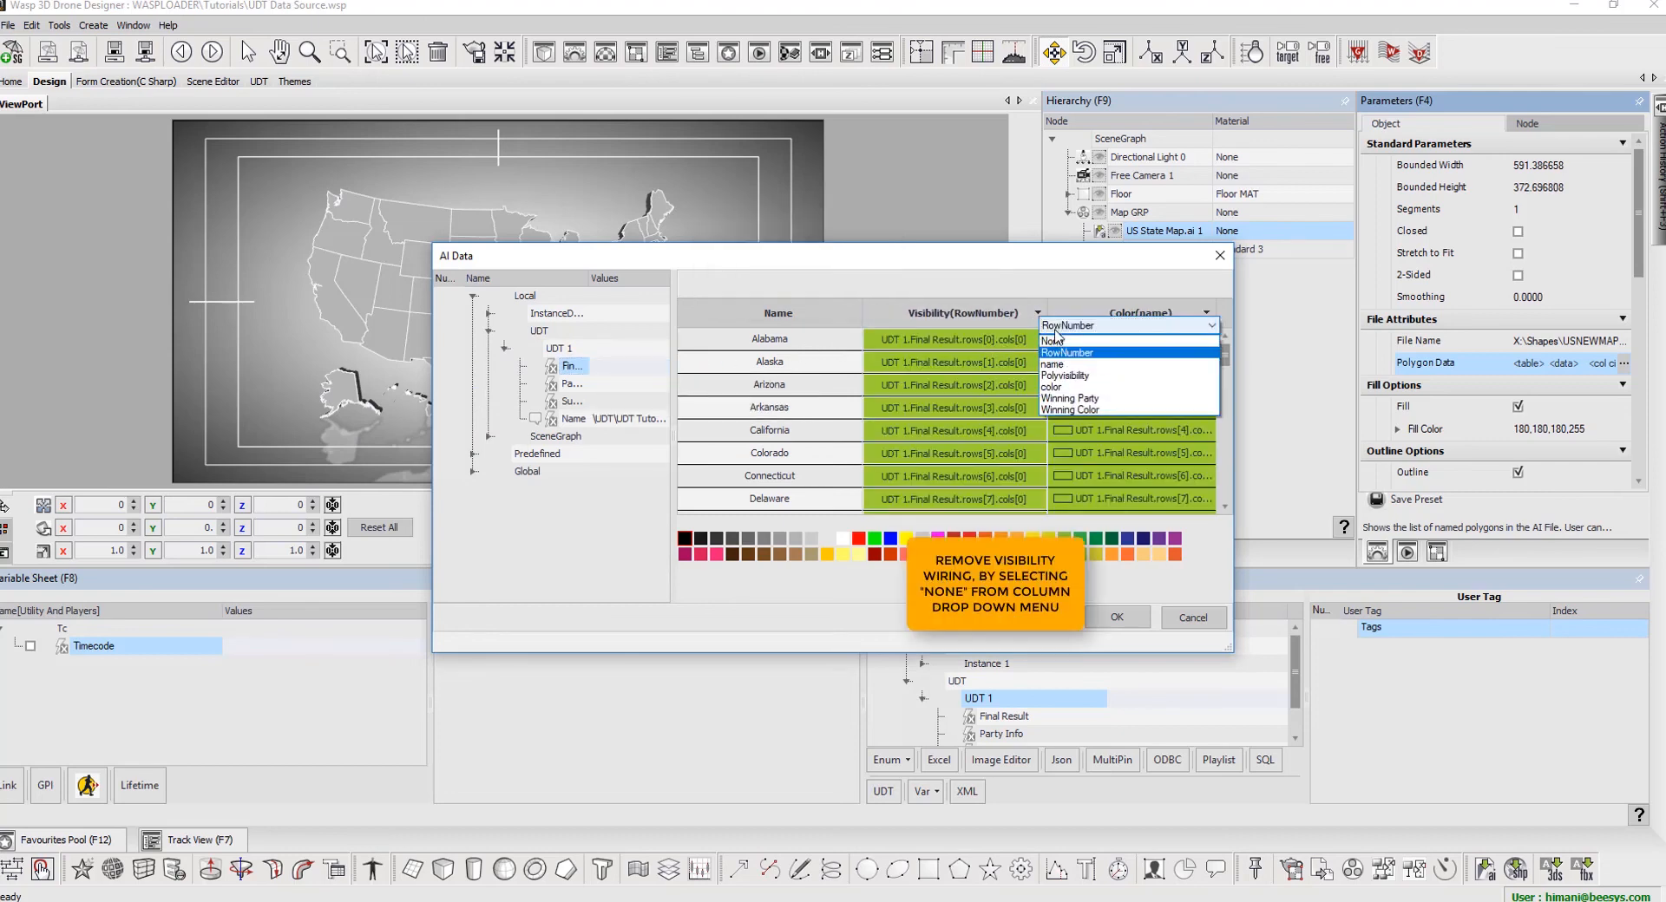
{"action": "left_click", "coordinate": [1051, 352]}
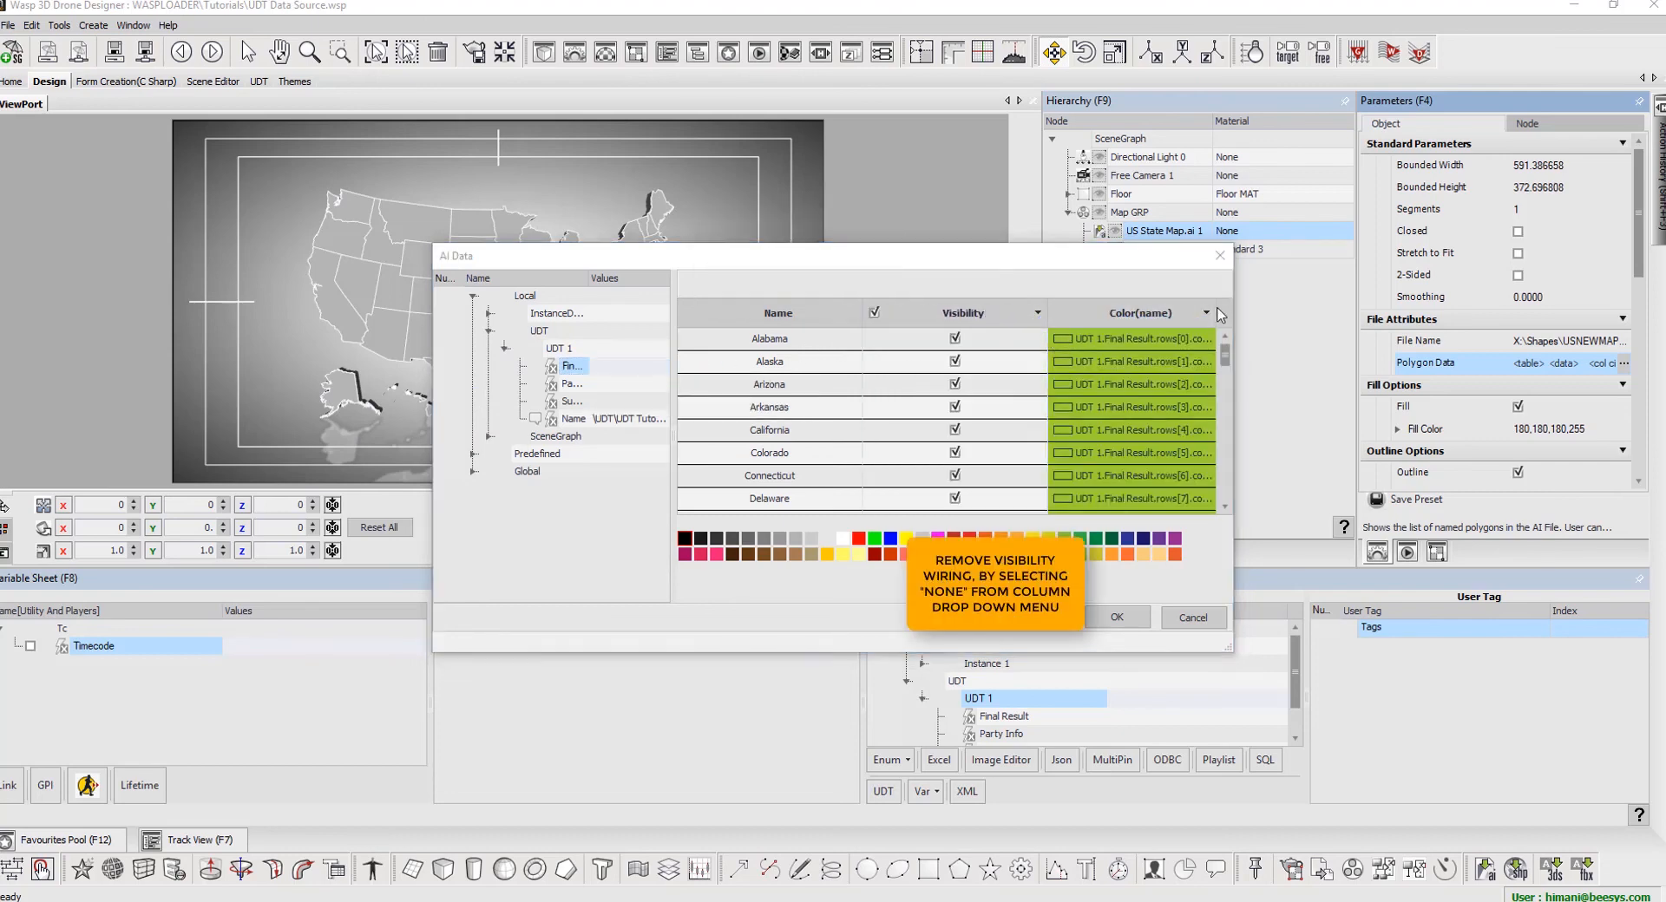
{"action": "left_click", "coordinate": [1206, 312]}
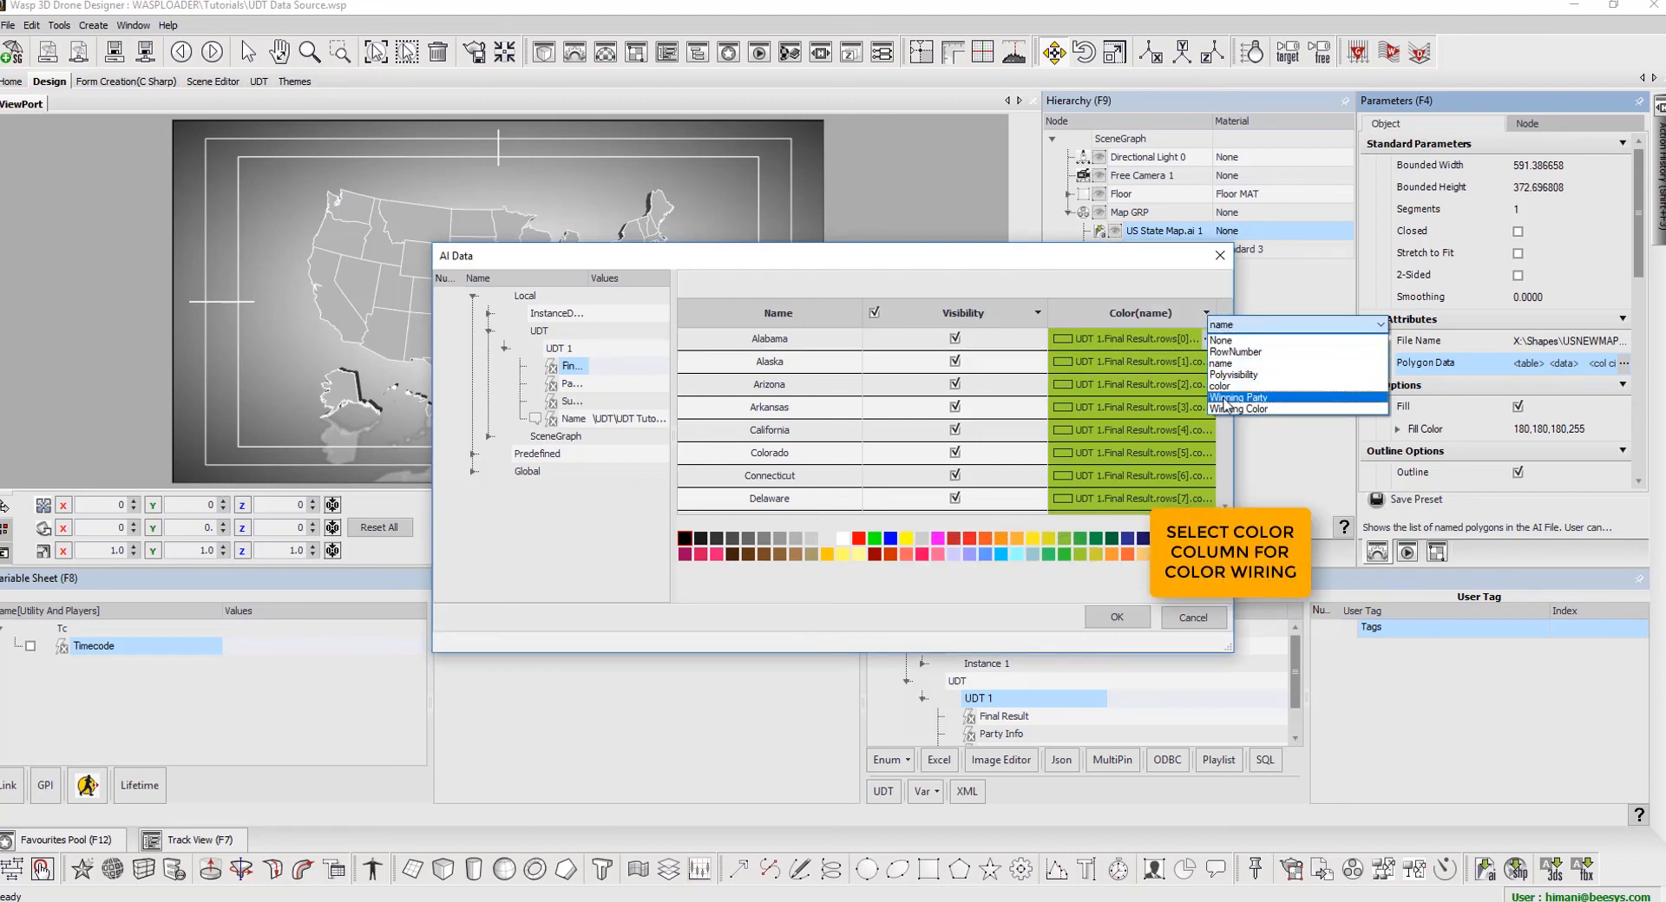
{"action": "left_click", "coordinate": [1239, 408]}
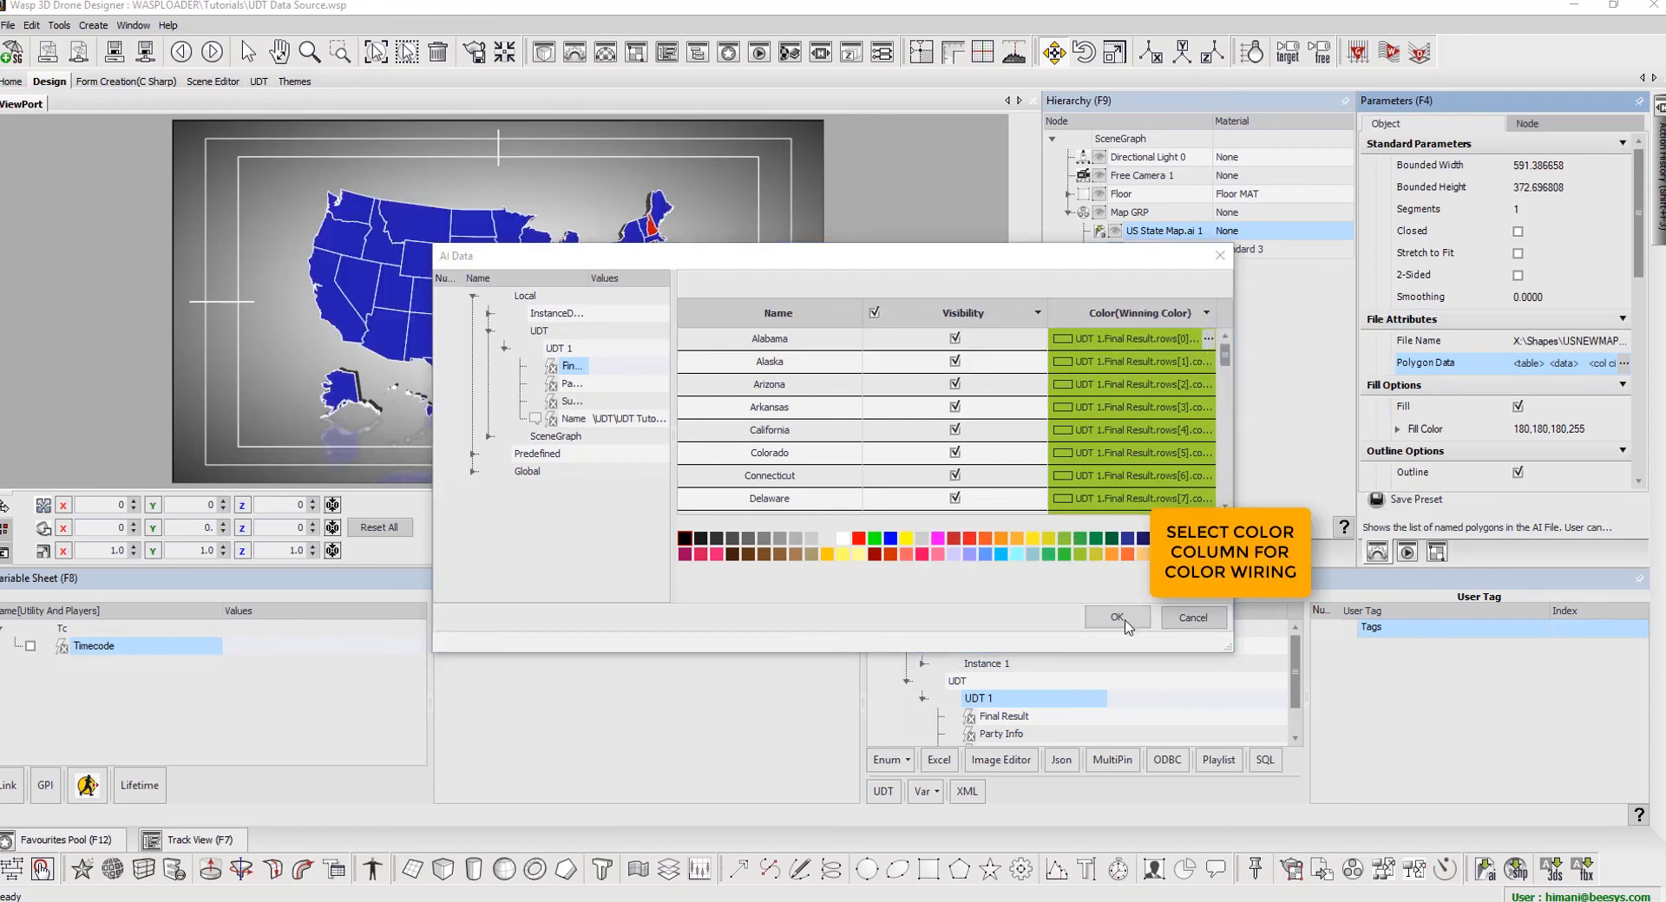
{"action": "left_click", "coordinate": [1116, 618]}
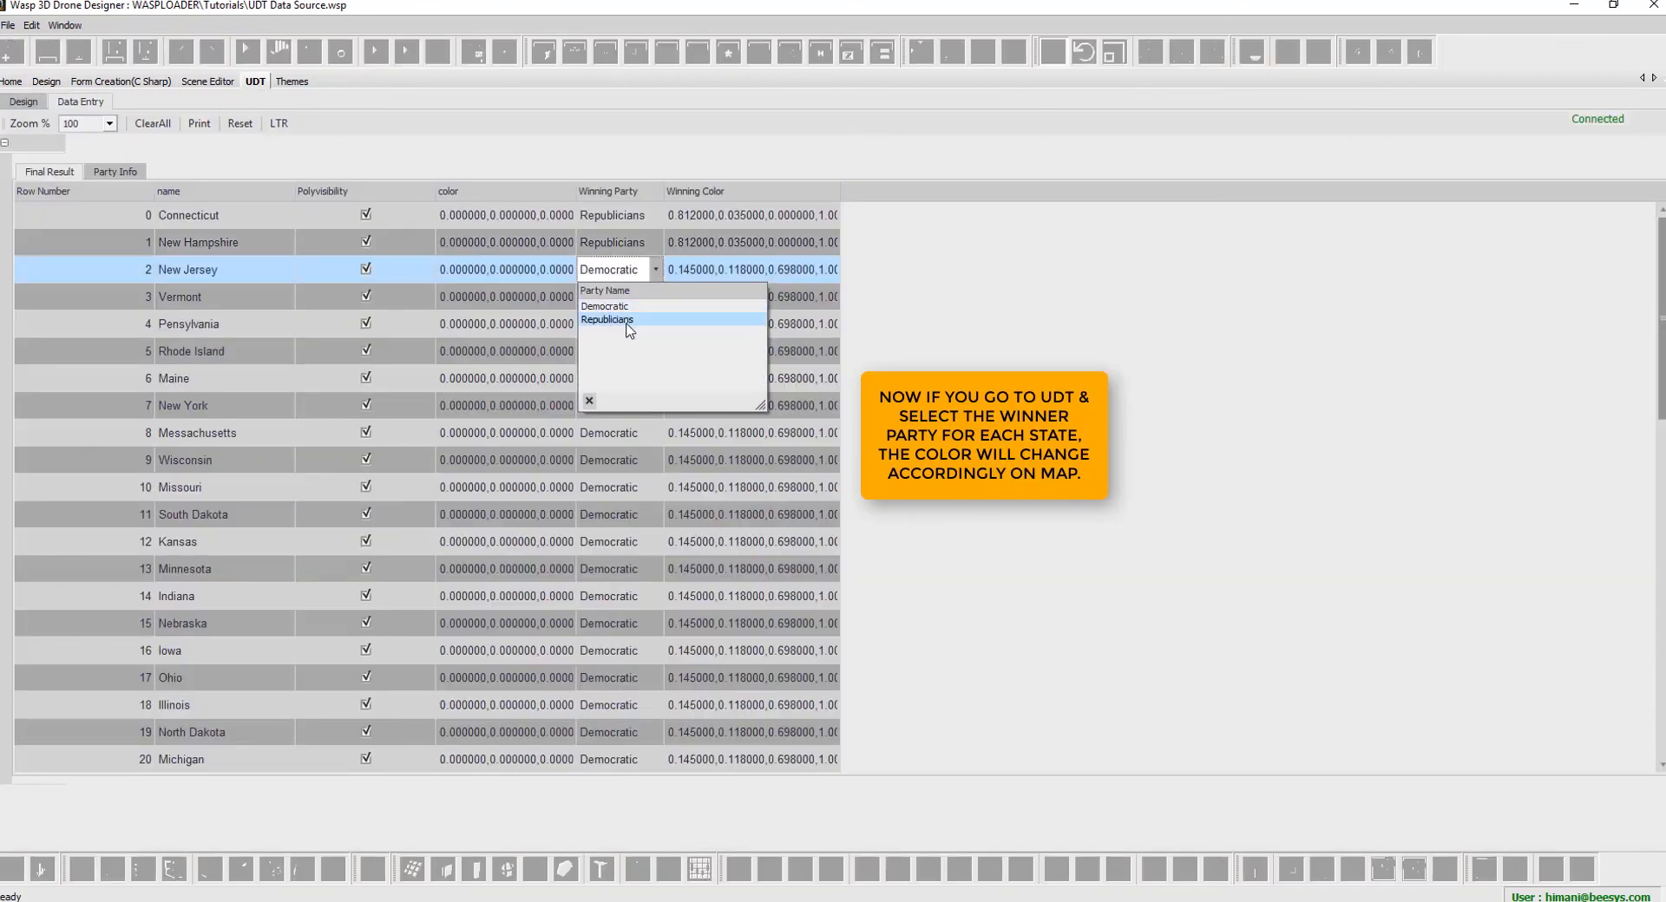
- Set New Jersey's winning party to Republicans in the Final Result table
{"action": "left_click", "coordinate": [607, 320]}
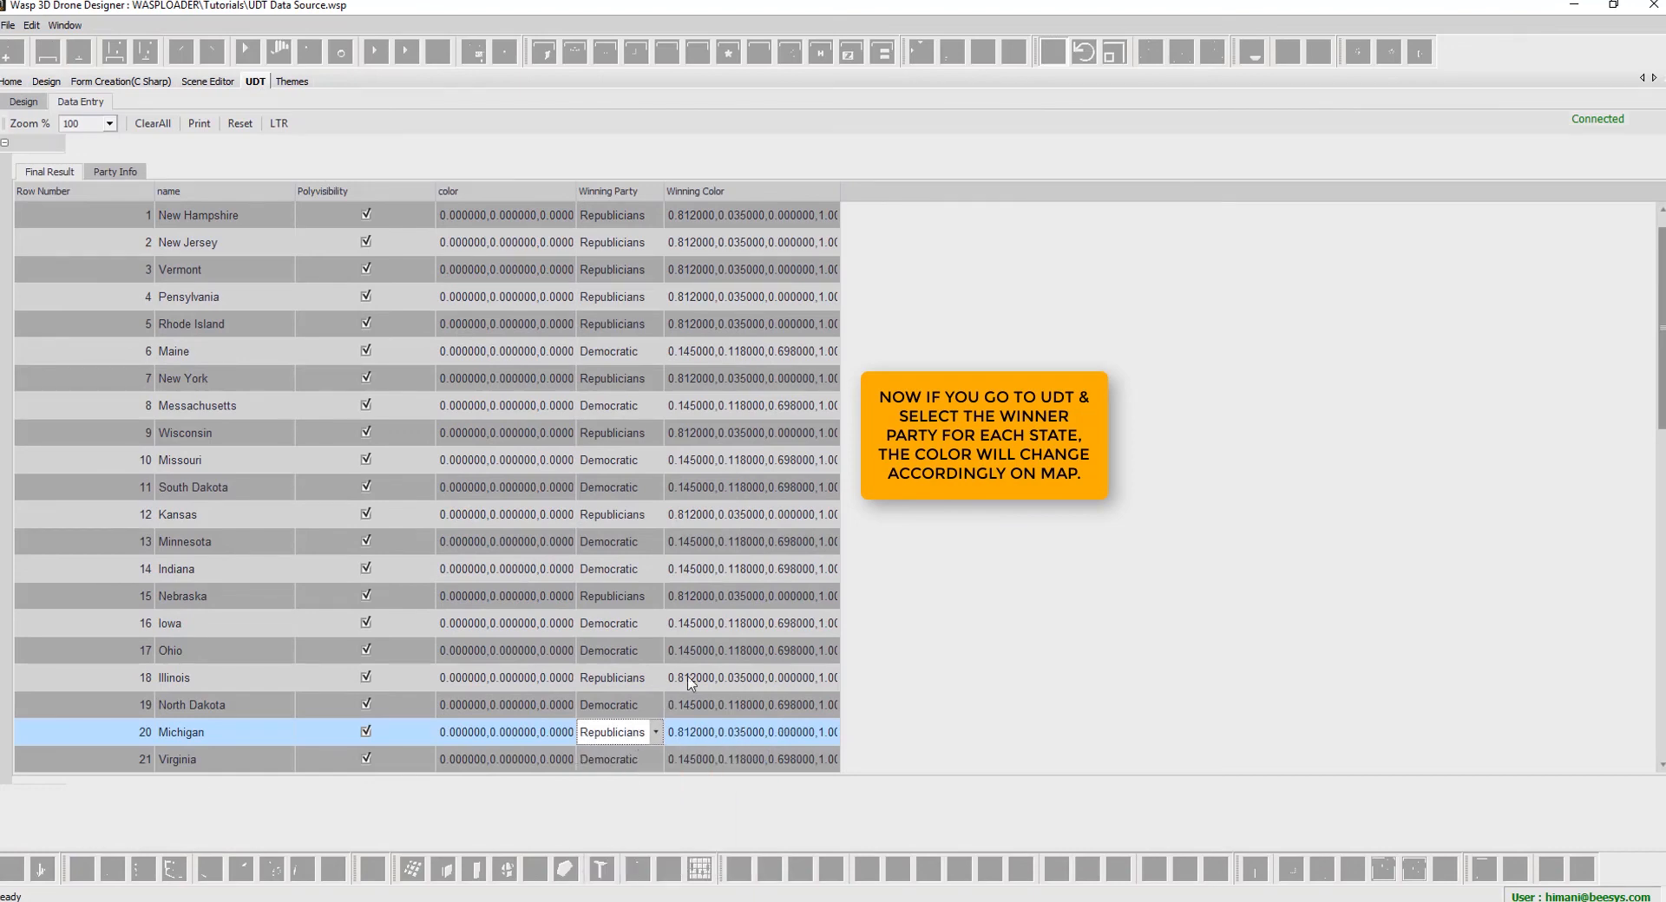